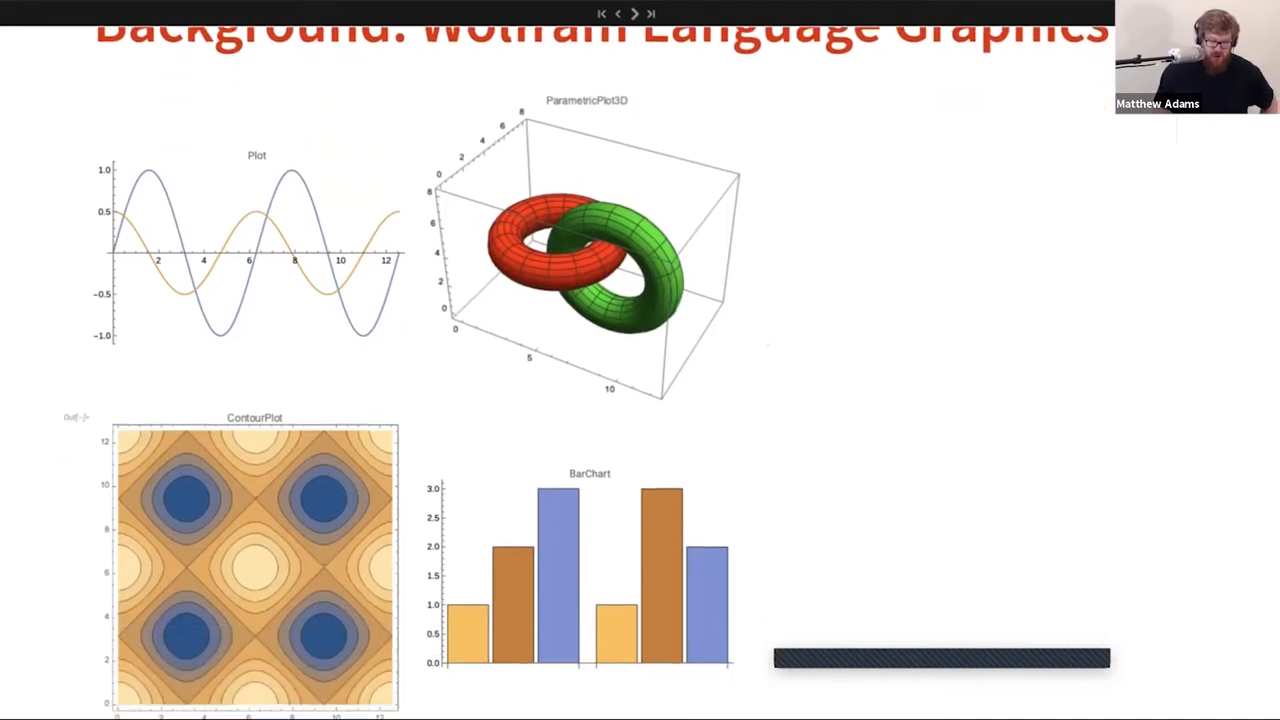
Advance to the Graphics code slide, briefly revisiting the plot gallery before returning.
scroll("down", 3)
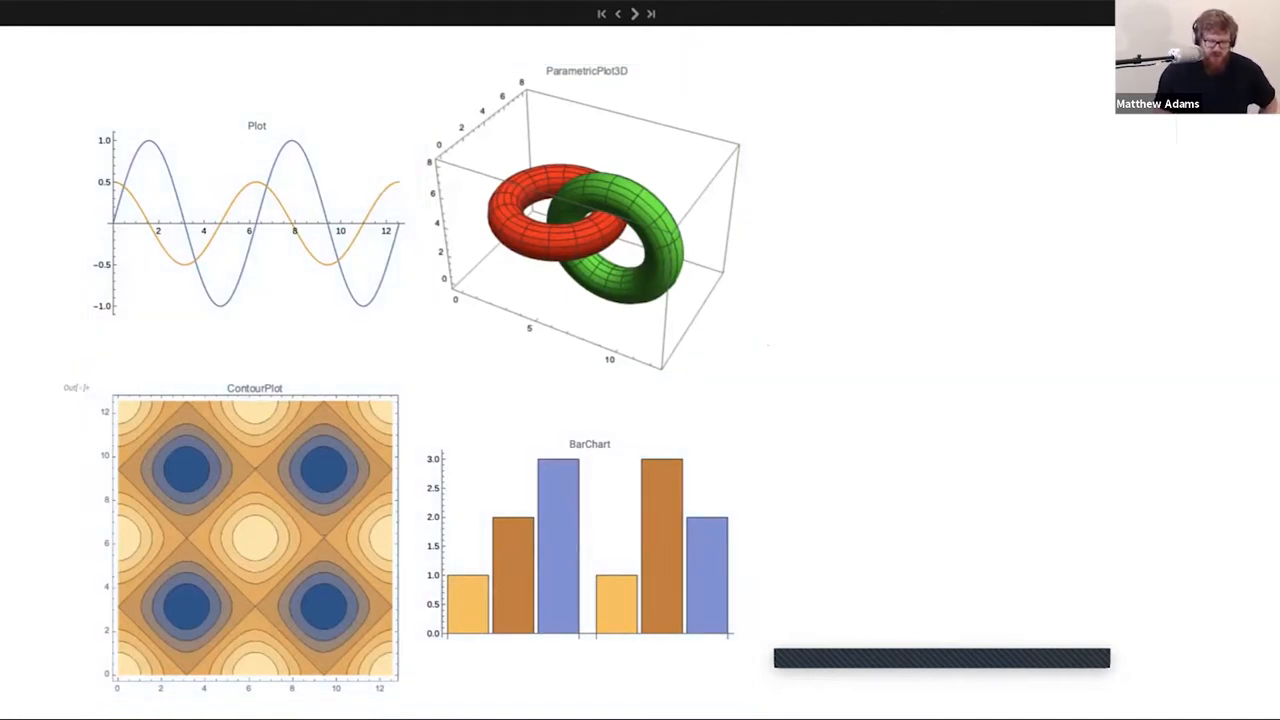
mouse_move(634, 13)
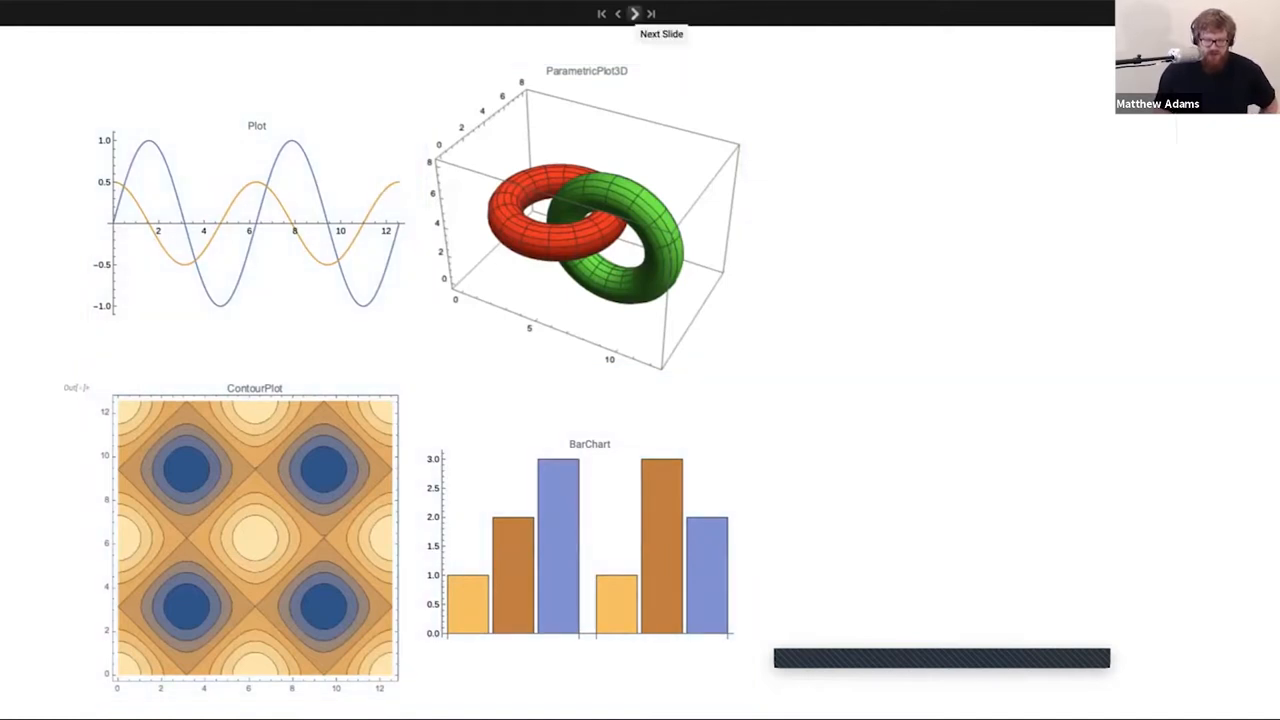
left_click(635, 13)
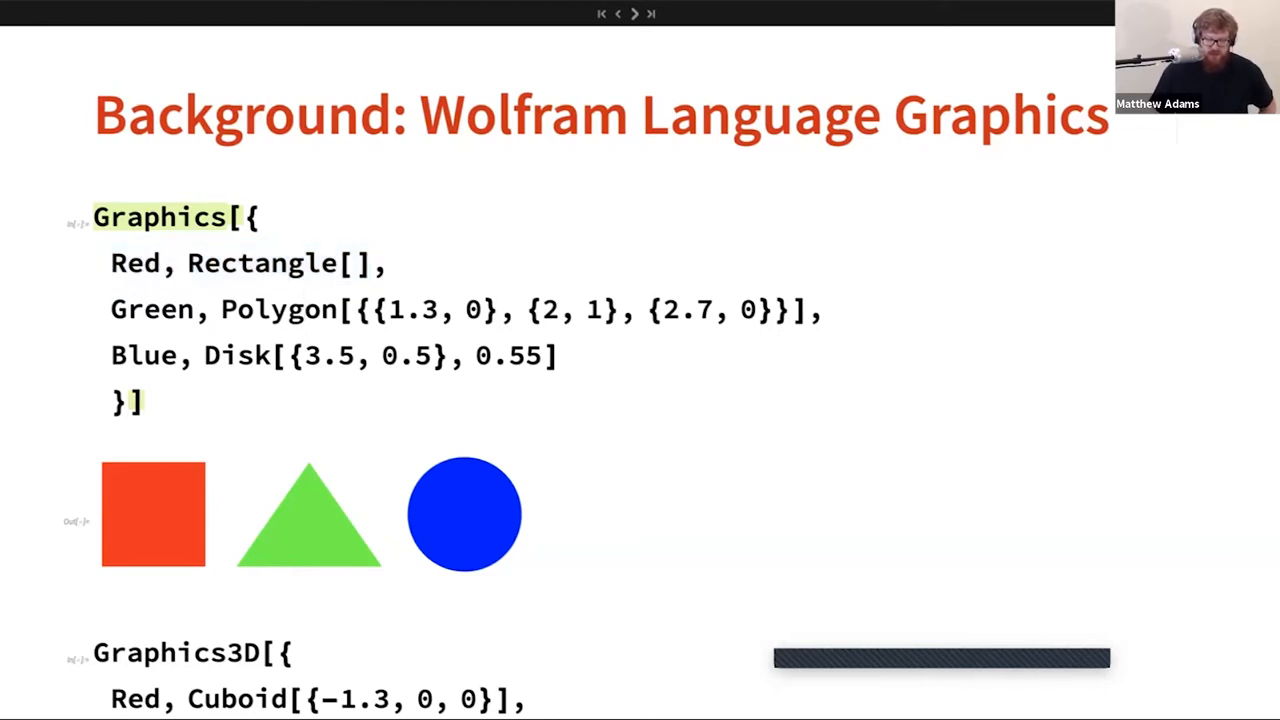
left_click(651, 13)
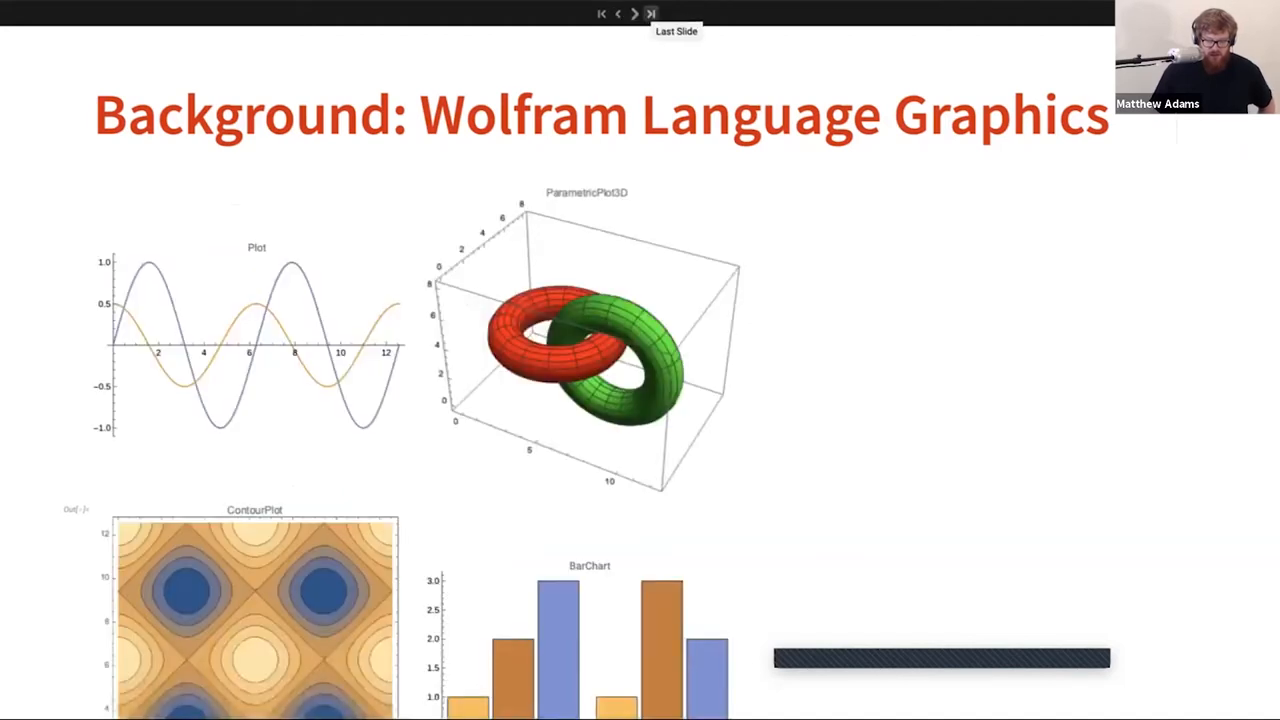
left_click(634, 13)
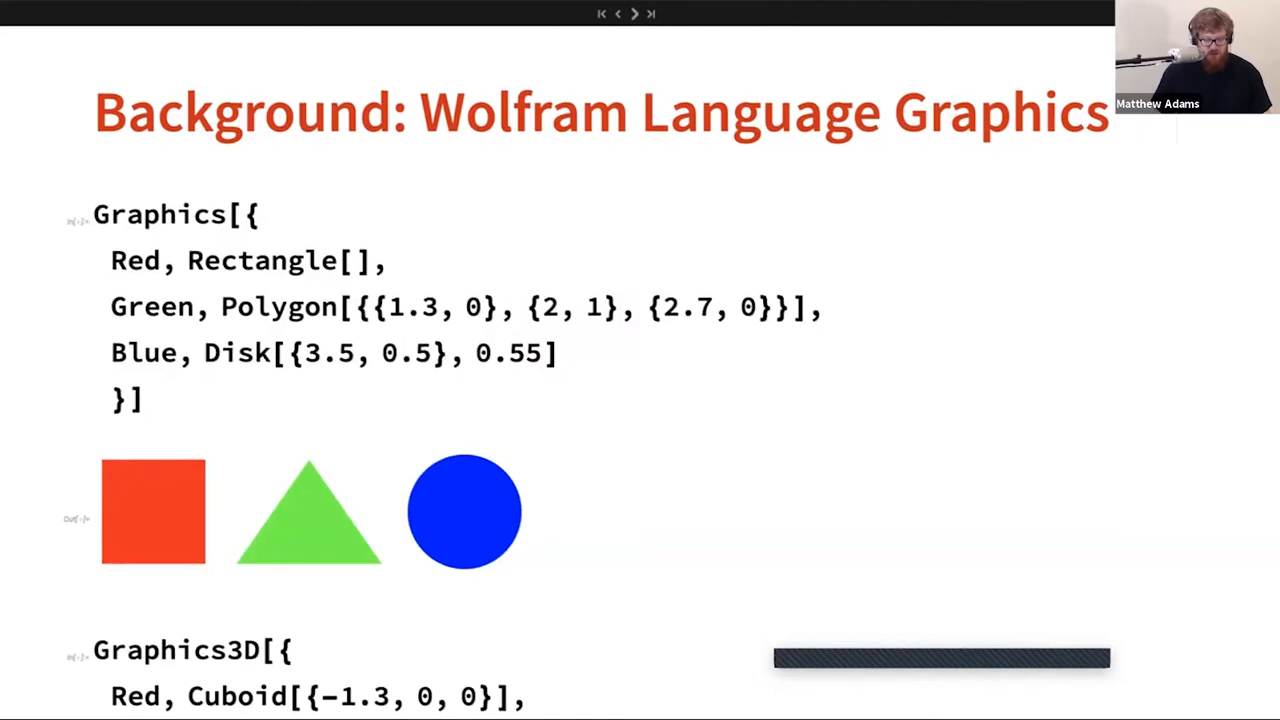
Move past the Graphics3D shapes example to the four-image artistic graphics slide.
left_click(634, 13)
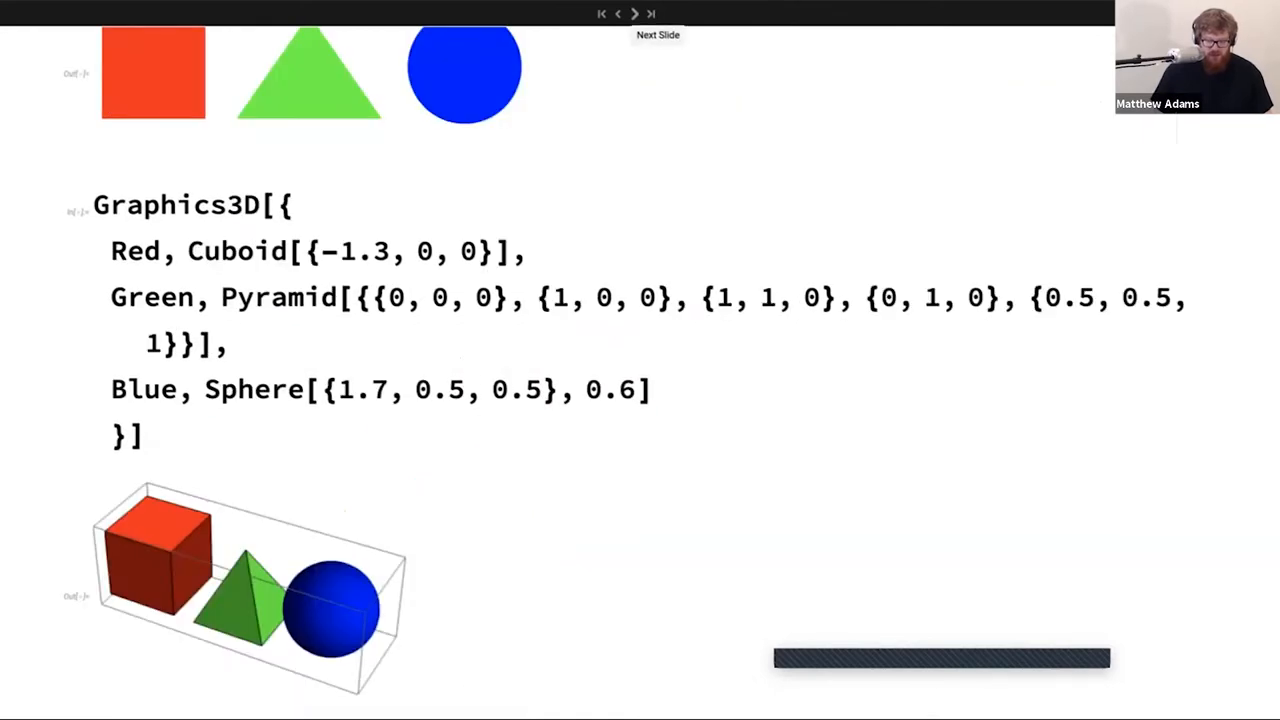
left_click(635, 13)
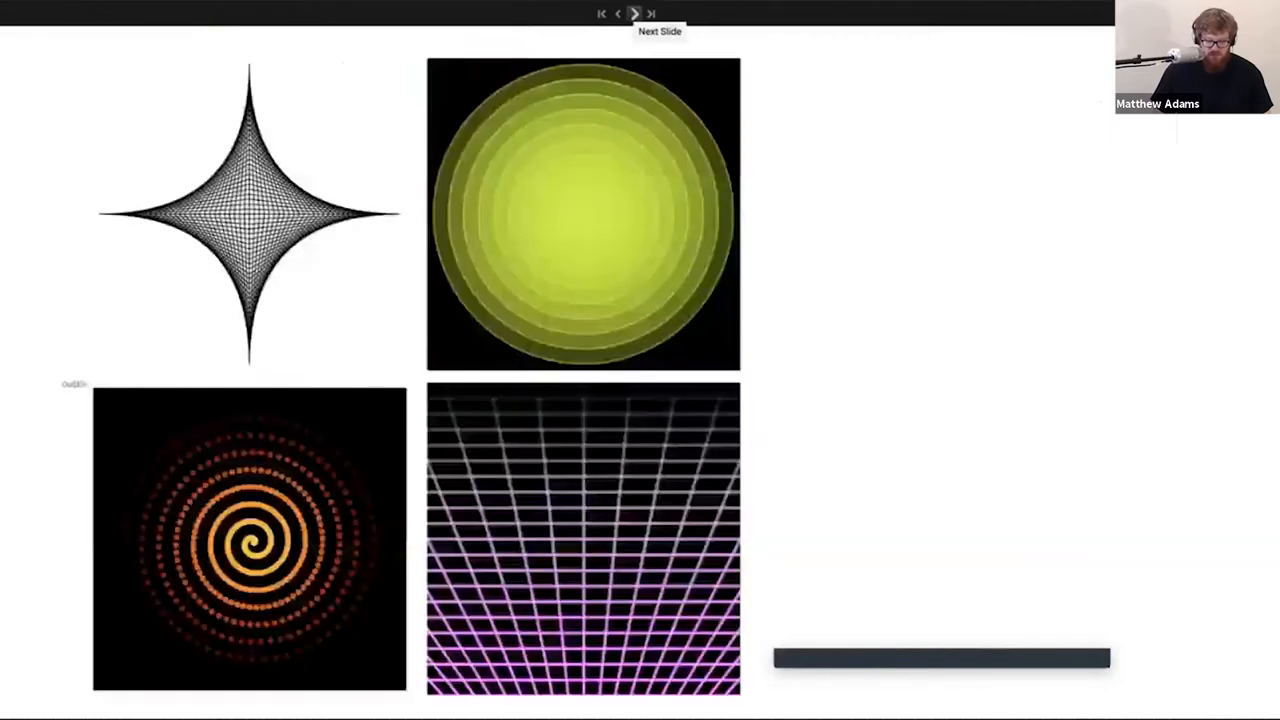
left_click(635, 13)
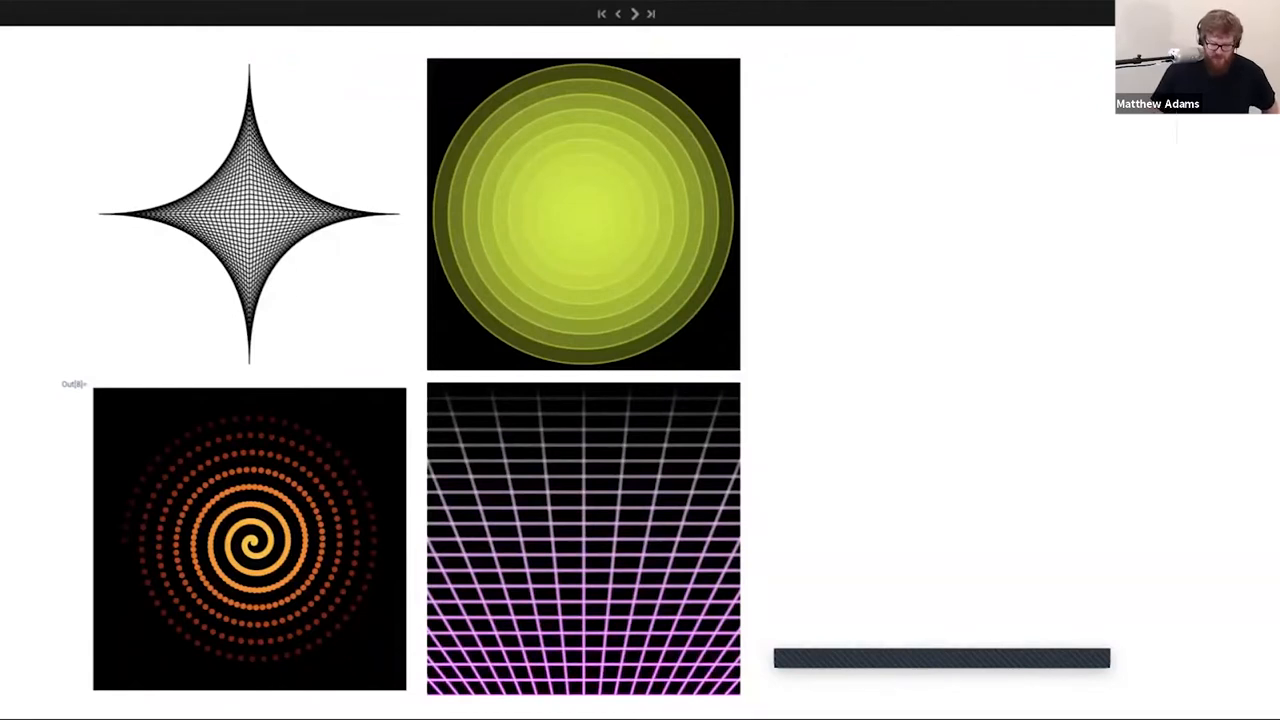
mouse_move(634, 13)
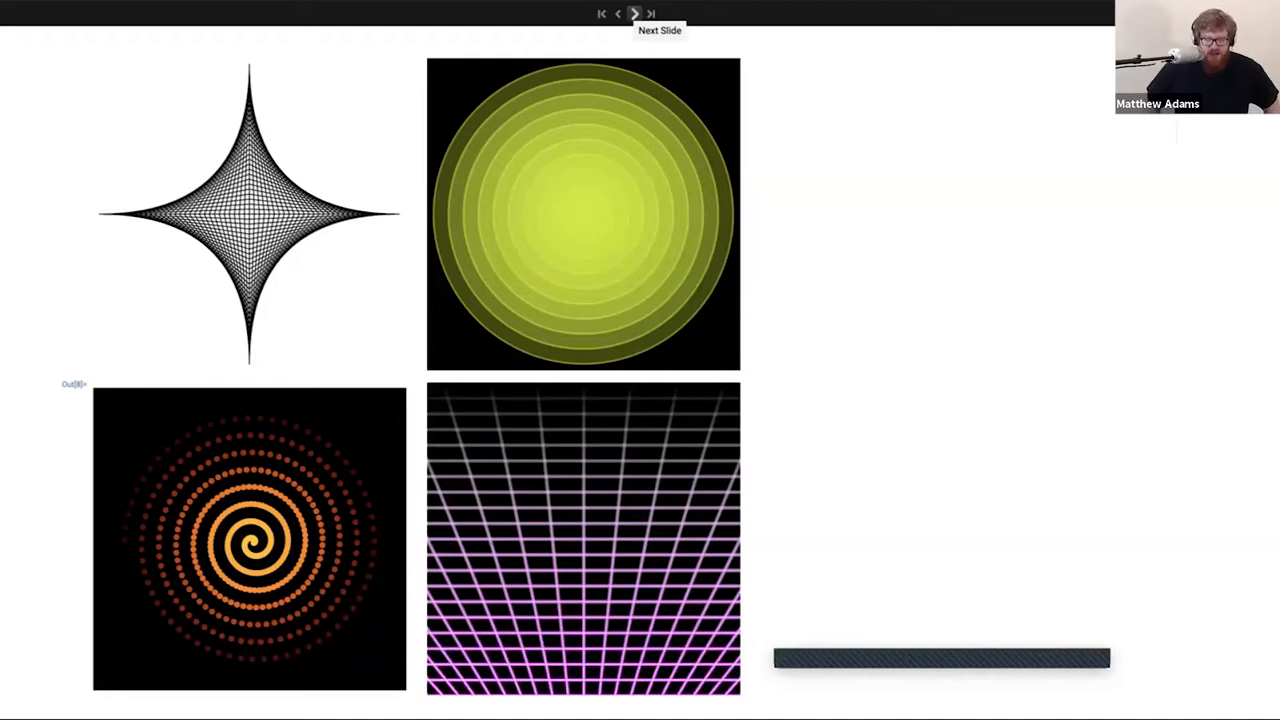
Advance to the slide rendering a pale cloud from bubble calls with ImageSize 500.
left_click(635, 13)
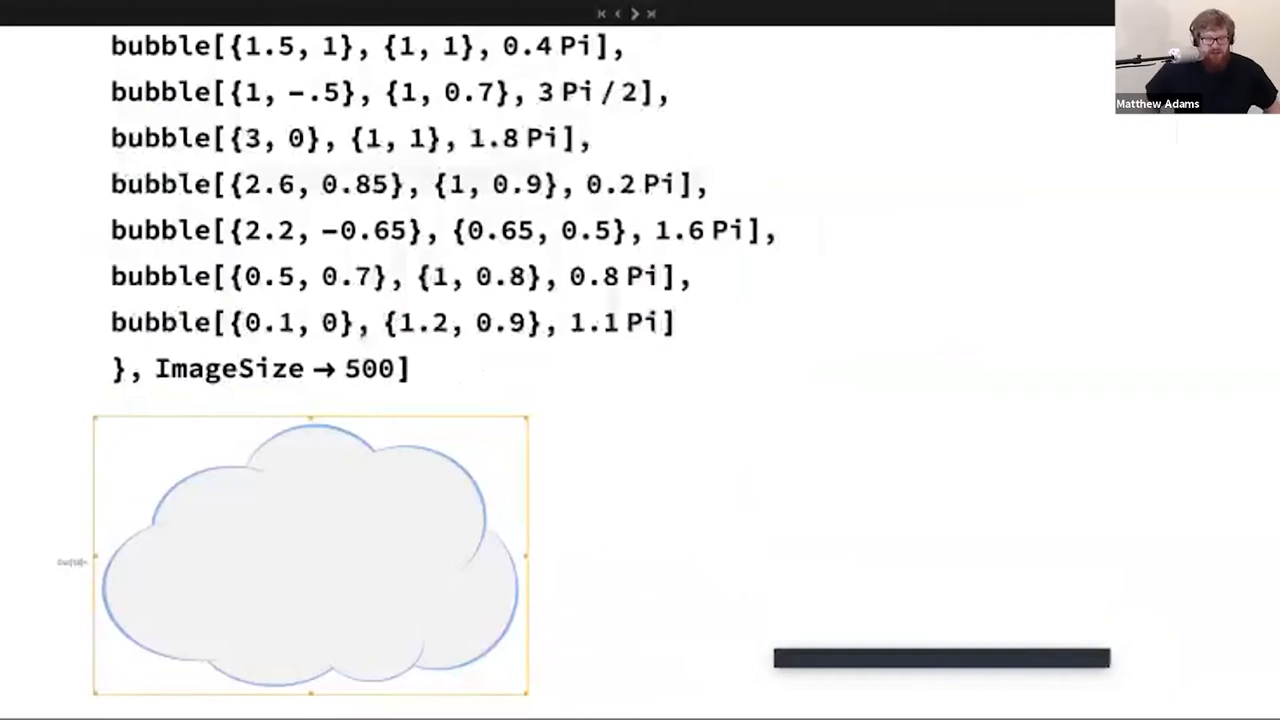
Advance to the User, FrontEnd and Kernel diagram of desktop graphics.
left_click(634, 13)
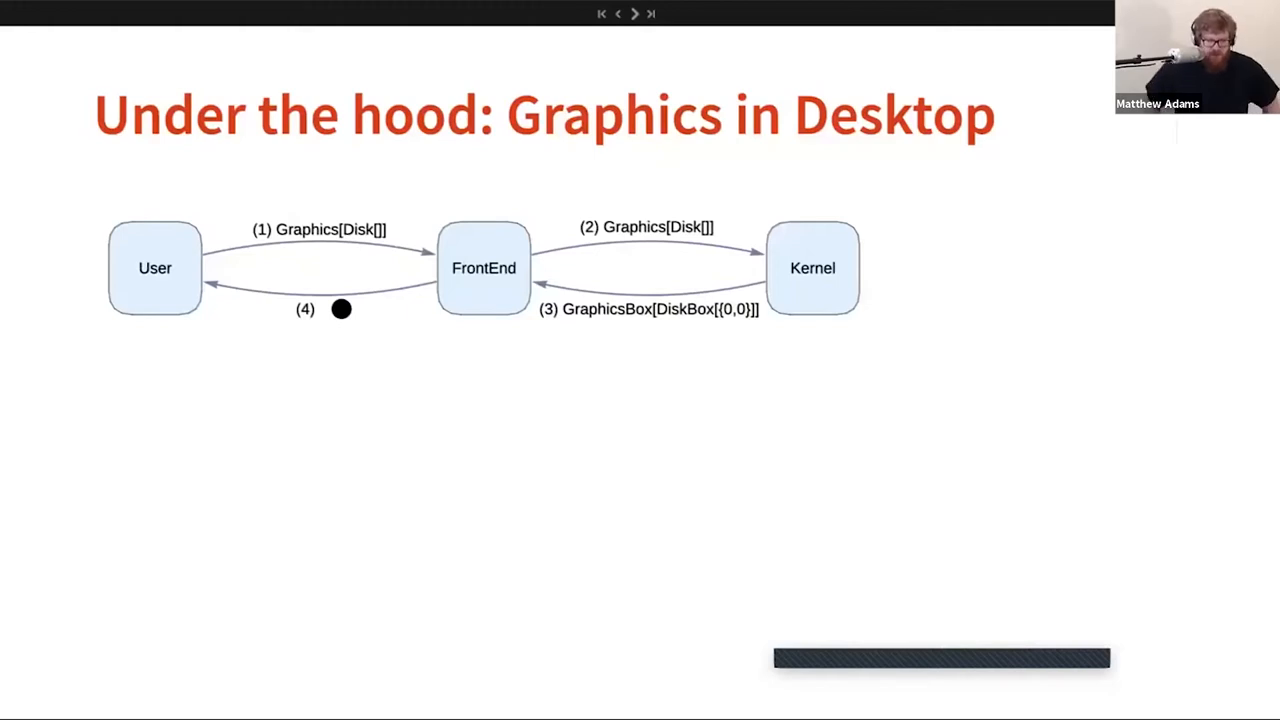
Advance through to the full helper-data diagram routing Graphics via Browser, Server, Kernel and FrontEnd.
left_click(635, 14)
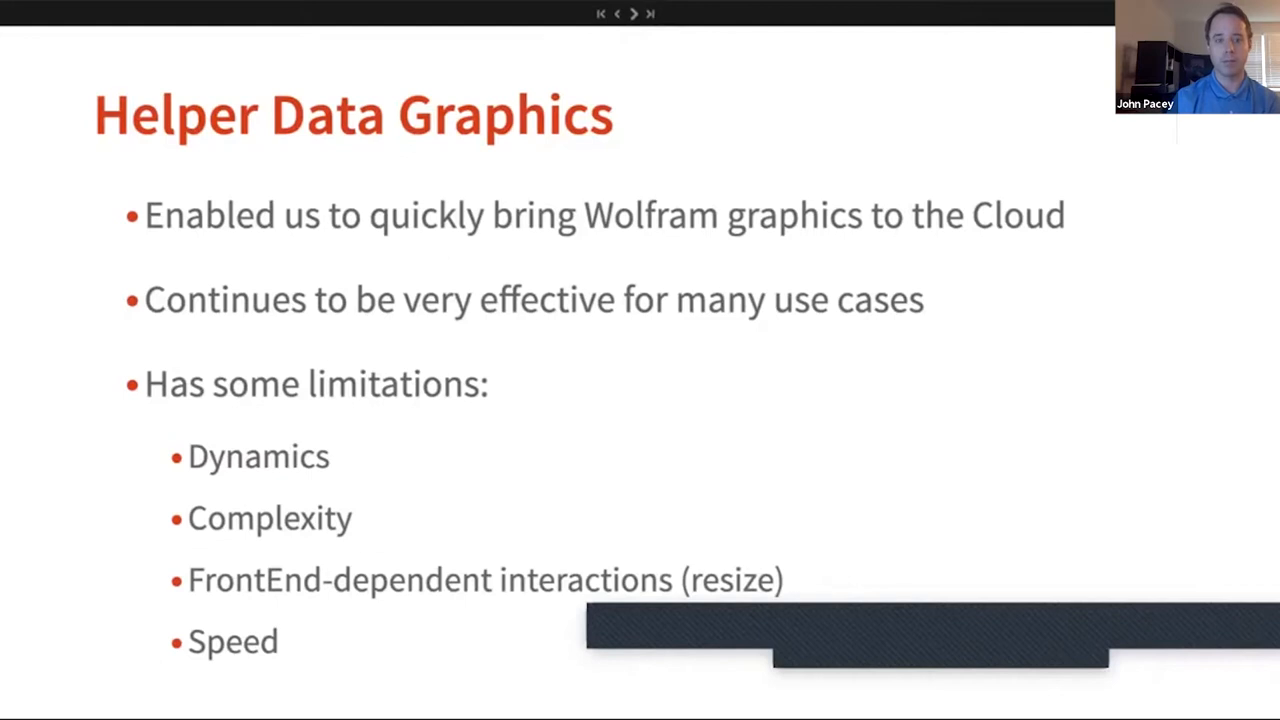
mouse_move(650, 13)
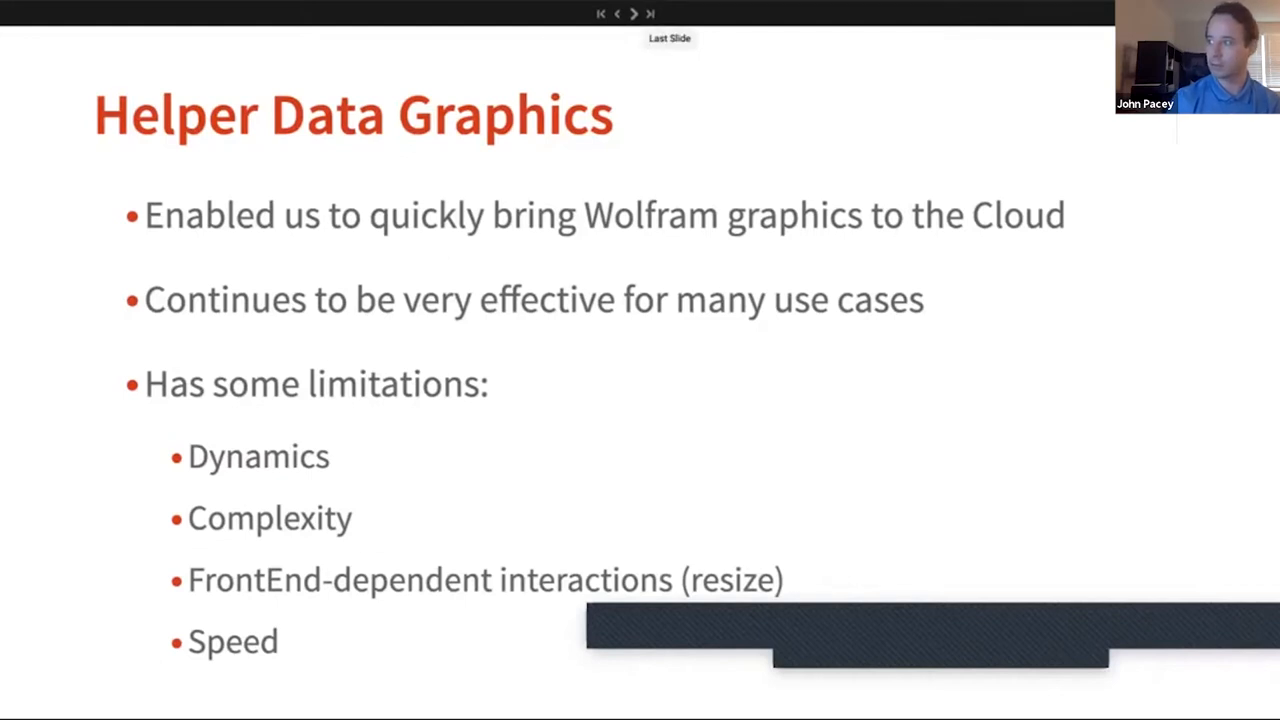
left_click(617, 13)
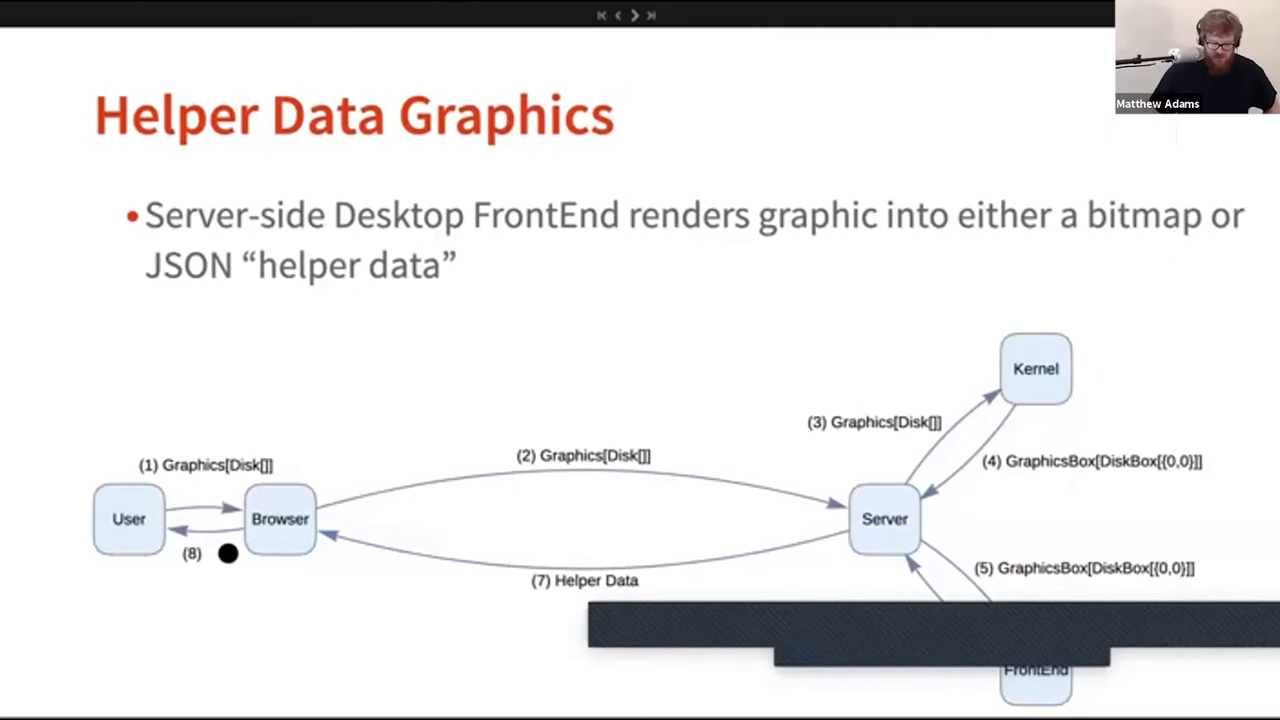
left_click(617, 14)
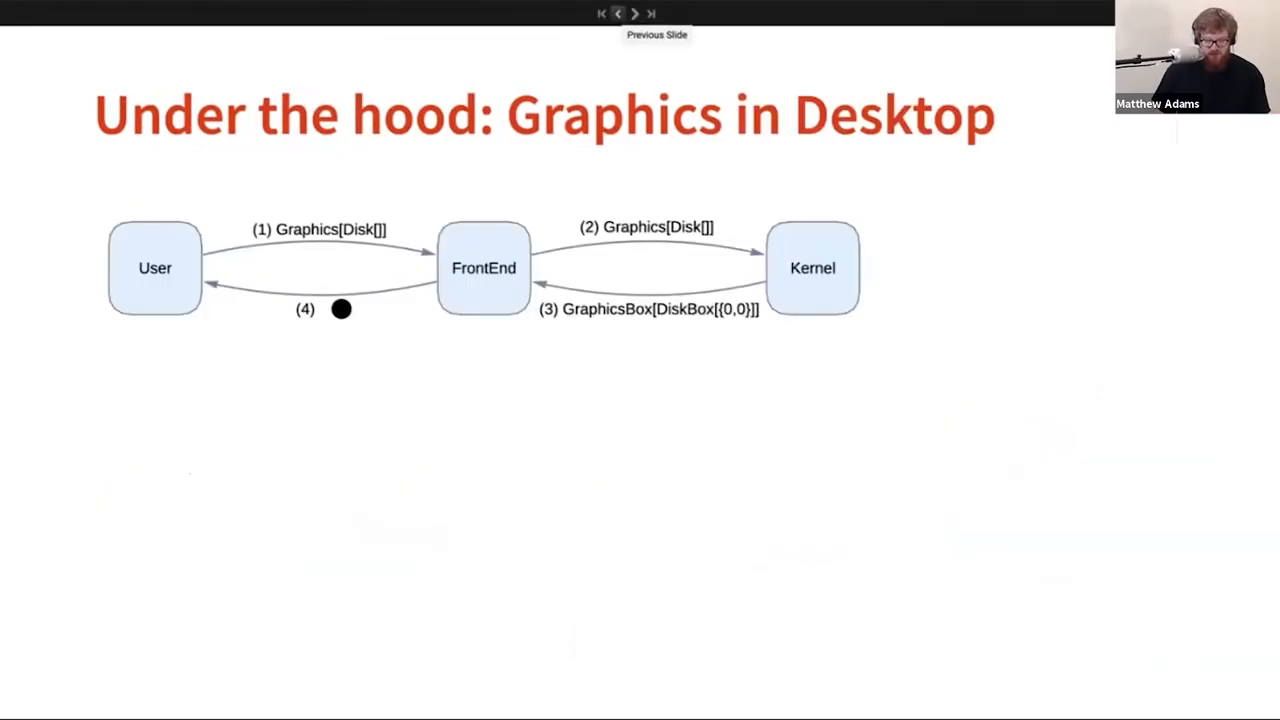
mouse_move(634, 13)
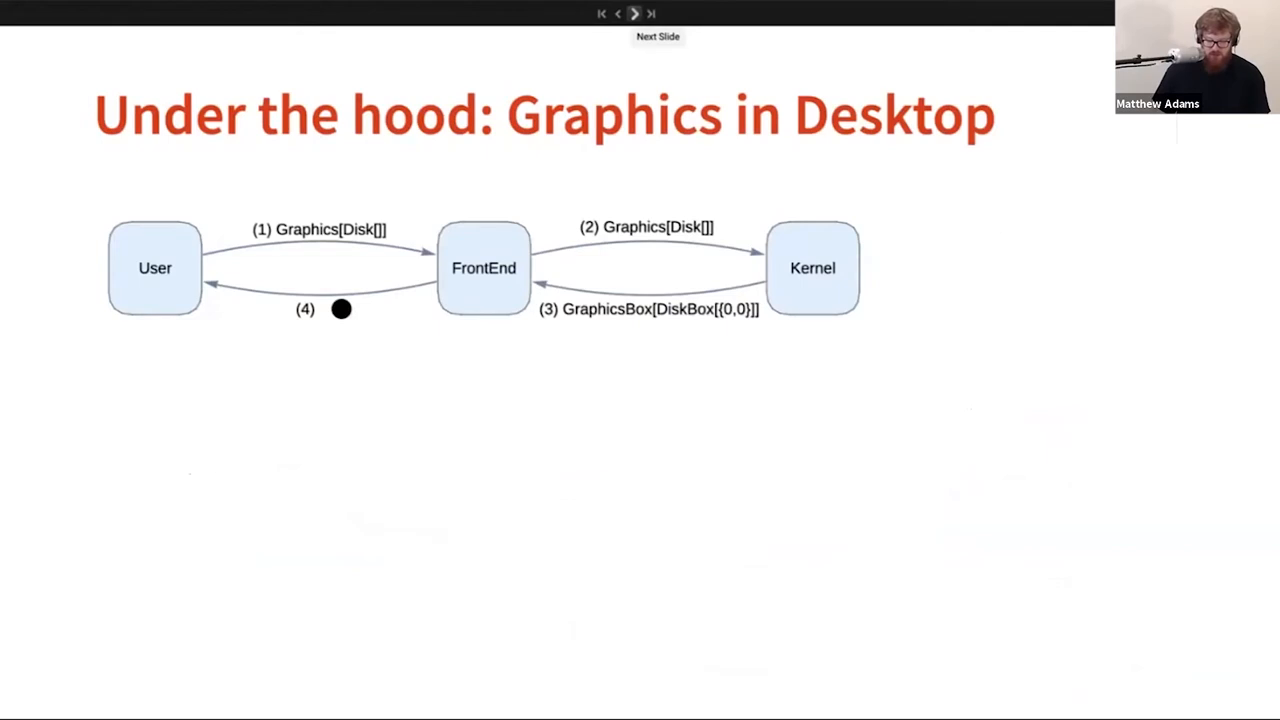
left_click(635, 13)
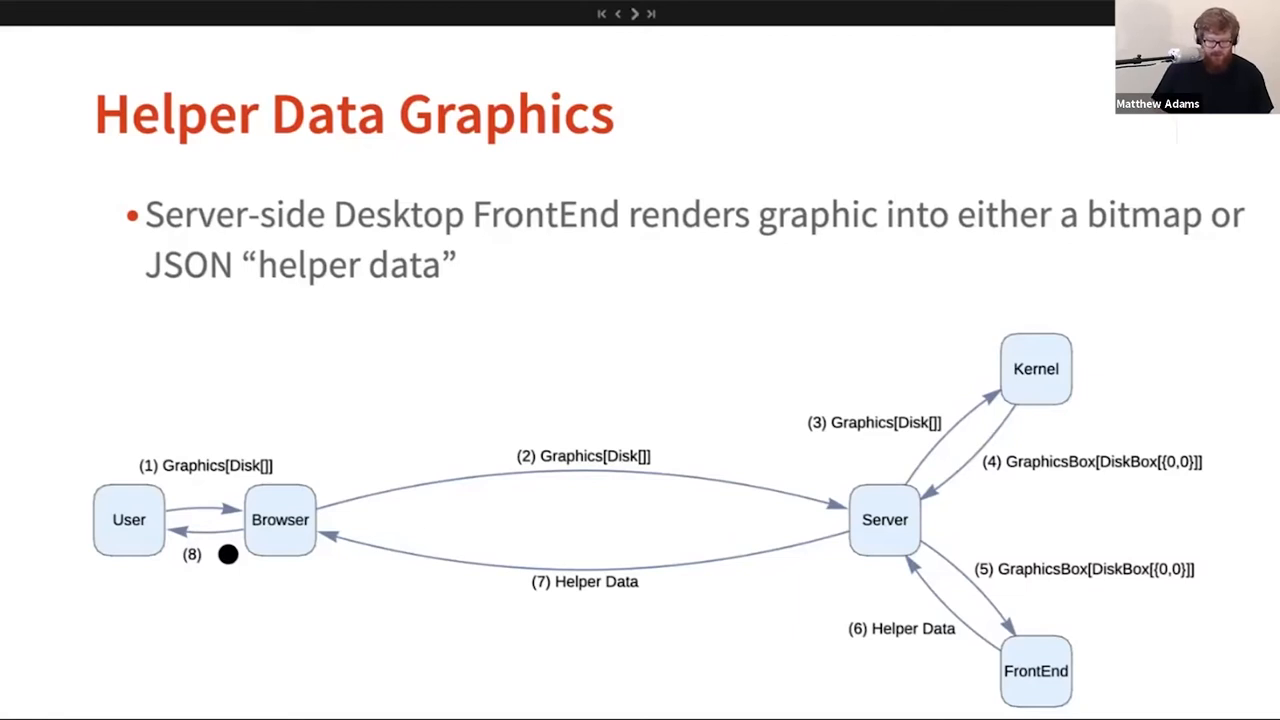
mouse_move(635, 13)
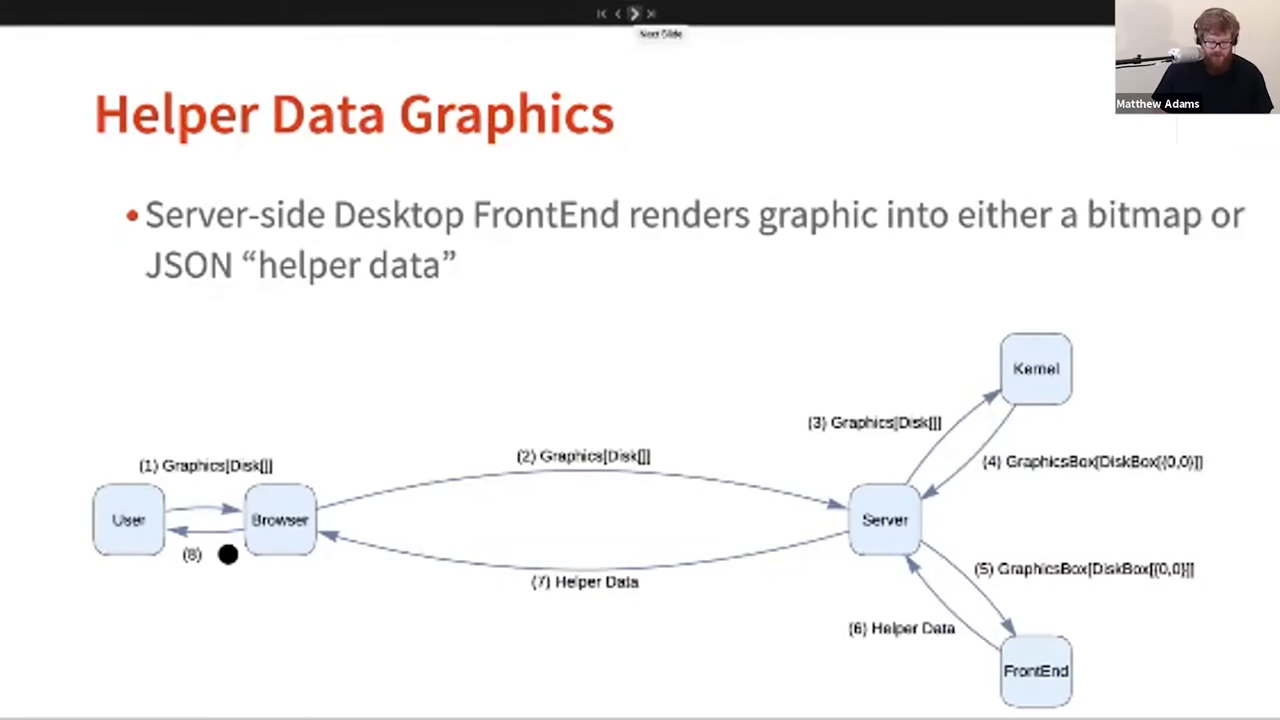
Move past the helper-data limitations slide to the DynamicModule Manipulate code plotting Sin[ω*x].
left_click(634, 13)
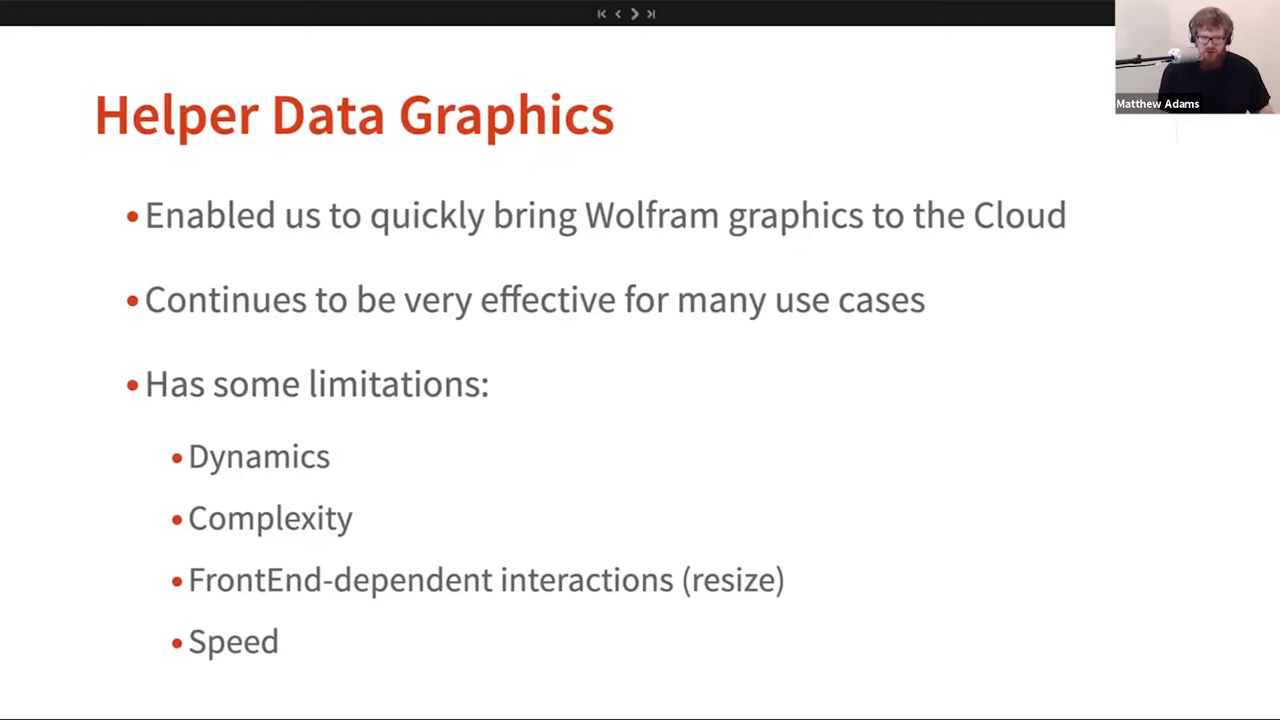
left_click(635, 13)
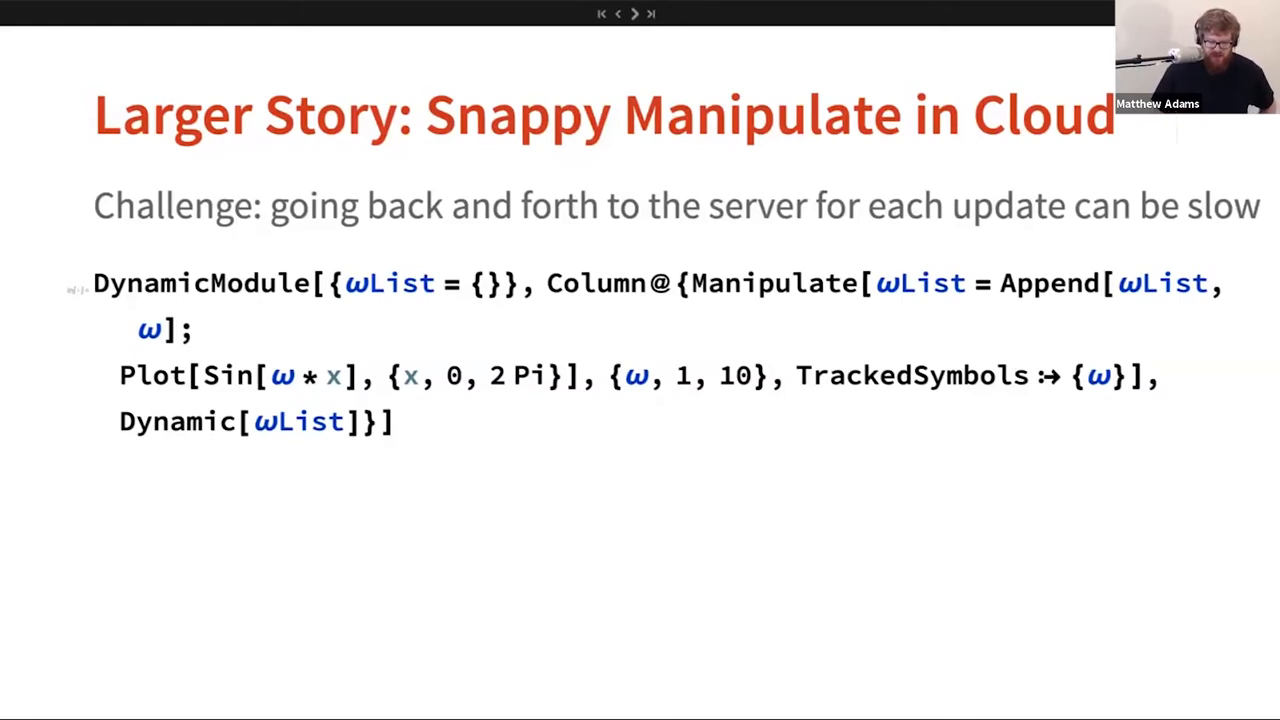
Step back once, then forward to the evaluated Manipulate sine plot with ωList {1}.
left_click(635, 13)
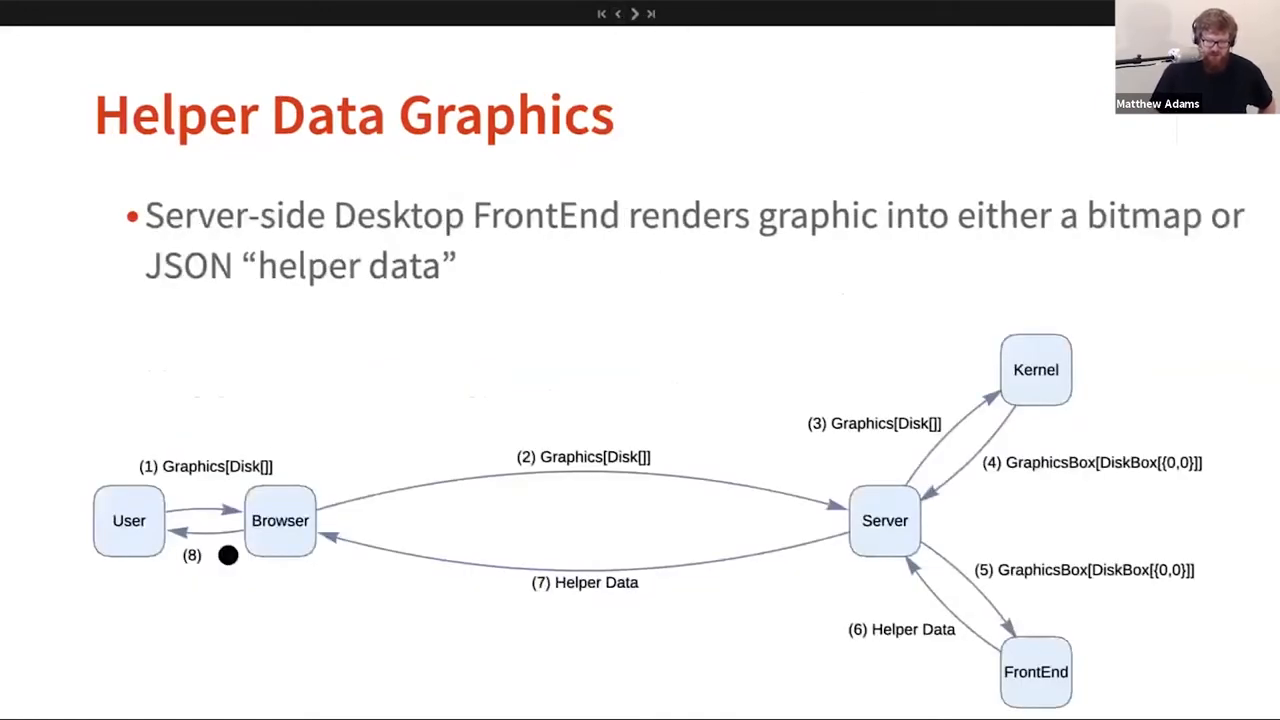
mouse_move(635, 13)
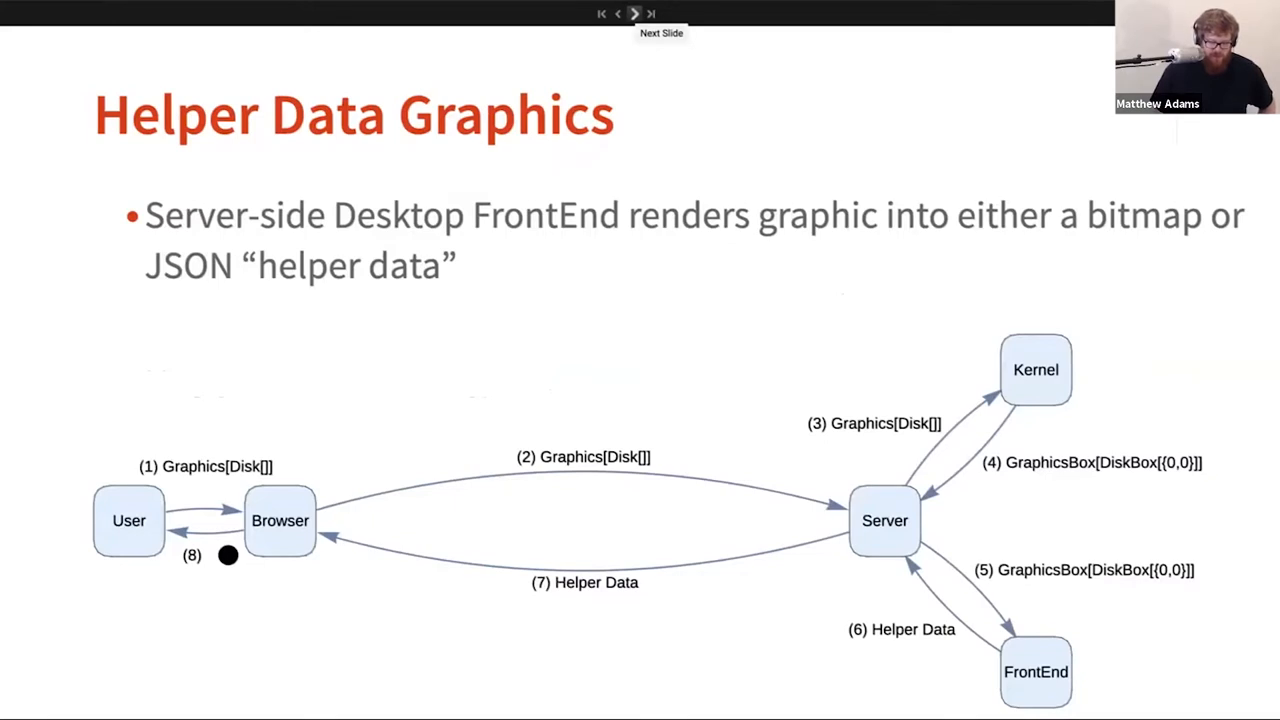
left_click(635, 13)
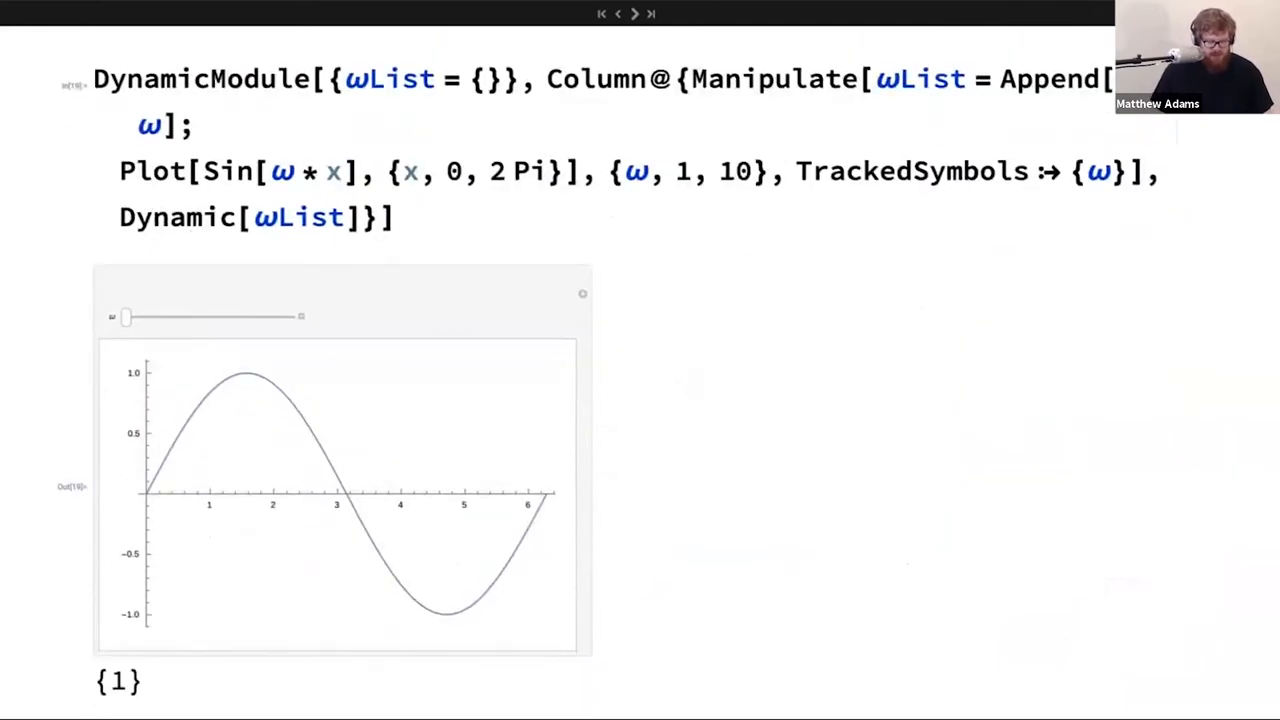
Sweep the ω slider up and down, reshaping the sine plot and recording about twenty ω values.
left_click_drag(125, 317, 170, 317)
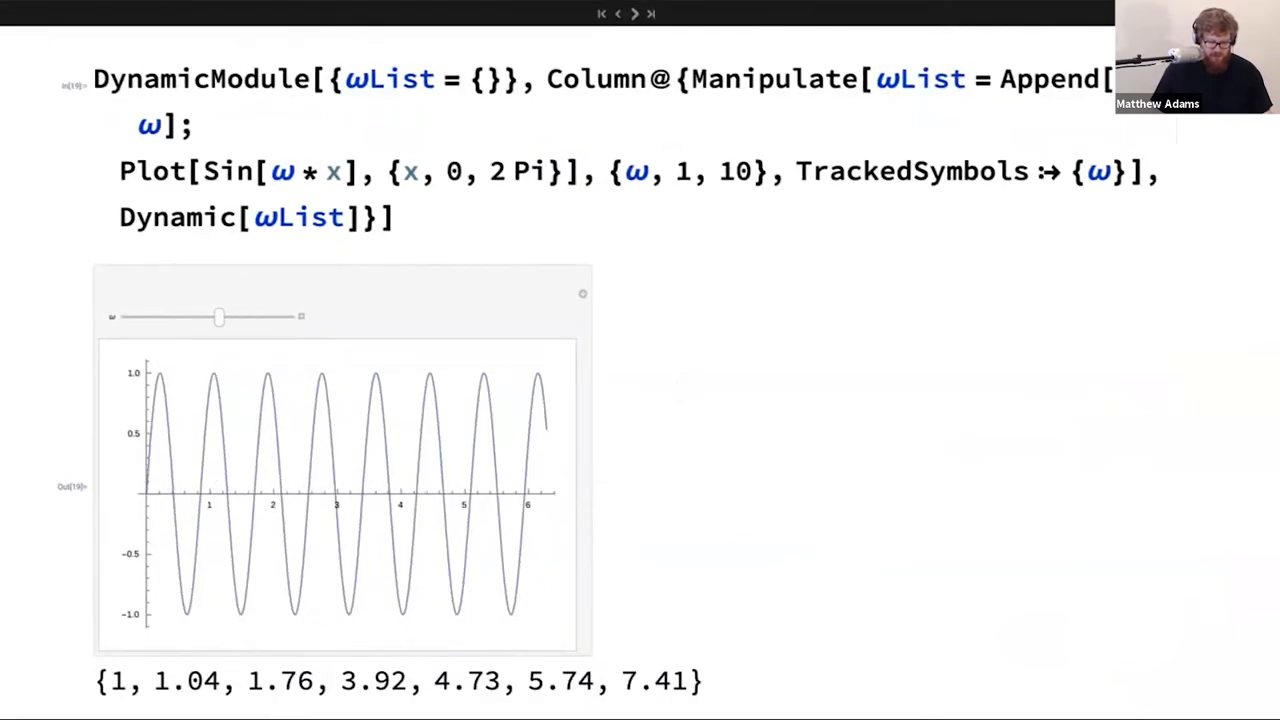
left_click_drag(220, 317, 215, 317)
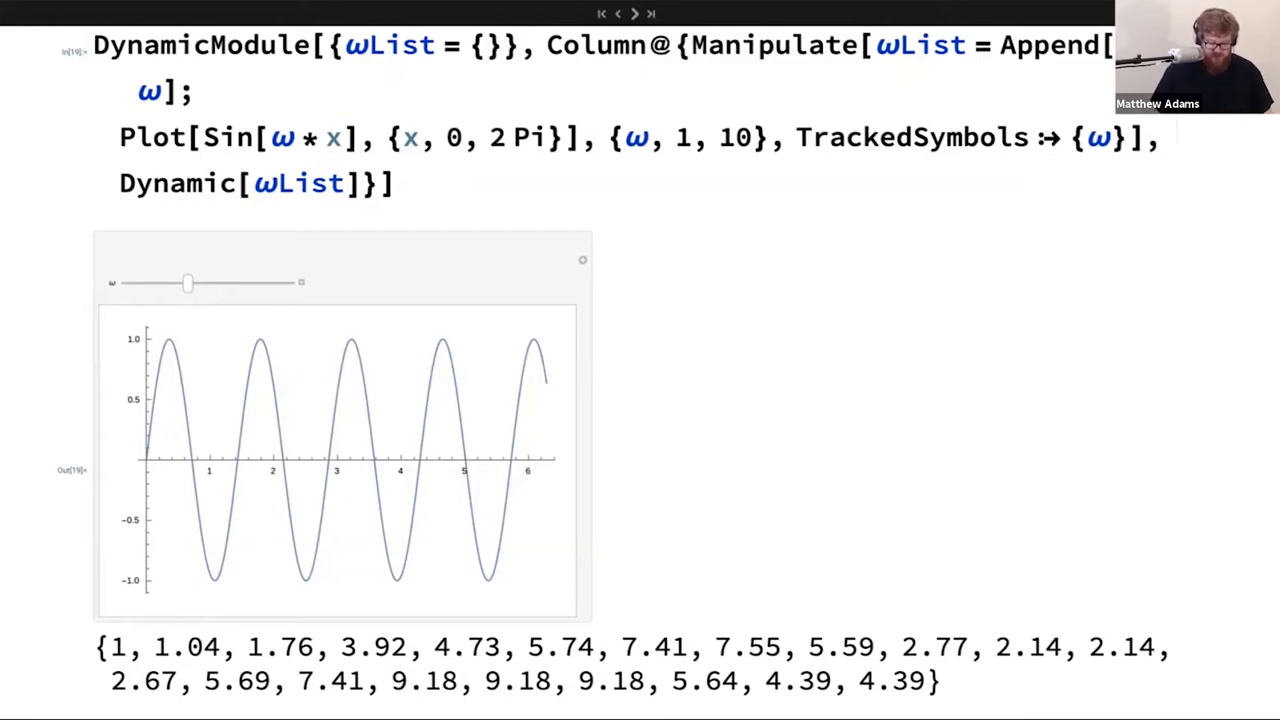
mouse_move(145, 305)
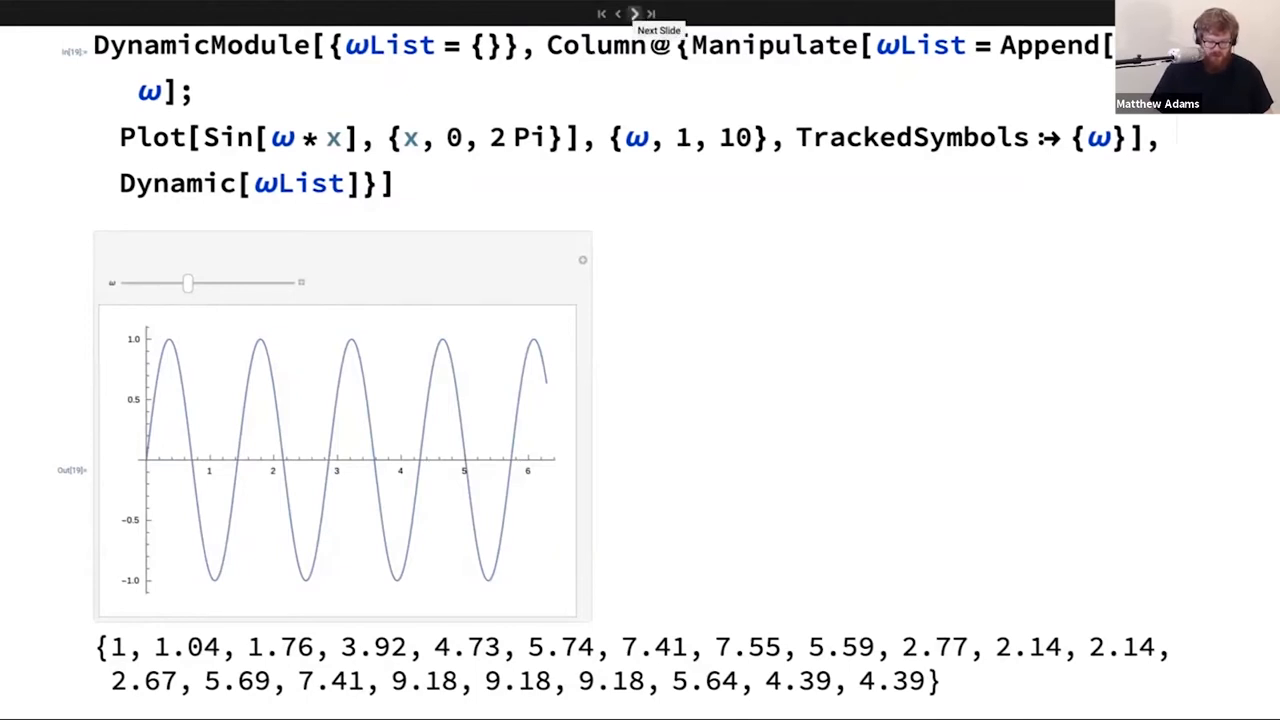
Move past the trips-to-server slide to the diagram with the server-side FrontEnd crossed out in red.
left_click(634, 13)
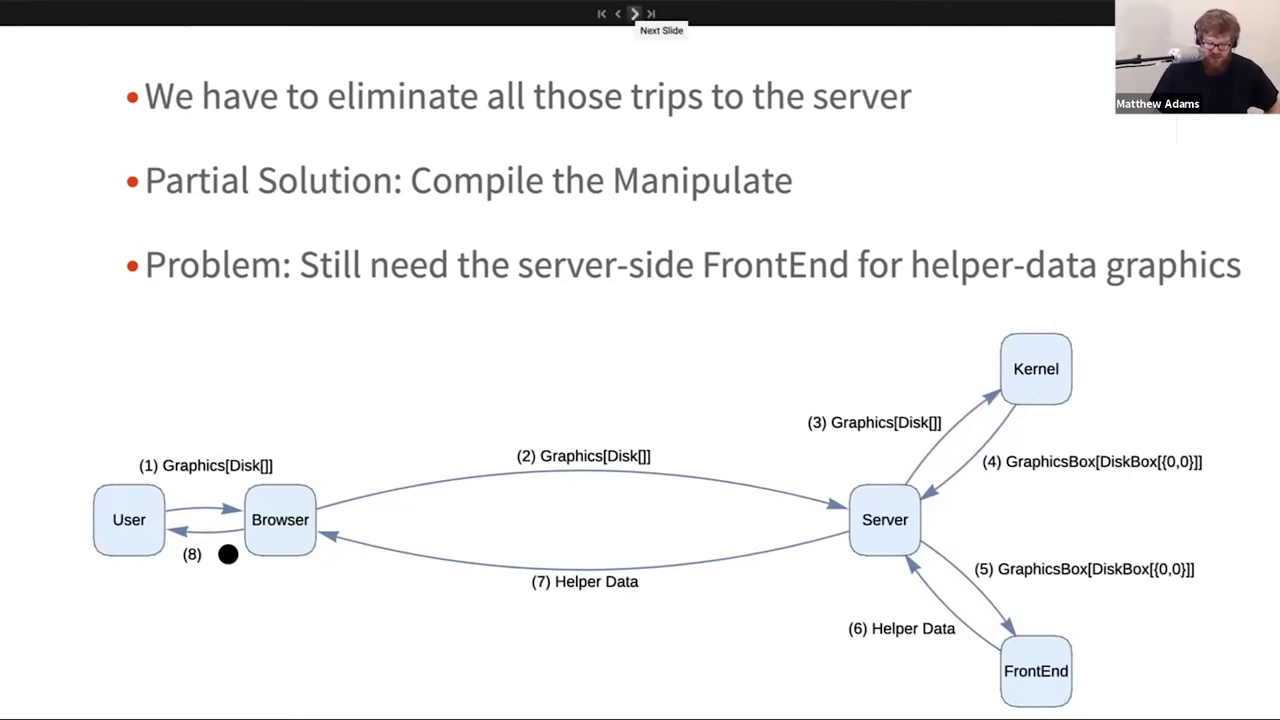
left_click(651, 13)
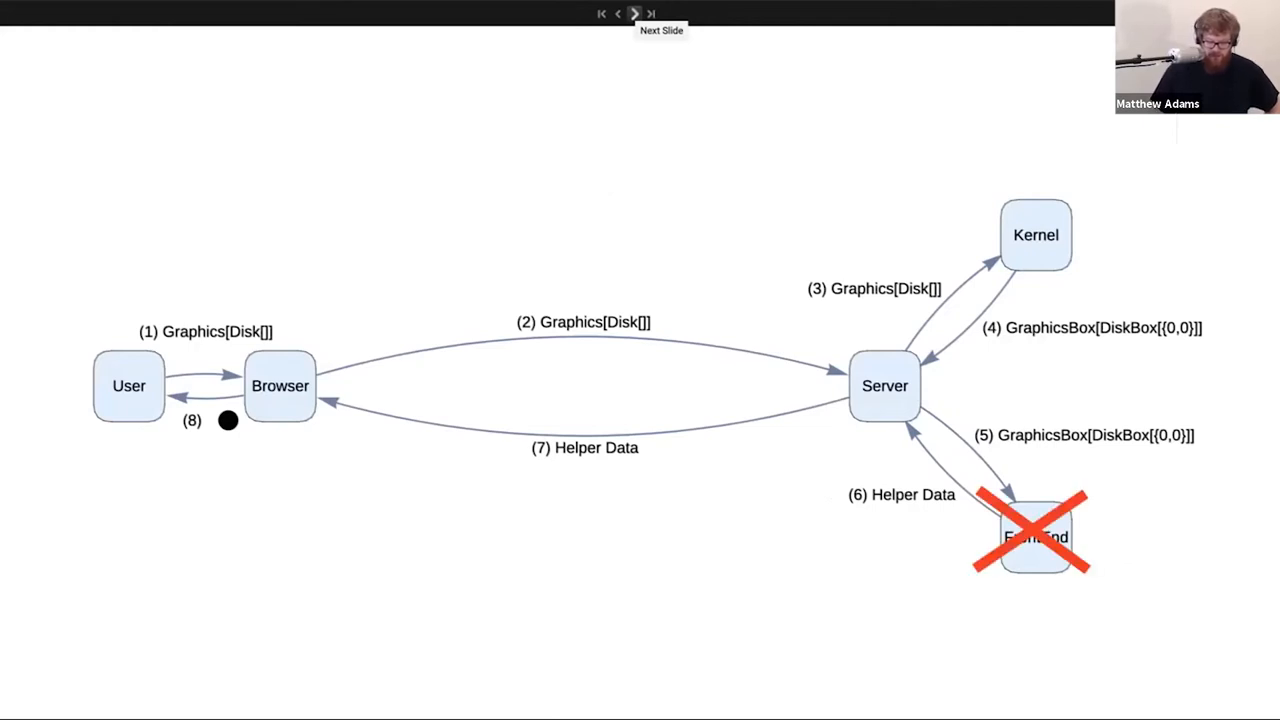
left_click(635, 13)
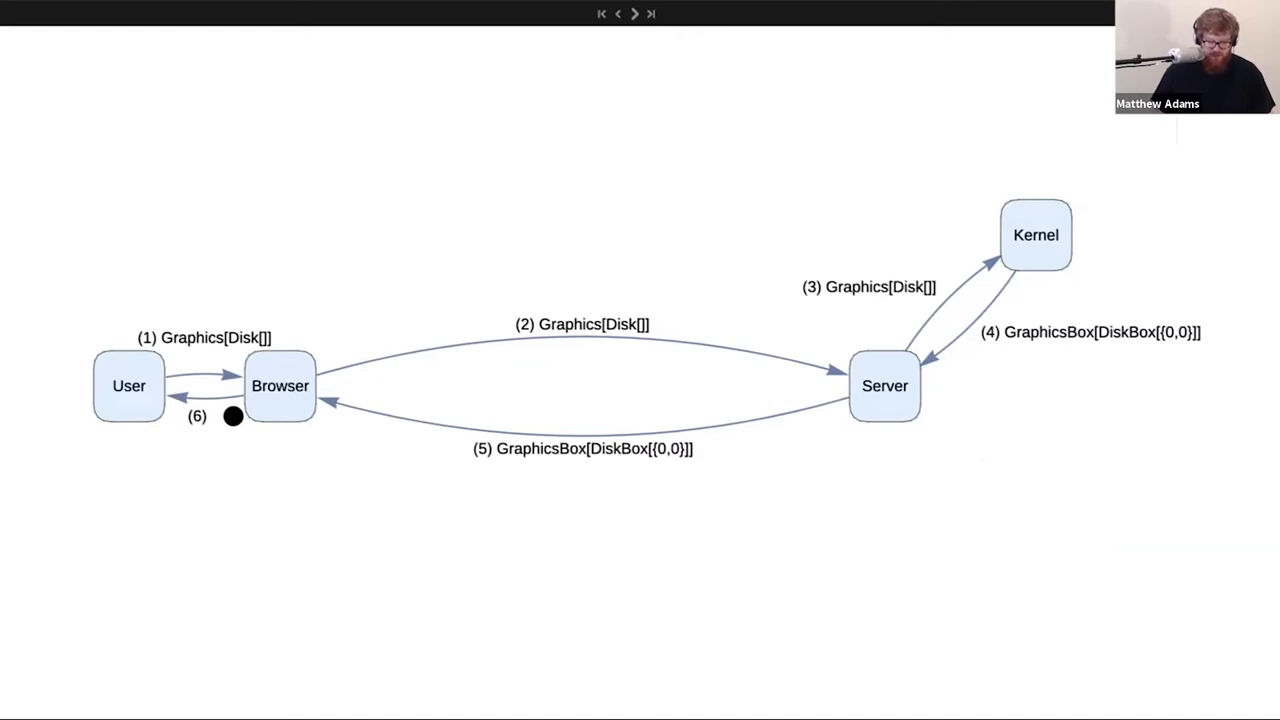
left_click(634, 13)
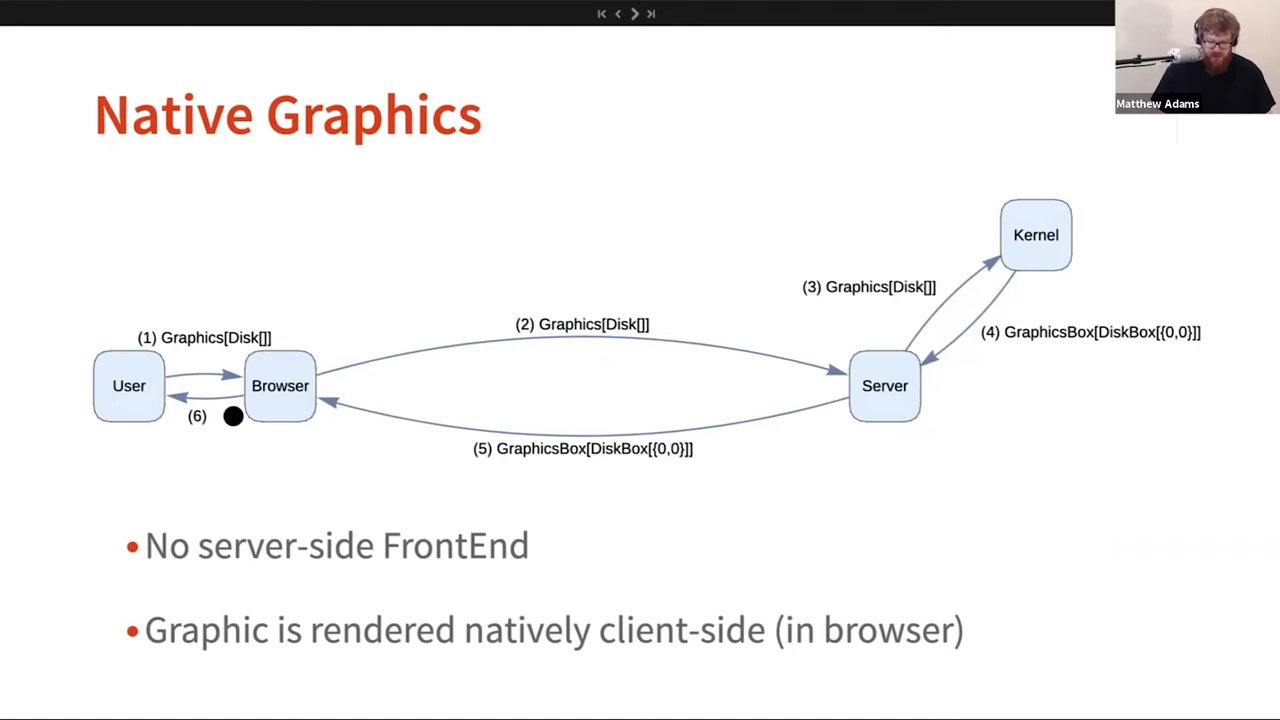
mouse_move(634, 13)
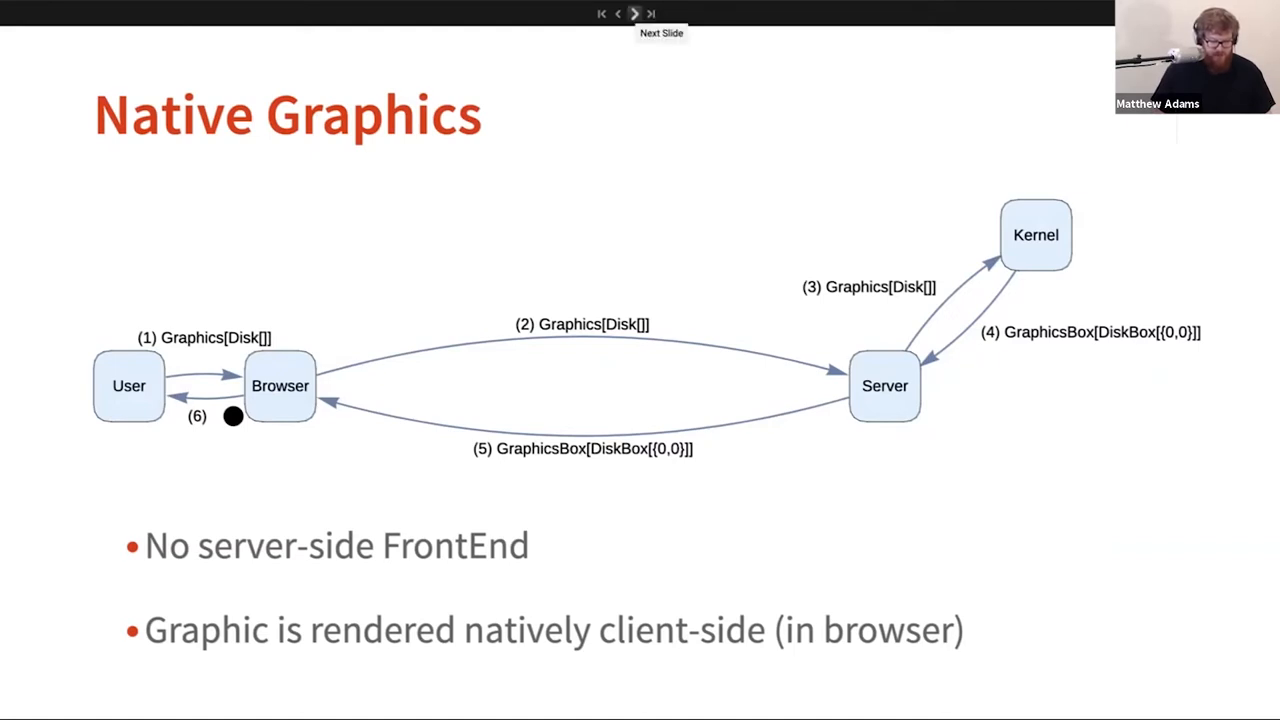
Advance to the slide listing browser limitations, graphics spec flexibility and matching Desktop.
left_click(634, 13)
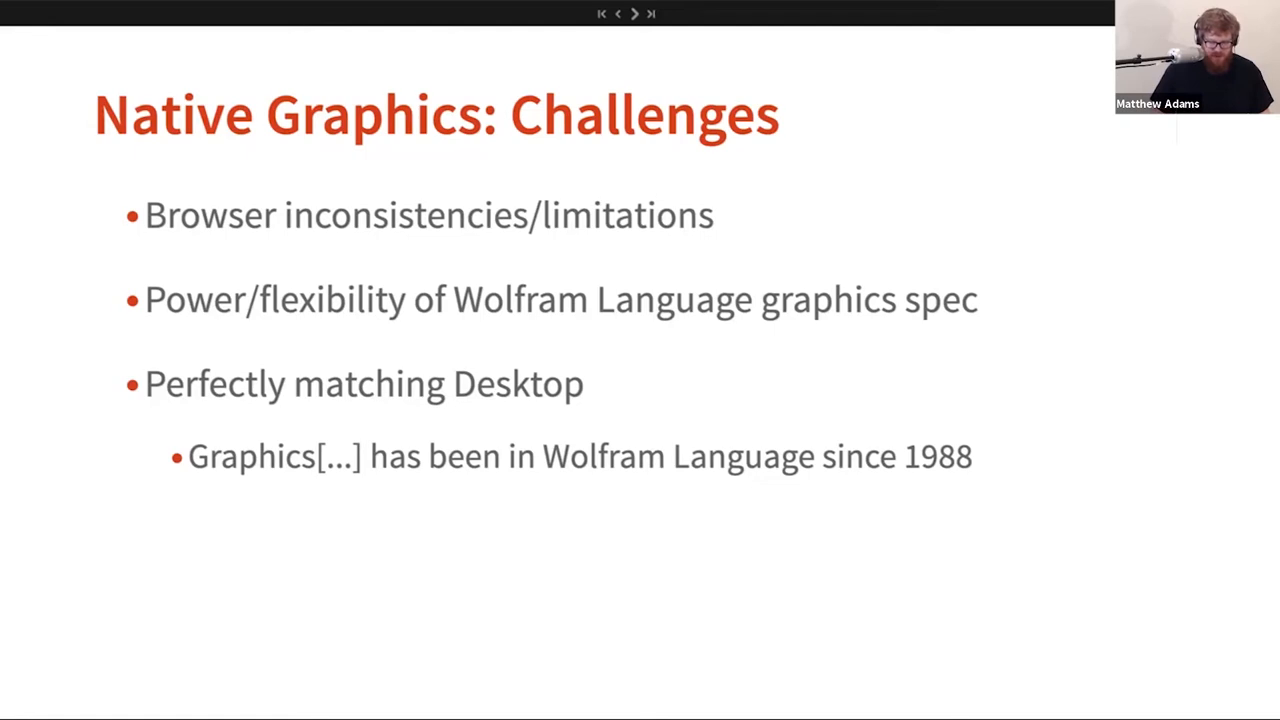
mouse_move(634, 13)
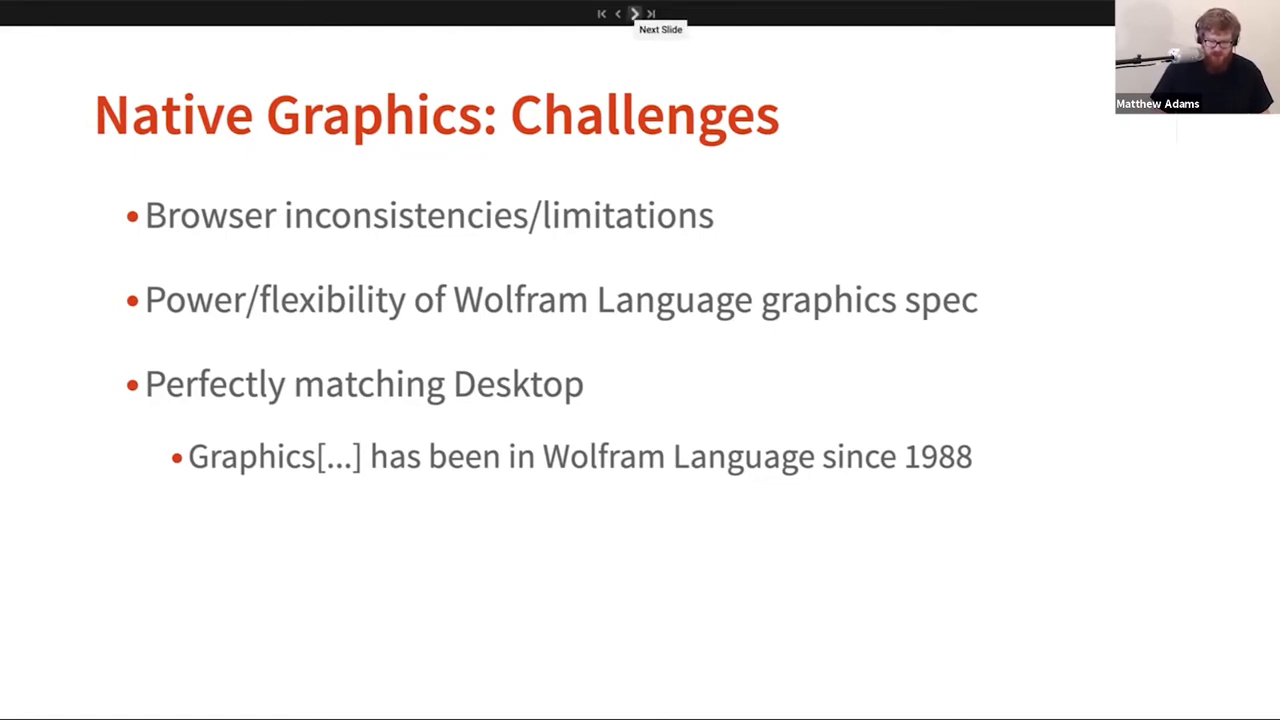
Advance to the Dynamic example slide and bring its demo into view.
left_click(635, 13)
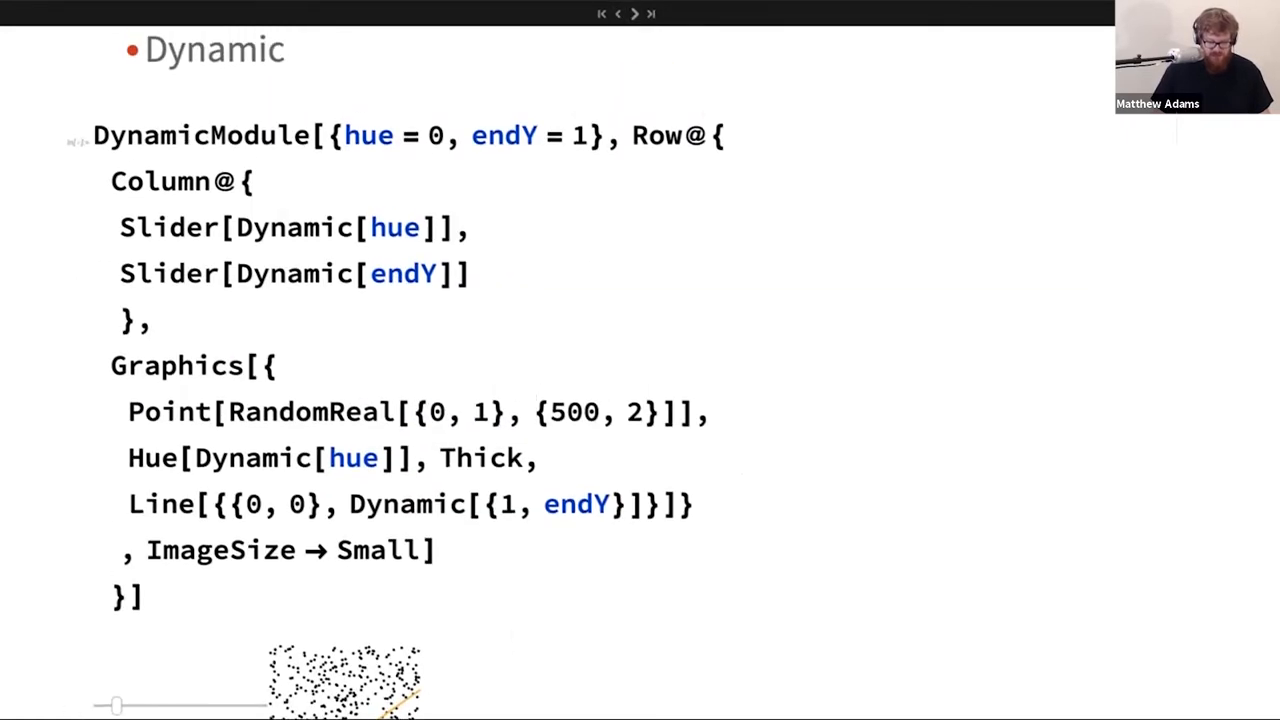
scroll("down", 3)
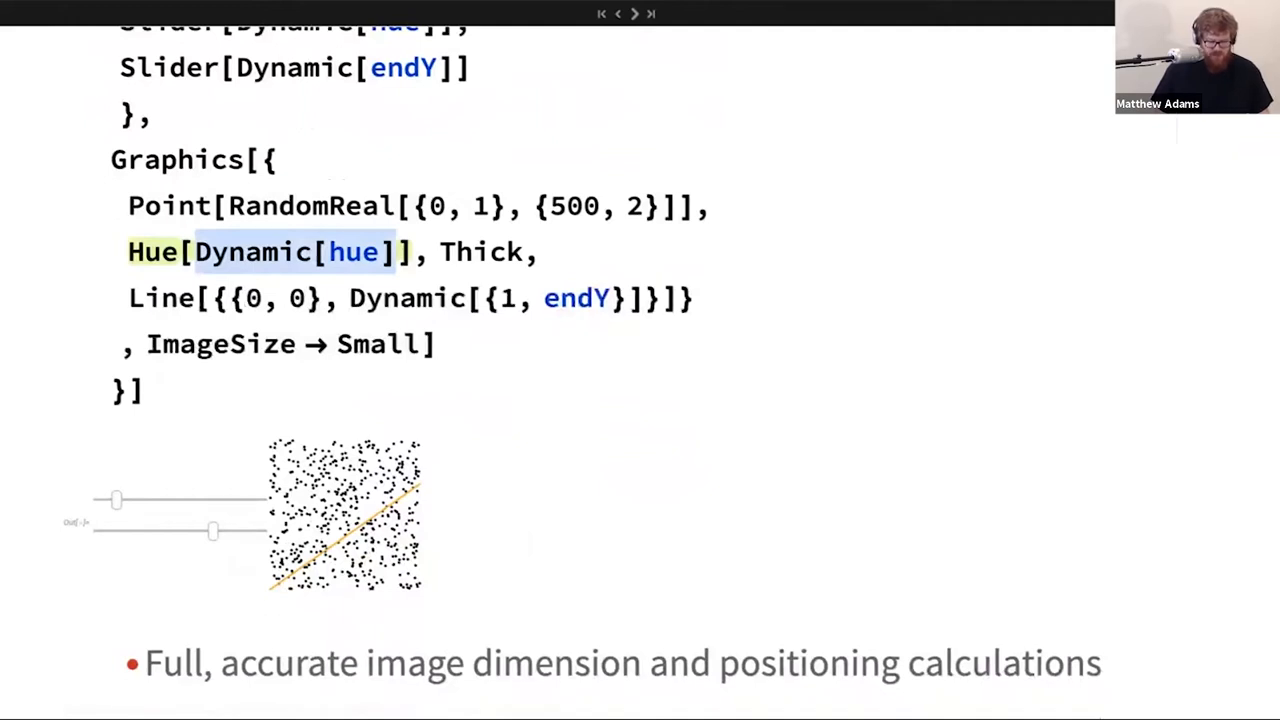
Shift the demo line's hue from orange to blue and lower its end height with the sliders.
left_click_drag(115, 499, 189, 499)
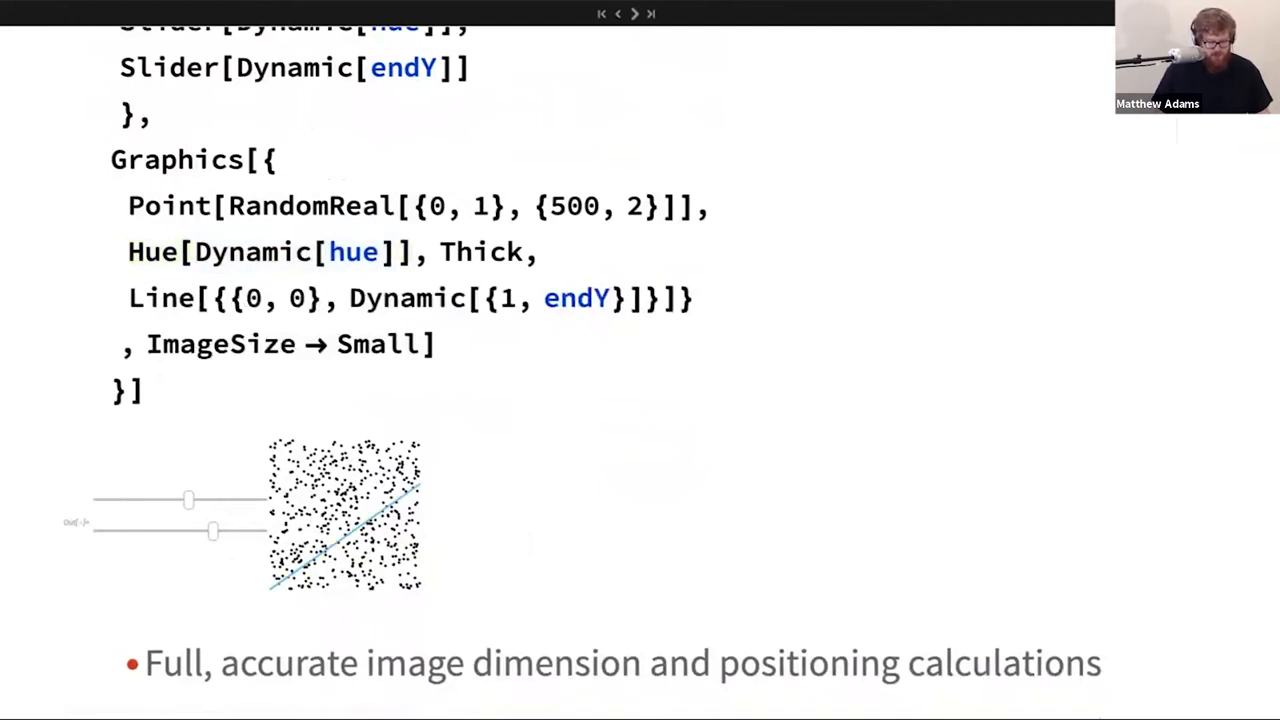
double_click(160, 298)
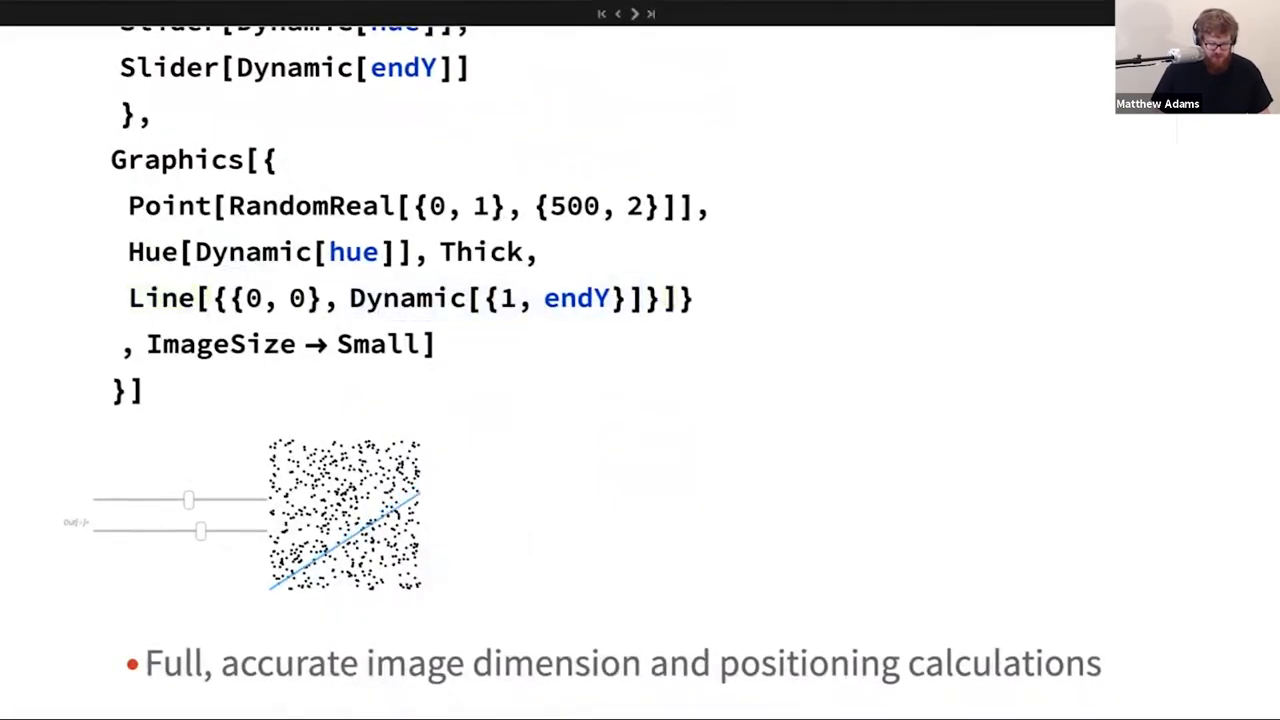
left_click_drag(200, 531, 230, 531)
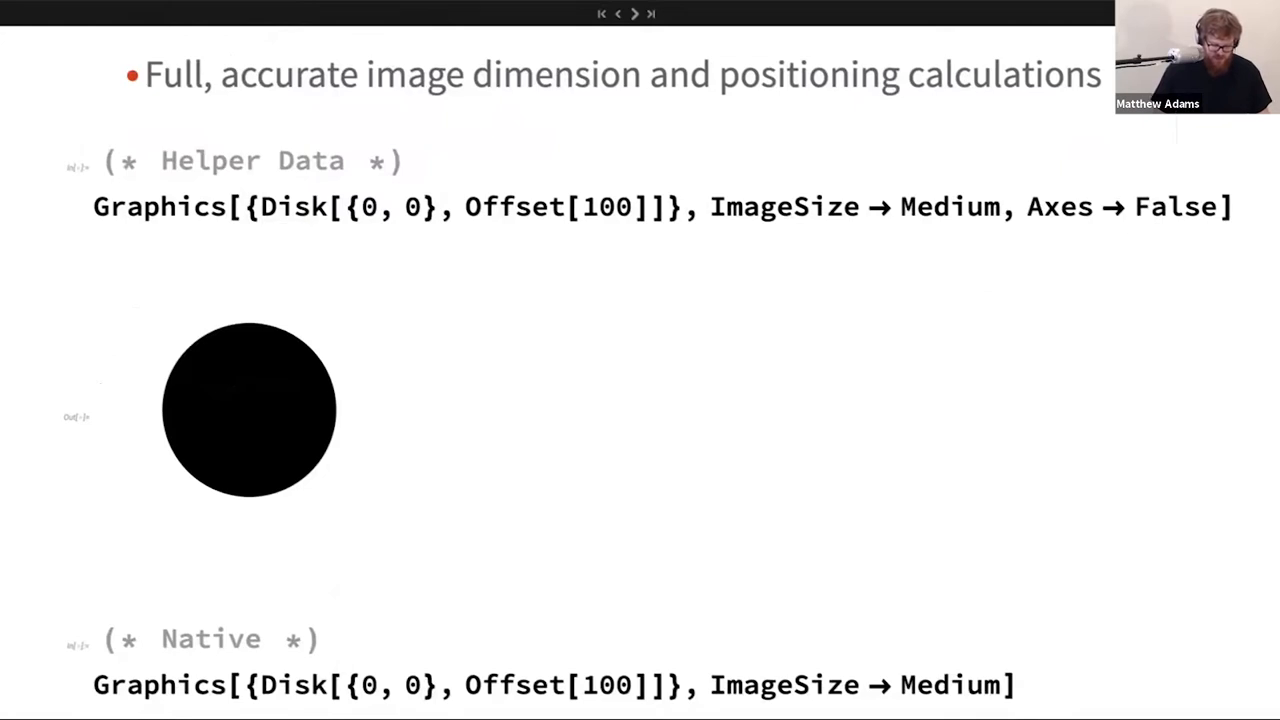
Show the Helper Data disk's image bounds and bring the Native disk output into view.
left_click(249, 409)
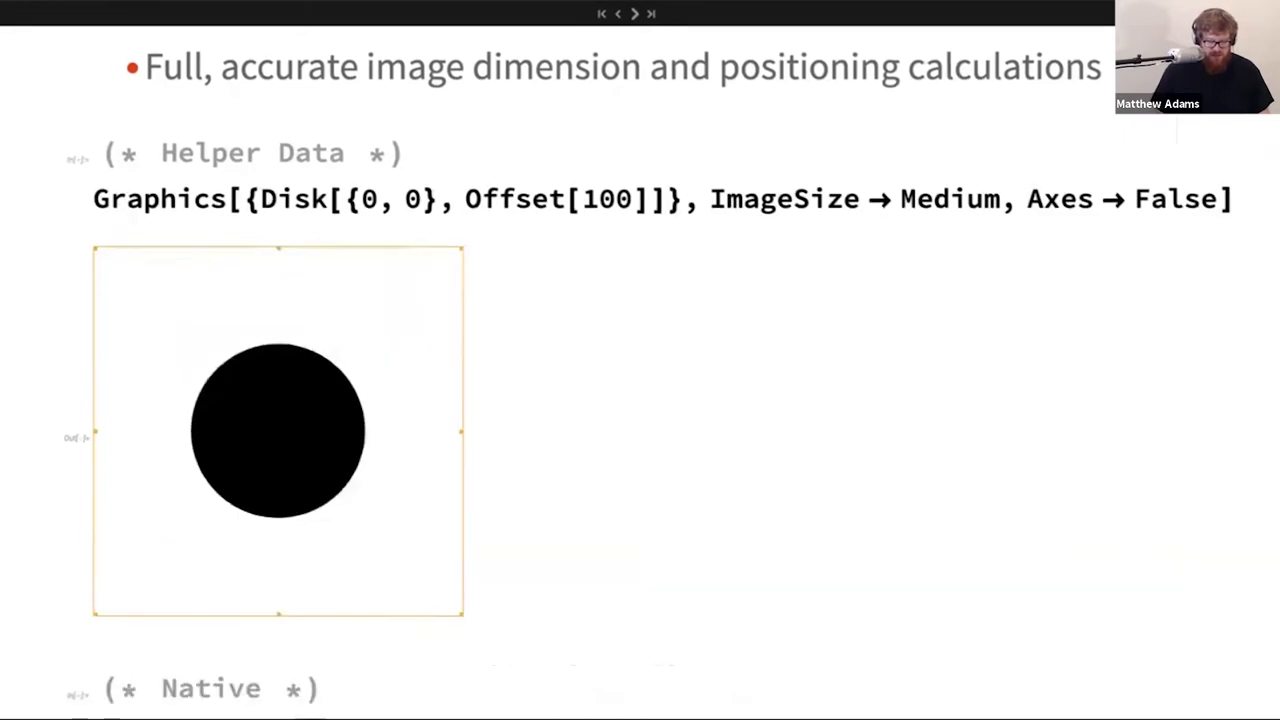
scroll("down", 3)
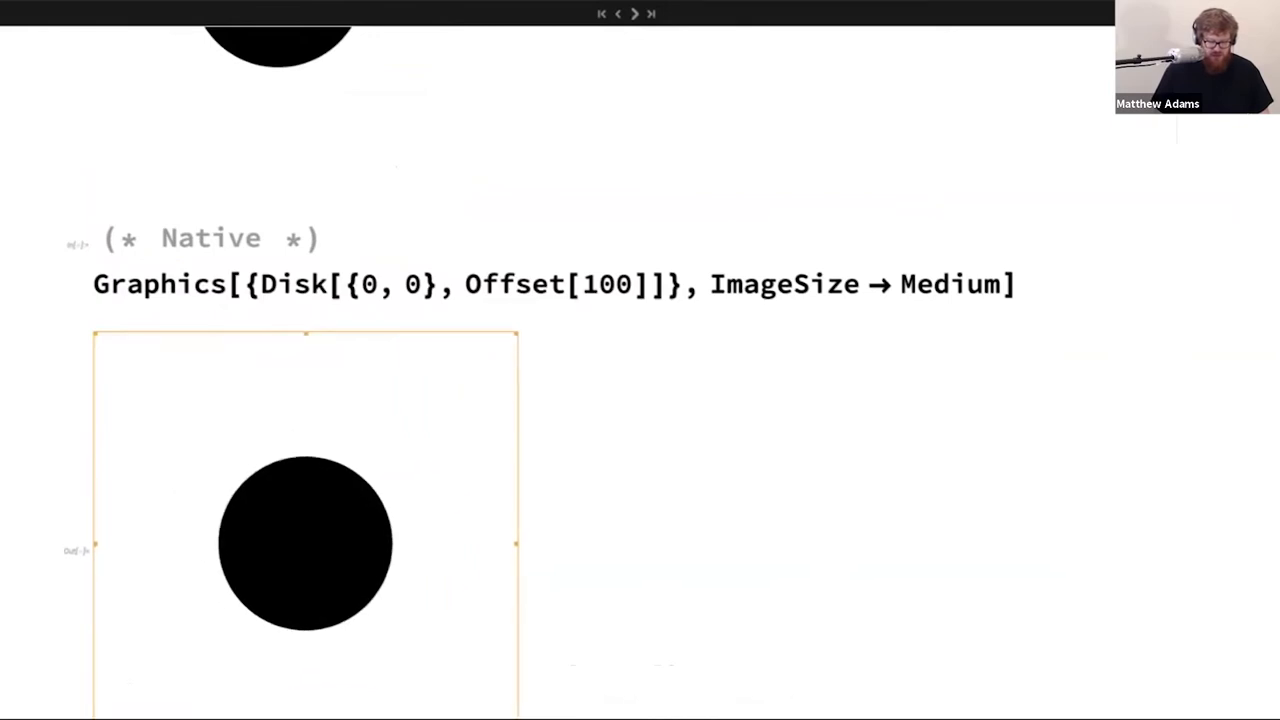
Scroll to the Module example of red, blue and black offset disks and the Cloud Notebook bullet.
scroll("down", 3)
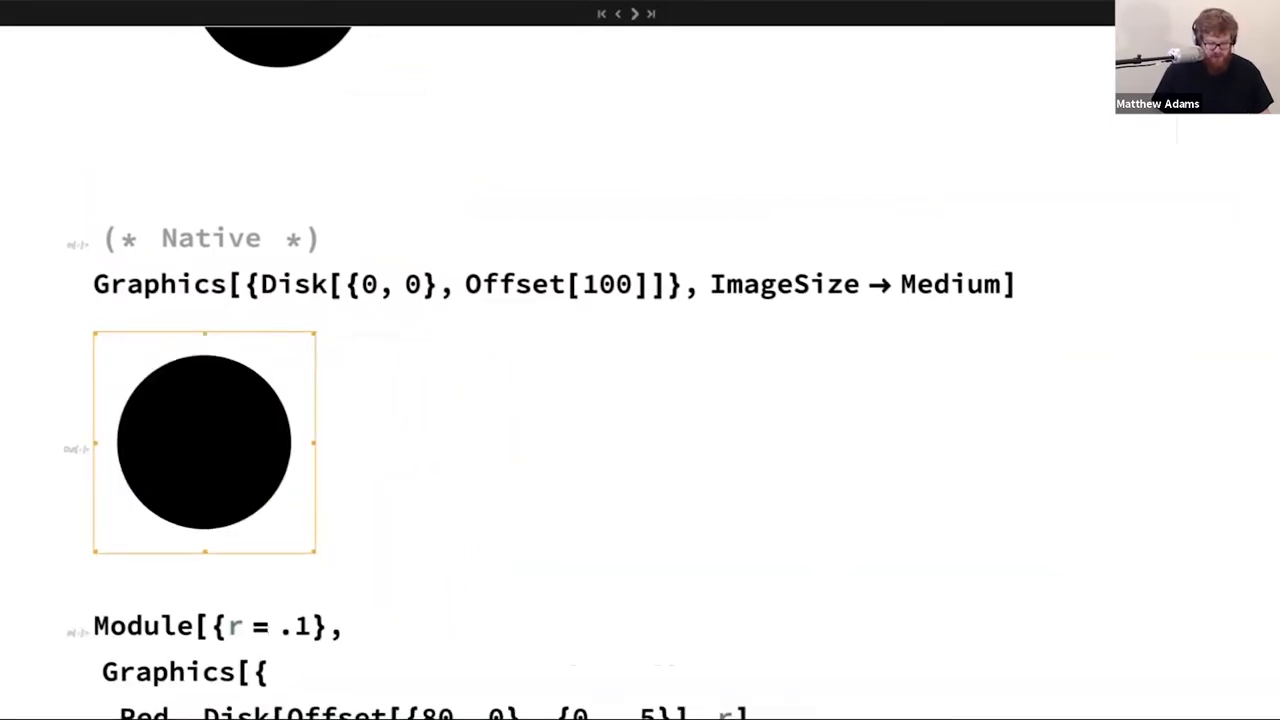
scroll("down", 3)
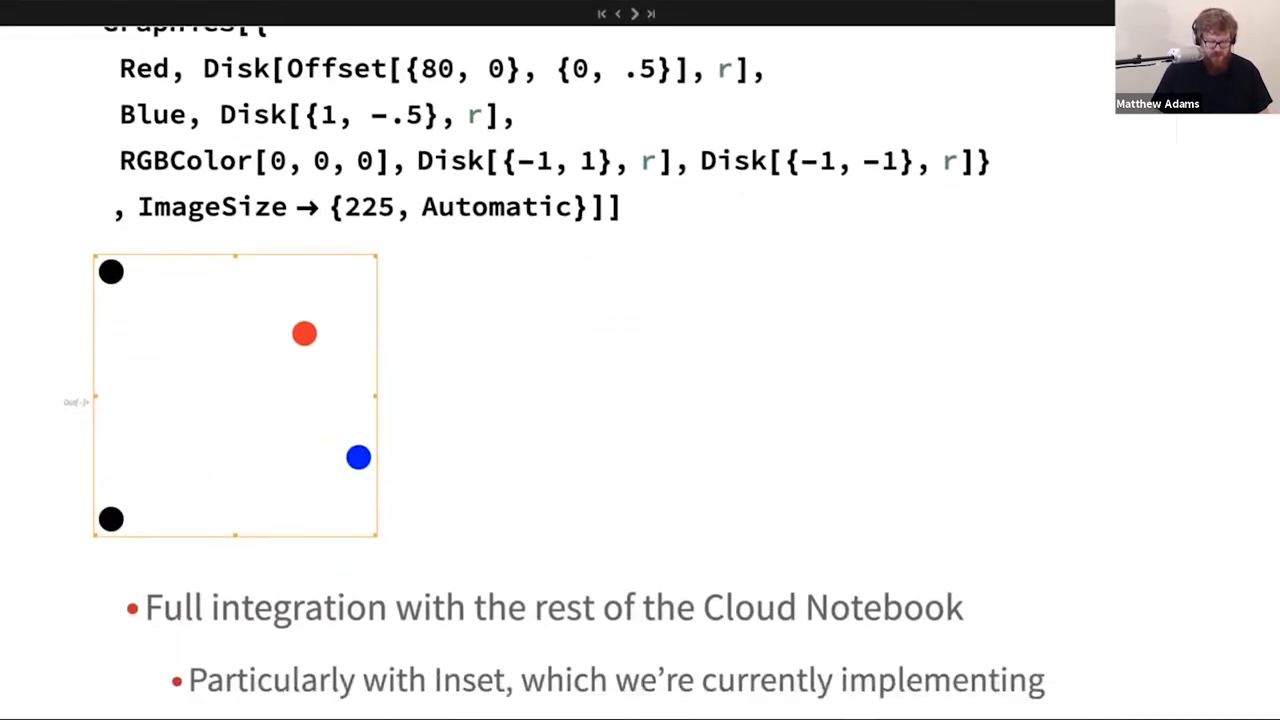
Scroll to the Pinkbox Errors point and its Graphics[Disk["foo"]] example.
scroll("down", 3)
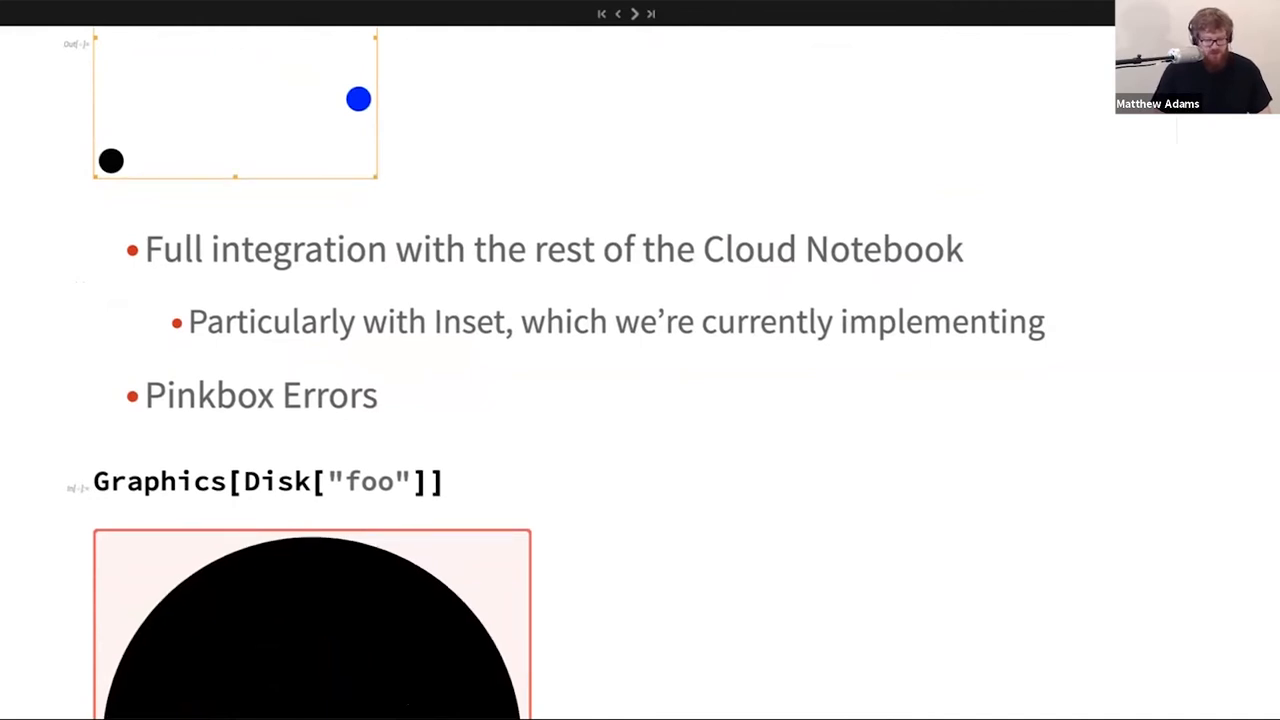
Reveal the full pink error box and last bullet, then move to the Native Graphics support slide.
scroll("down", 3)
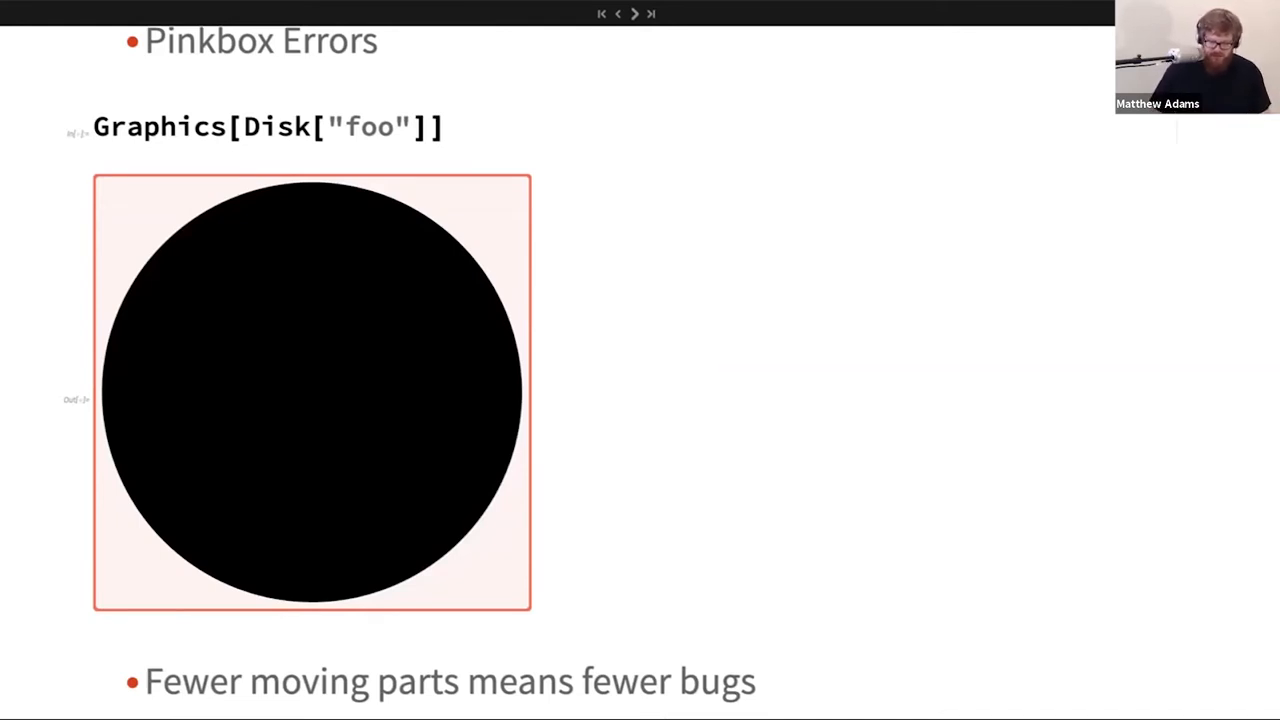
left_click(635, 13)
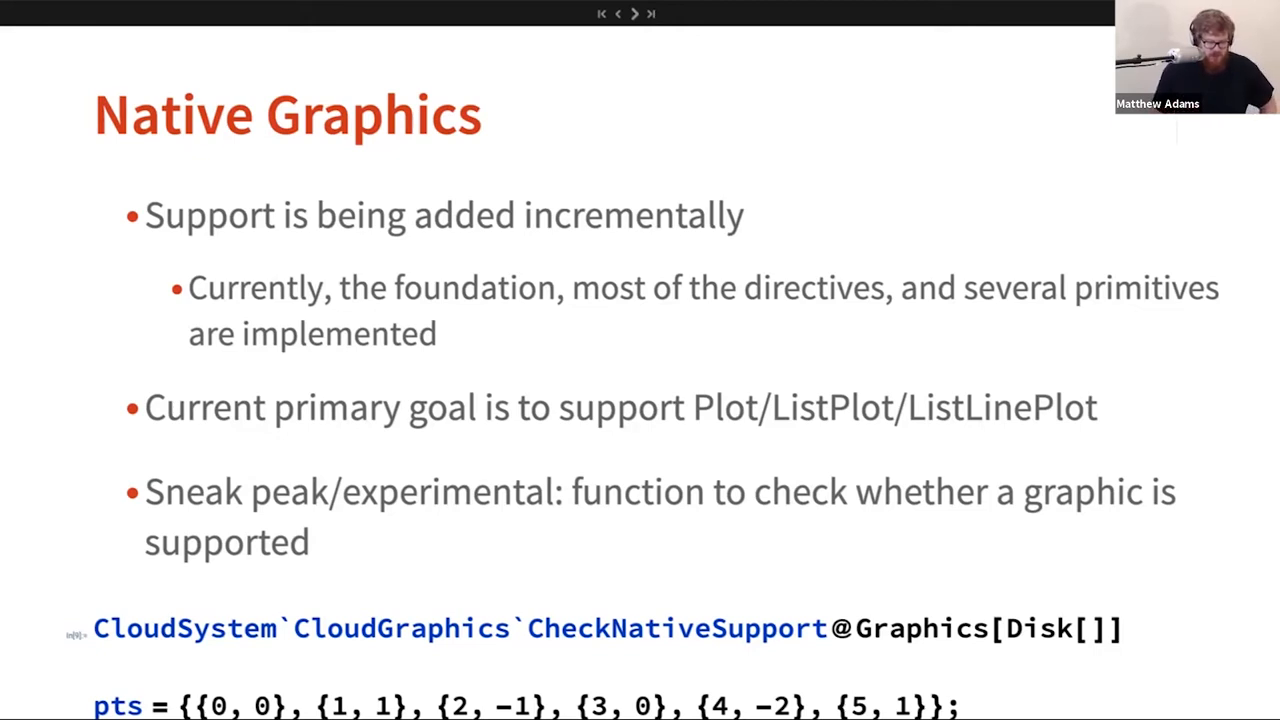
Scroll the Native Graphics slide to the CheckNativeSupport code cells.
scroll("down", 3)
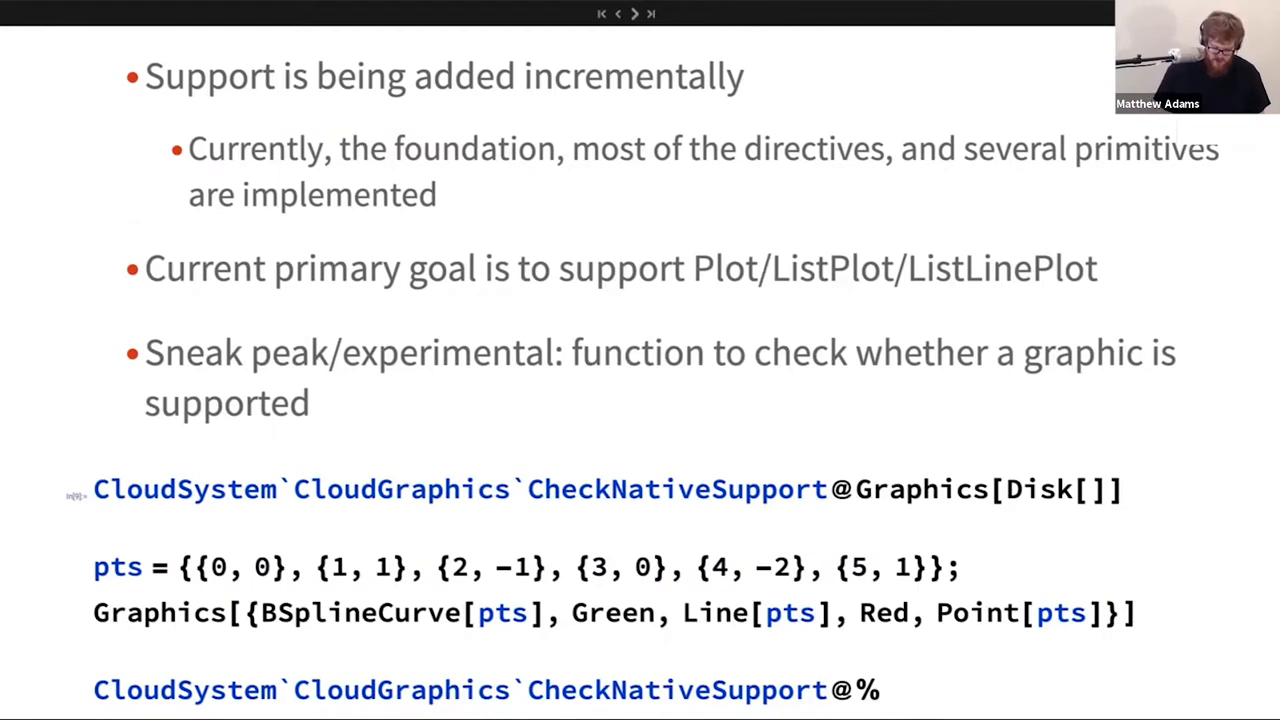
Evaluate the CheckNativeSupport cells, showing Success for the disk and Failure for the BSplineCurve.
double_click(677, 489)
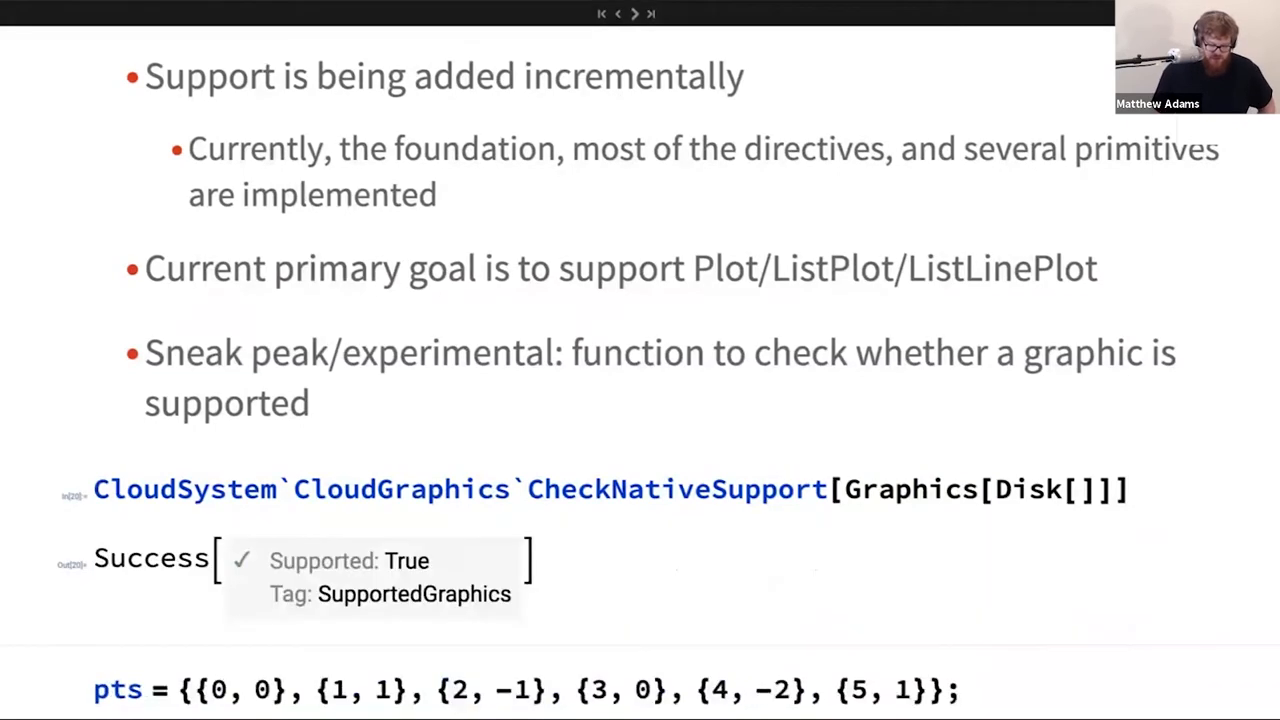
scroll("down", 3)
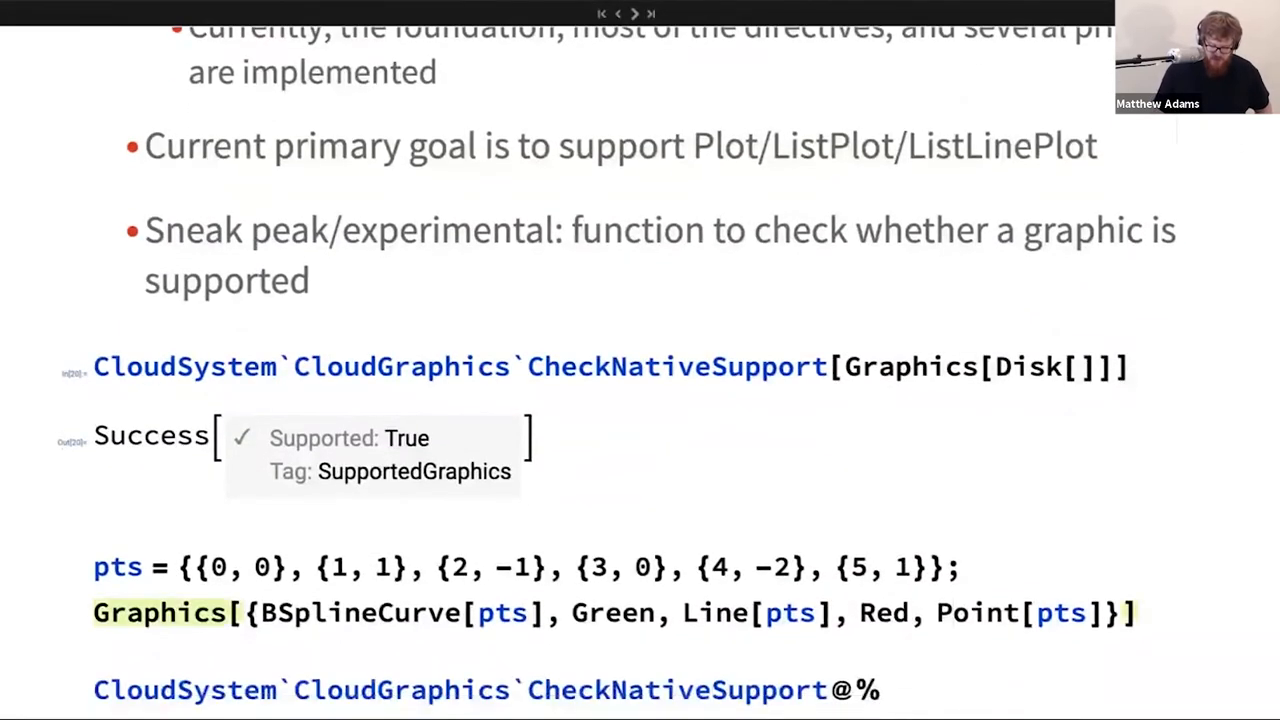
scroll("down", 3)
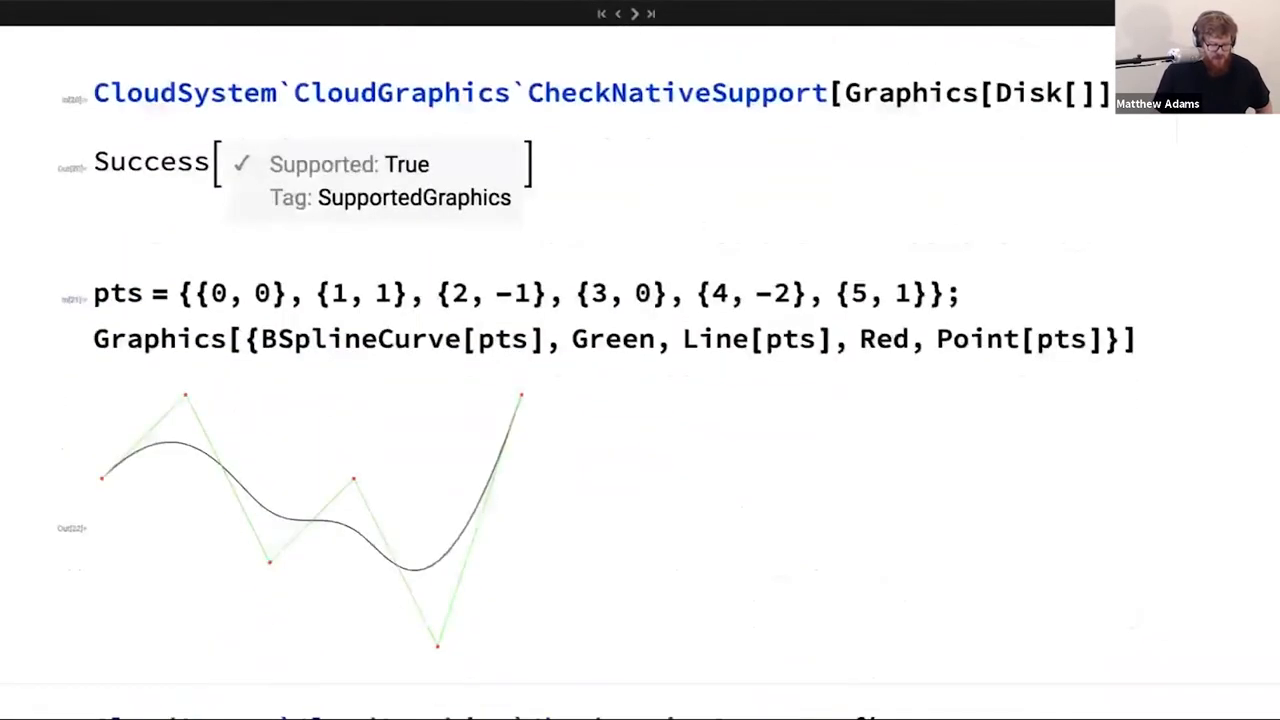
scroll("down", 3)
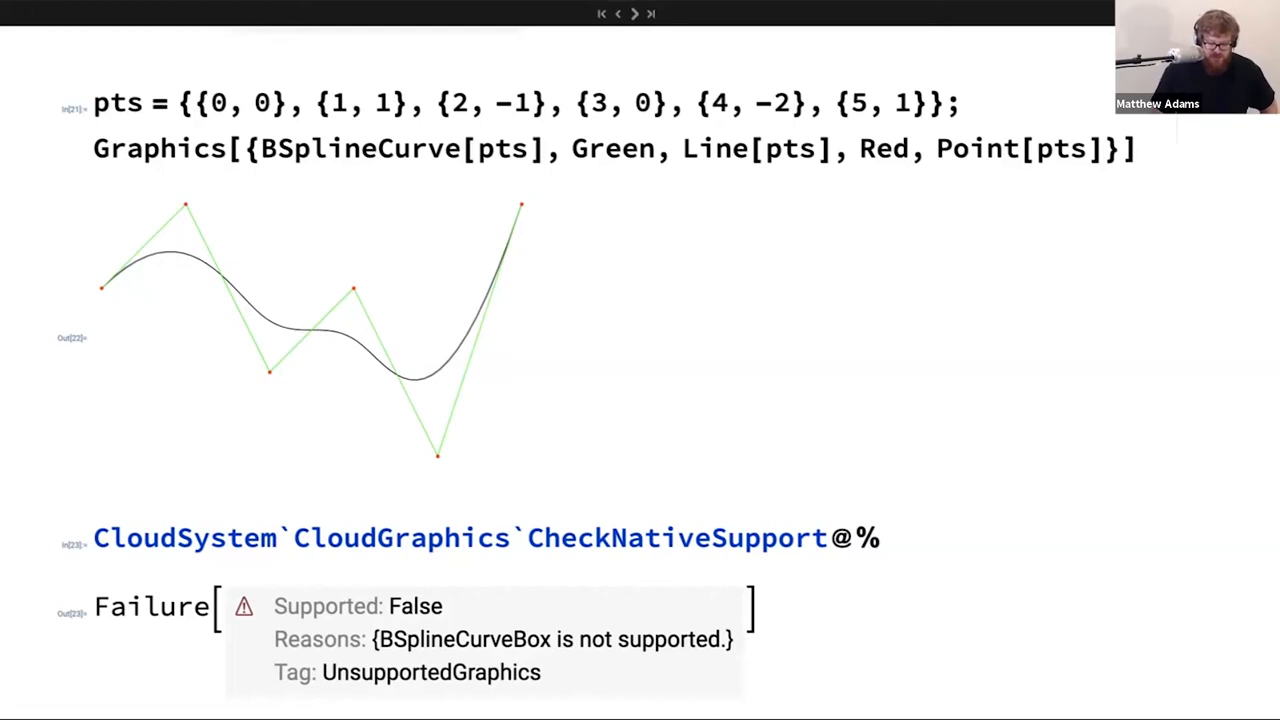
mouse_move(635, 14)
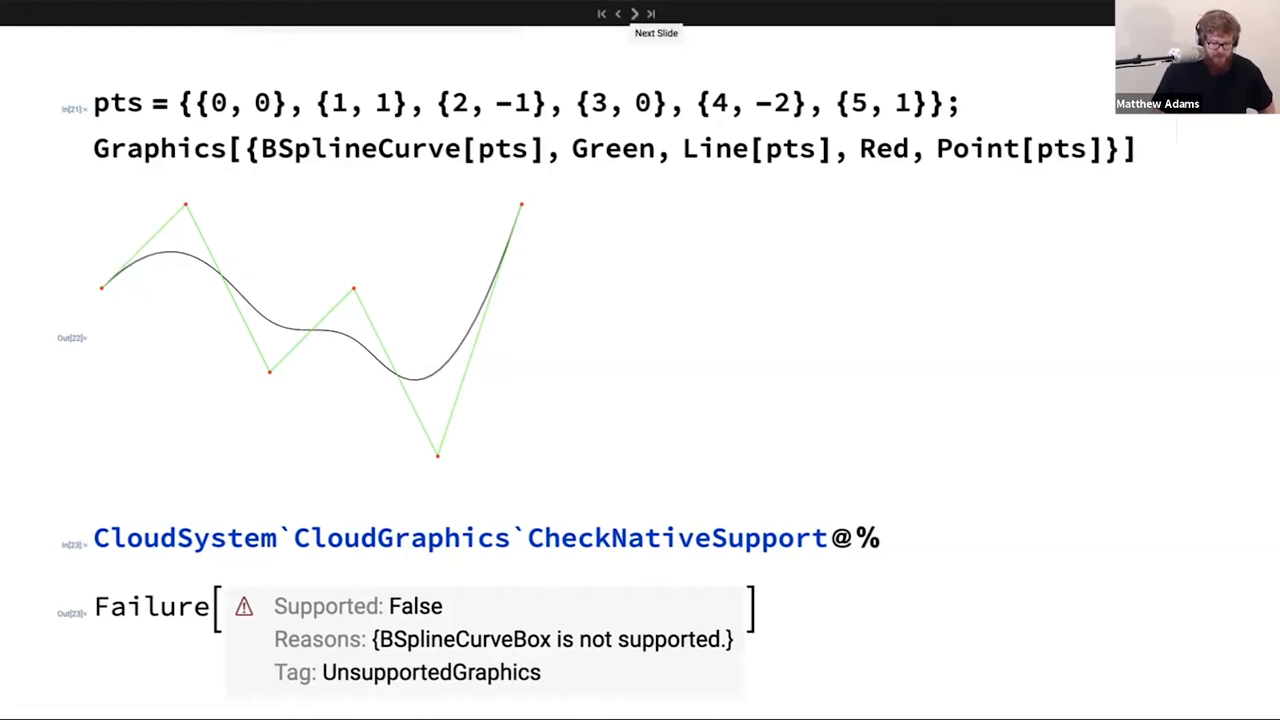
Advance to the Zoom/Pan slide and bring the sine-wave plot into view.
left_click(634, 13)
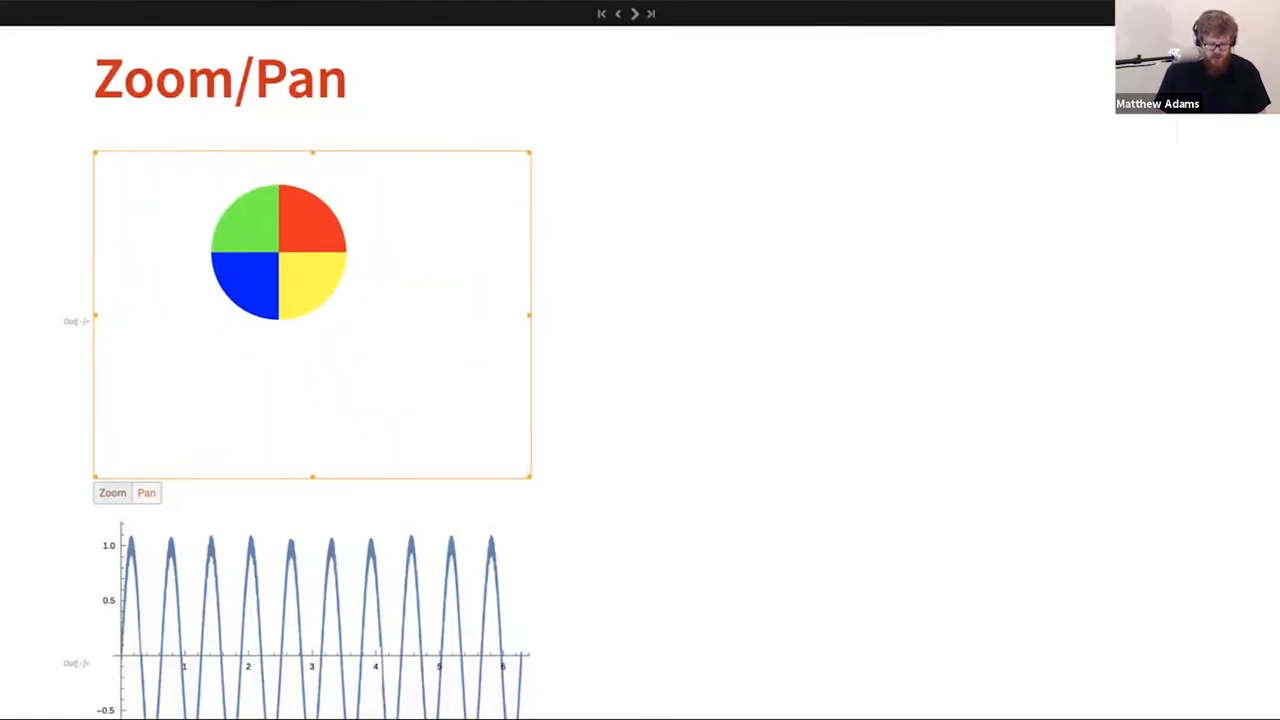
scroll("down", 3)
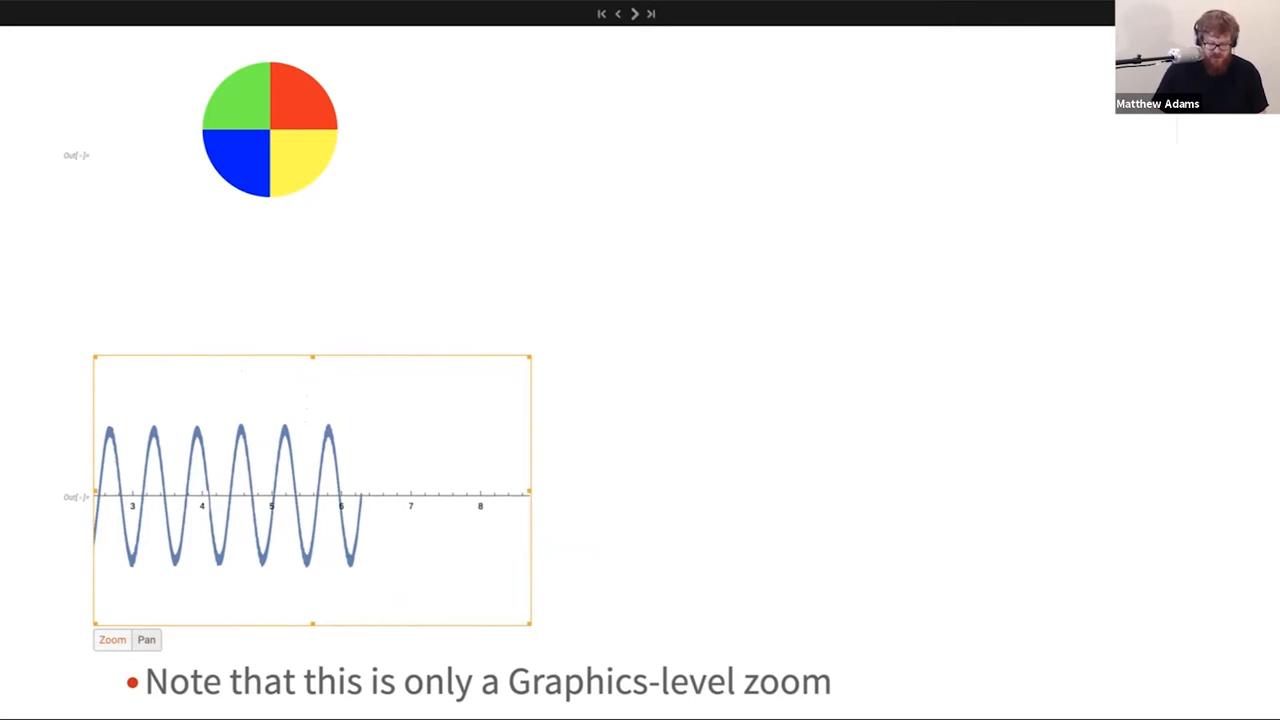
Advance to the Interactive Graphics slide and slide the locator point along the purple sine curve.
left_click(635, 13)
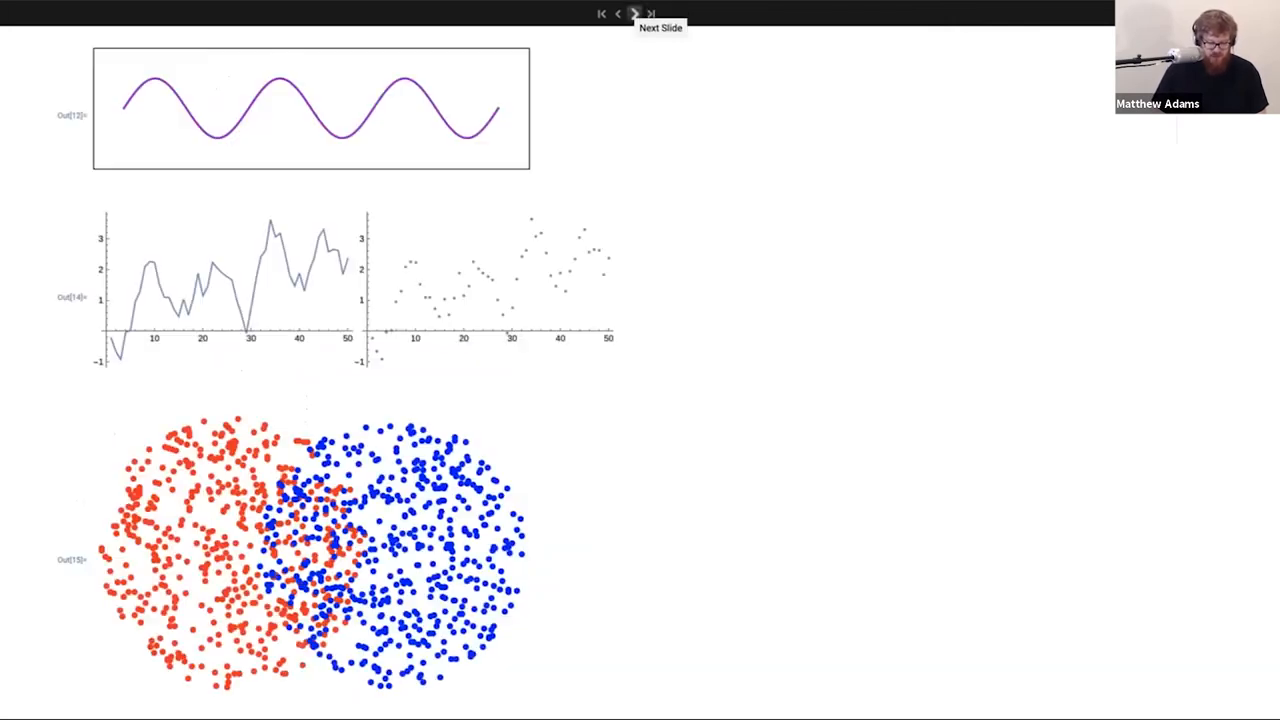
left_click(635, 13)
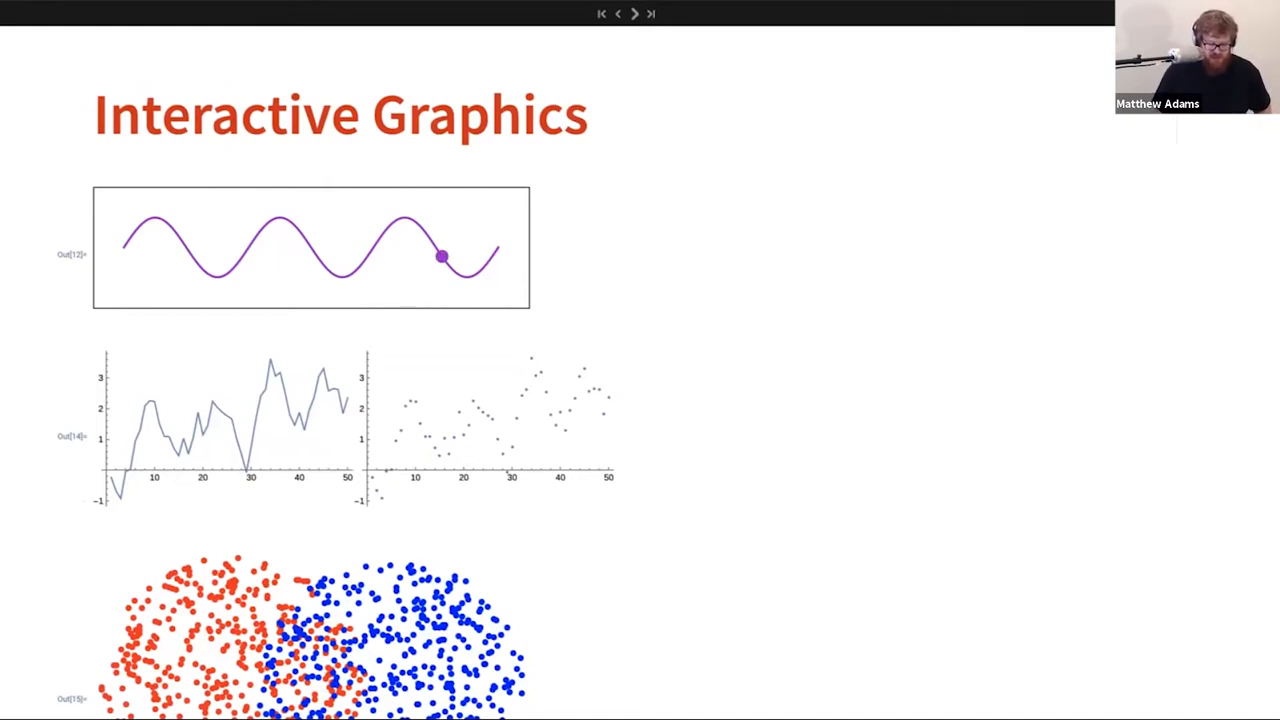
left_click_drag(441, 257, 344, 277)
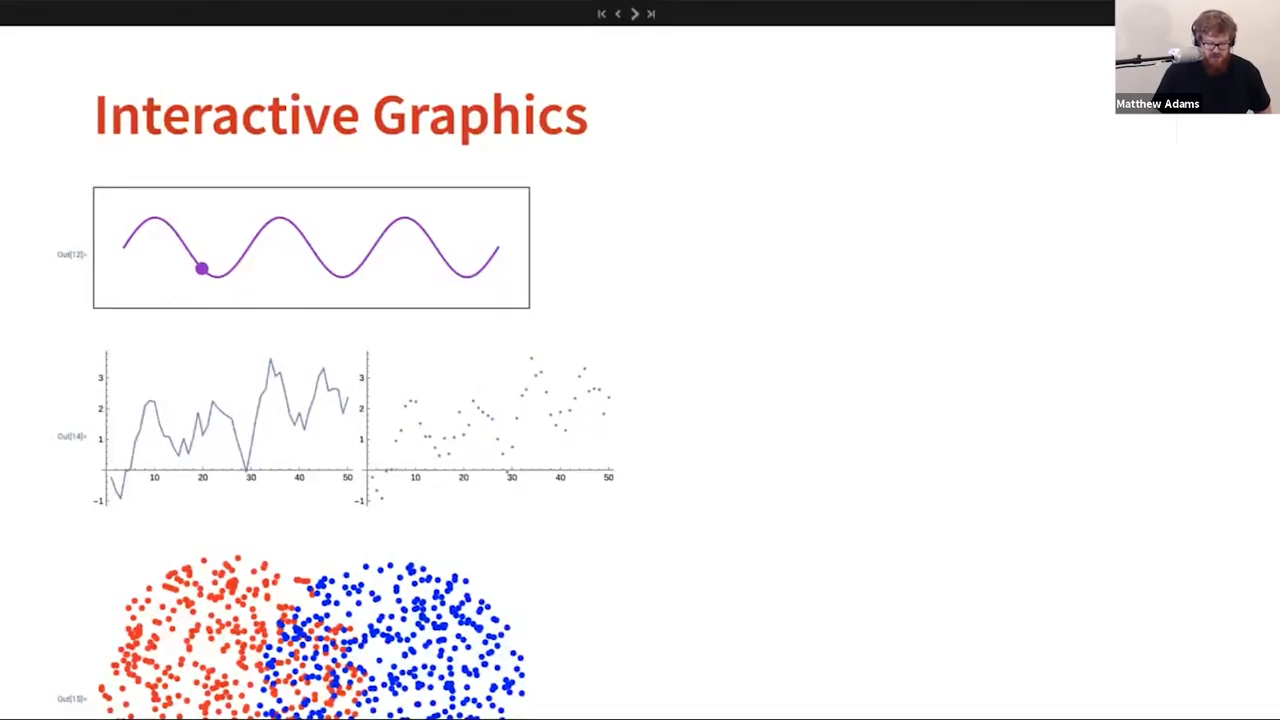
left_click_drag(200, 268, 368, 252)
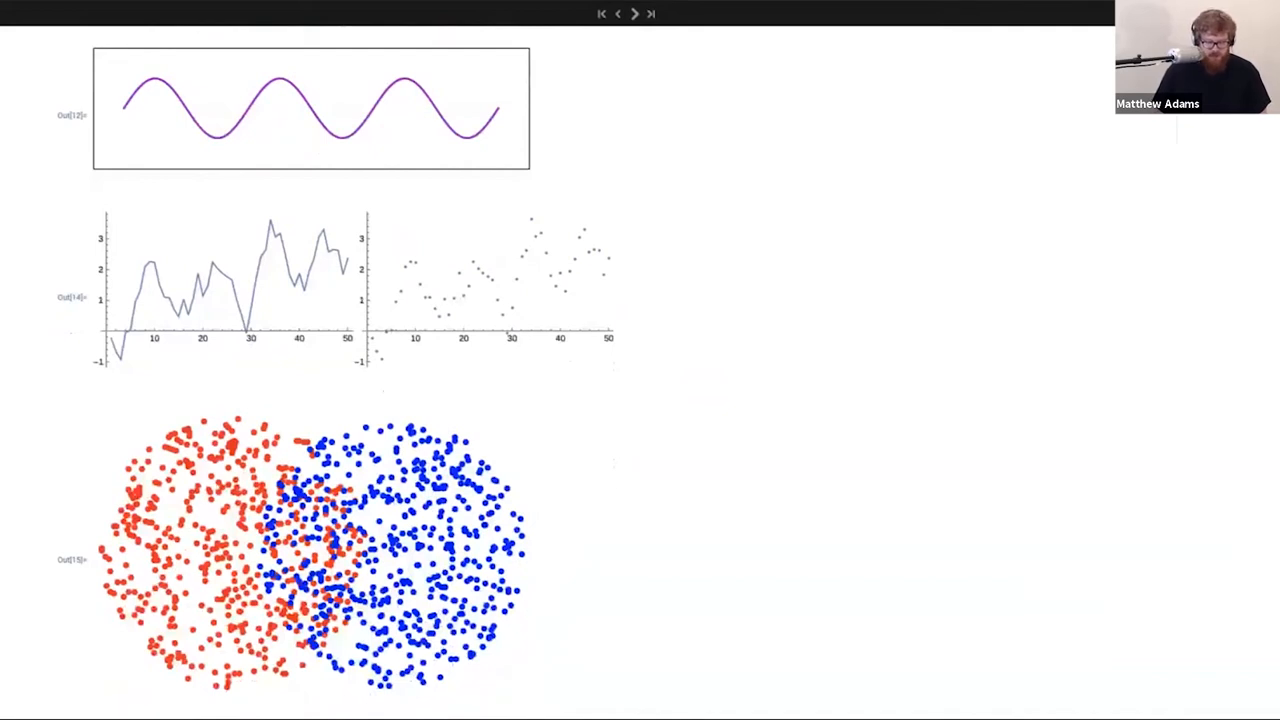
Advance to the Web Images slide and wrap ImportImage in Table[#, 24]& to get 24 treadmill GIFs.
left_click(635, 13)
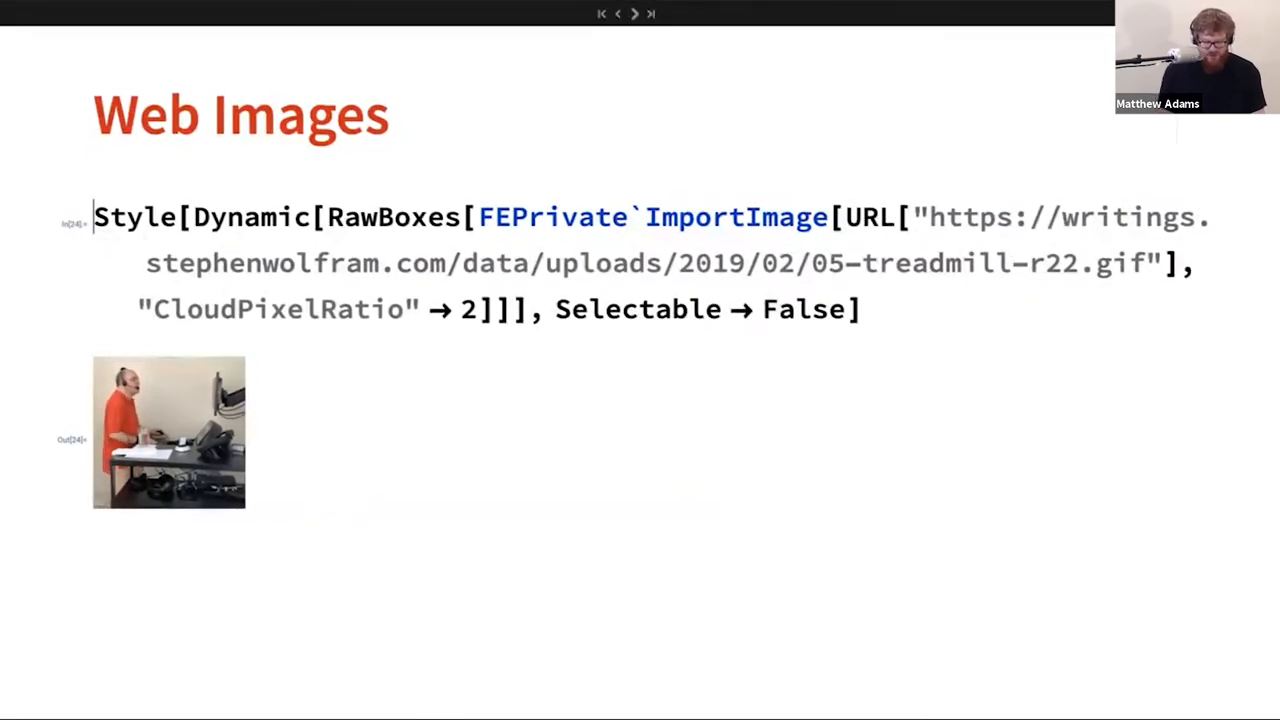
type("Tab; l")
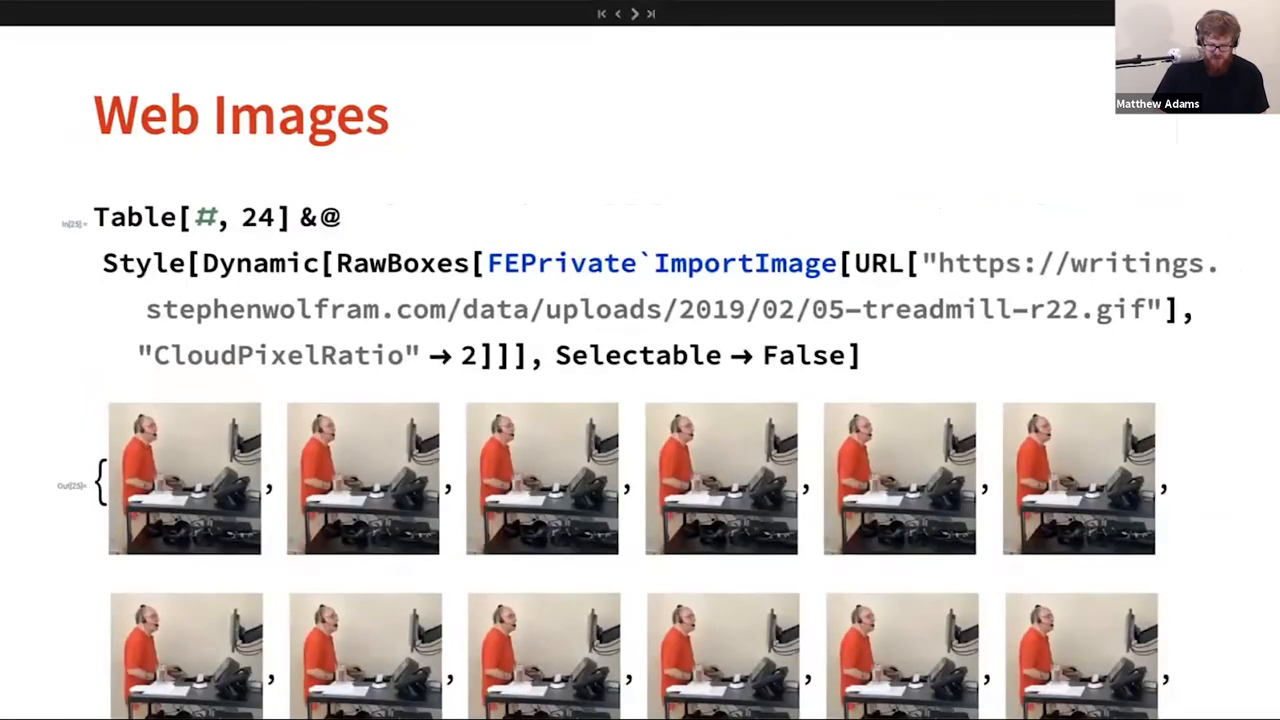
scroll("down", 3)
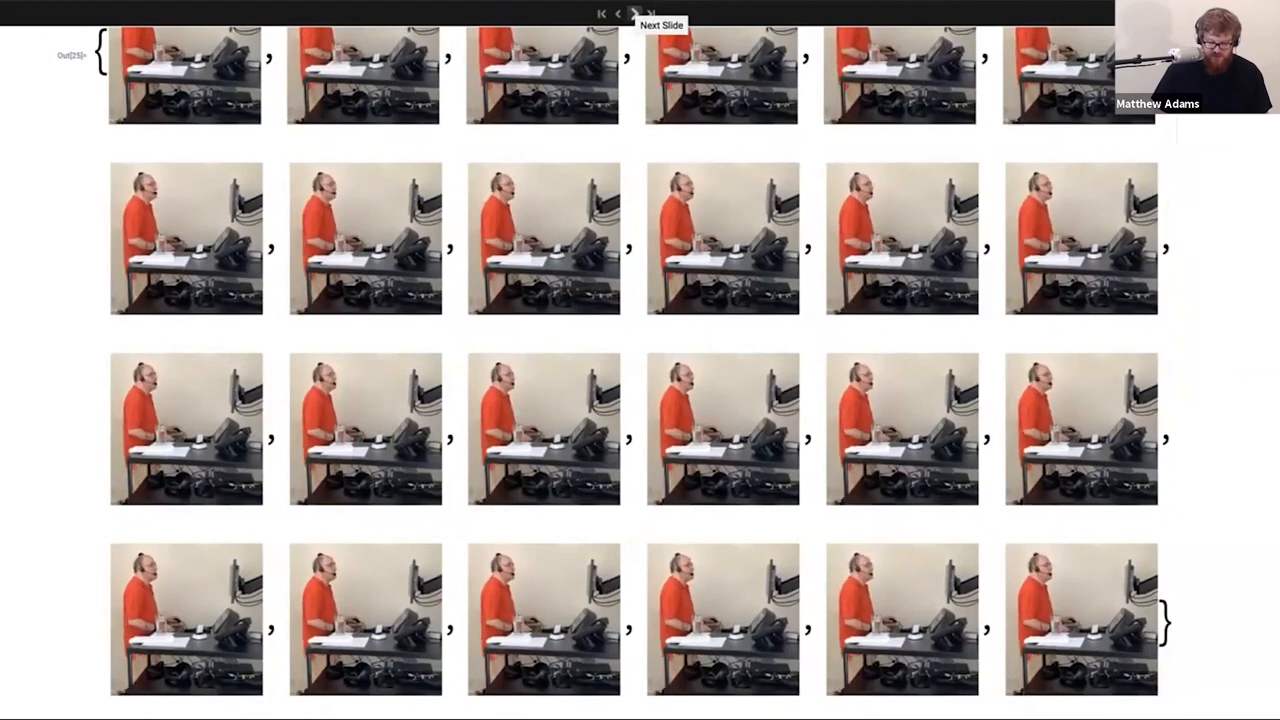
Advance to the '3D Graphics in Cloud' title slide and extend the cloud session from the inactivity notice.
left_click(635, 13)
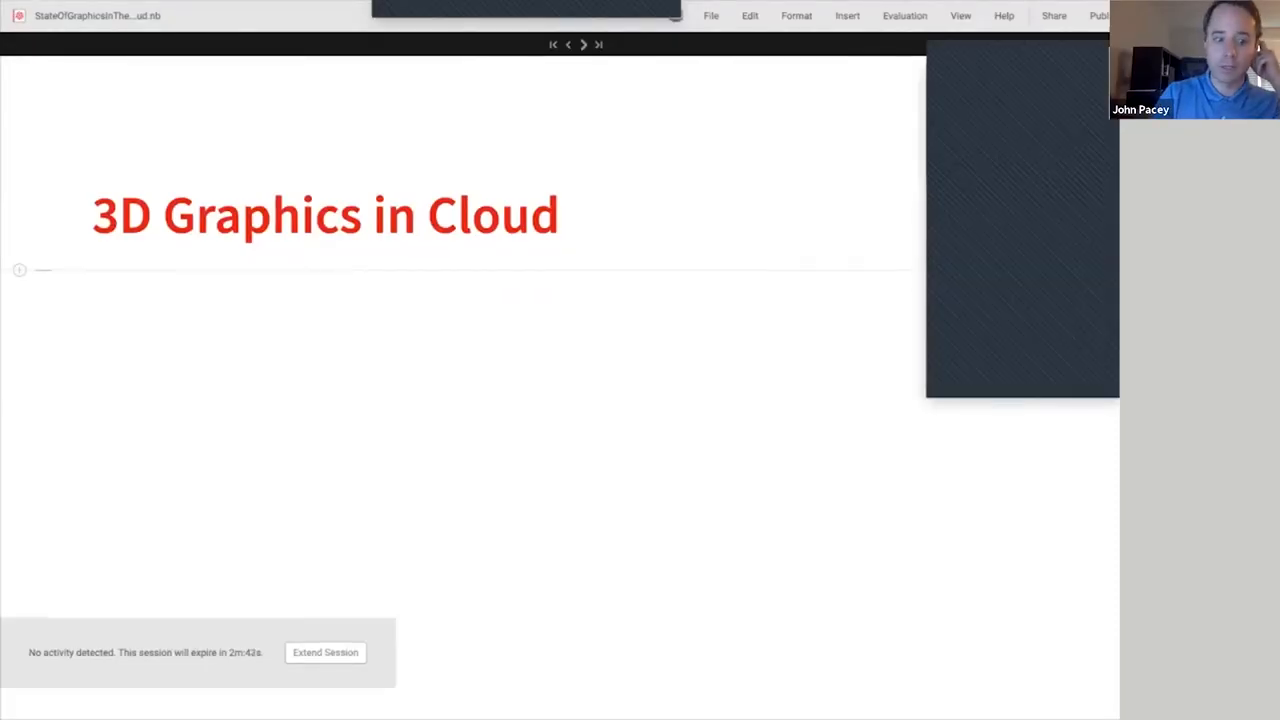
left_click(325, 652)
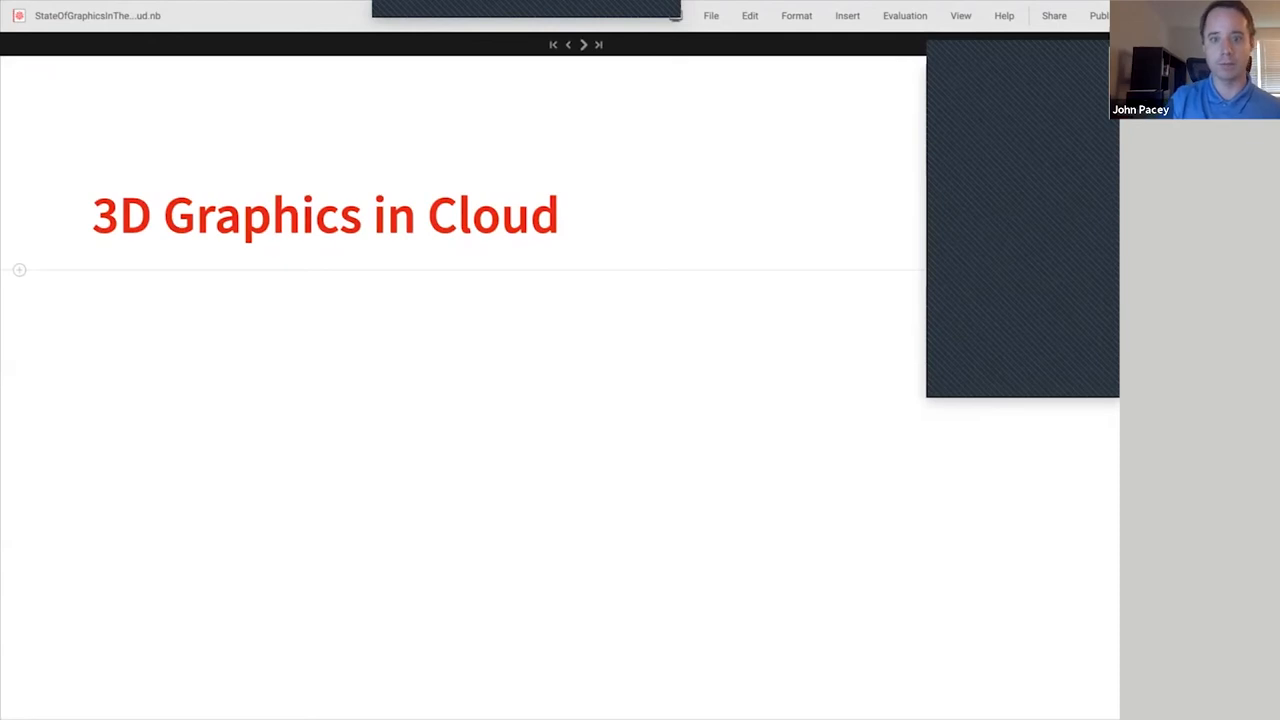
Advance the slideshow to the '3D Graphics History' slide.
left_click(583, 44)
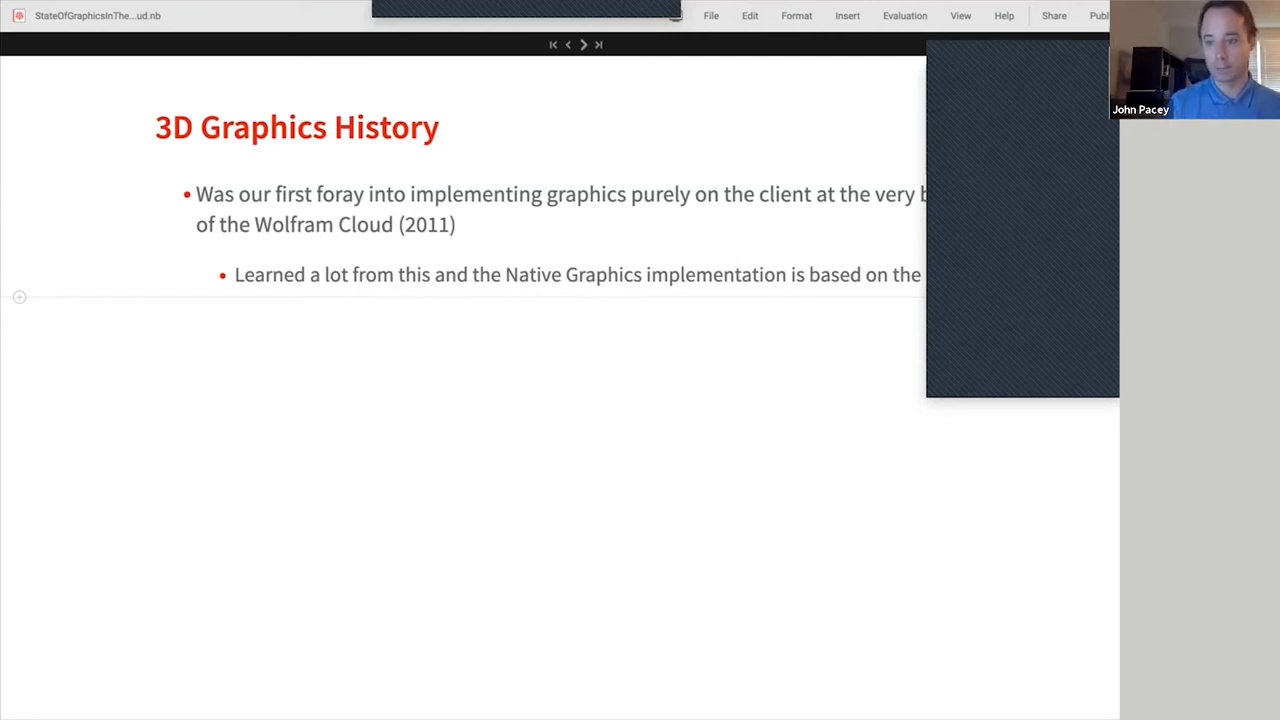
mouse_move(598, 44)
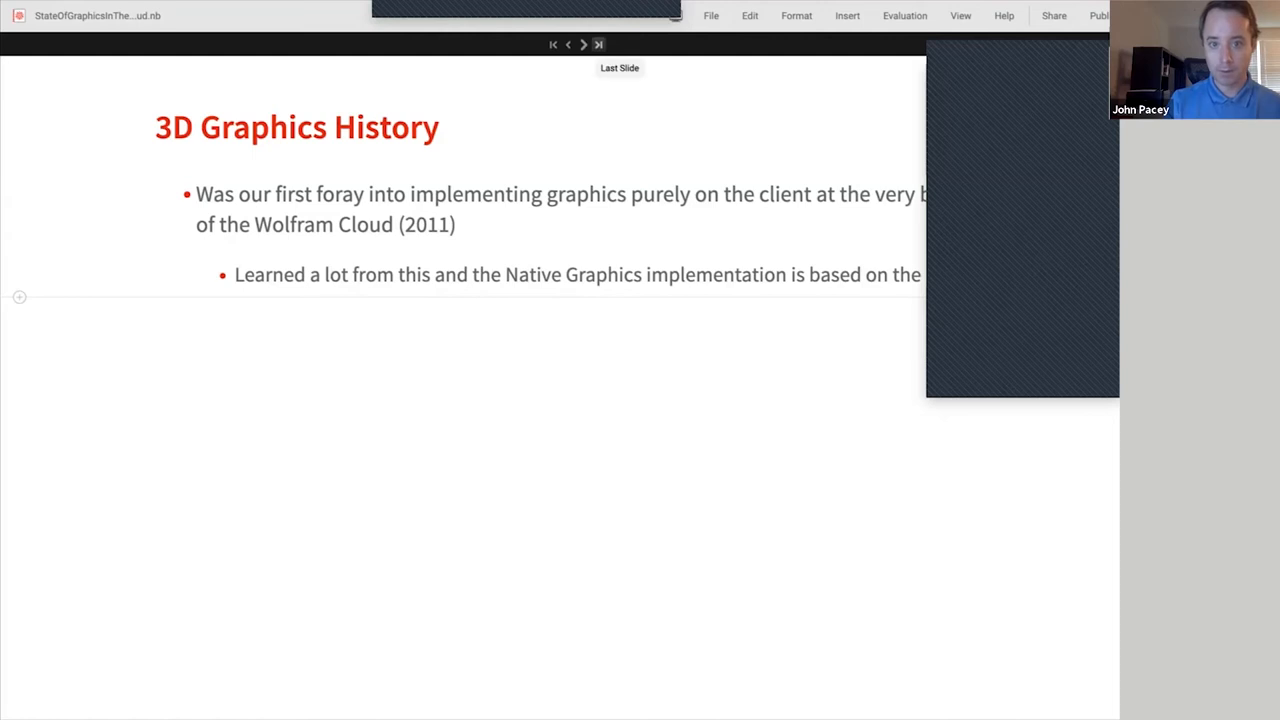
left_click(584, 44)
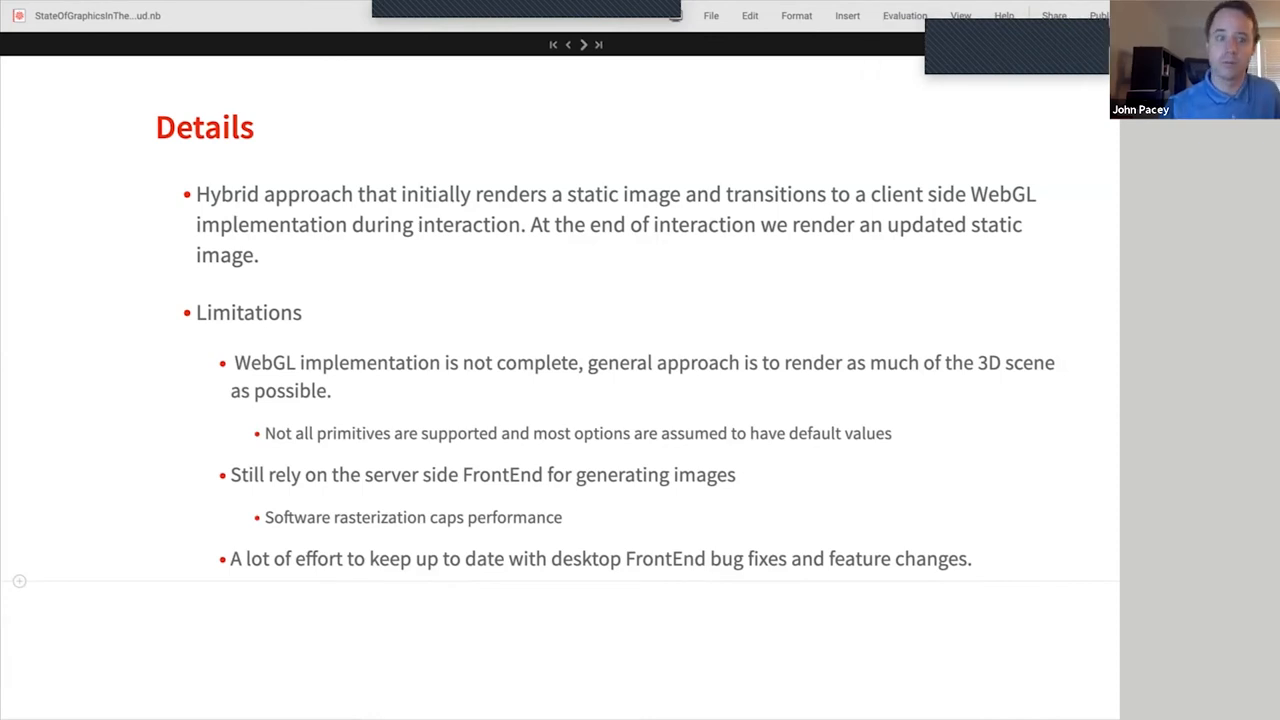
left_click(568, 44)
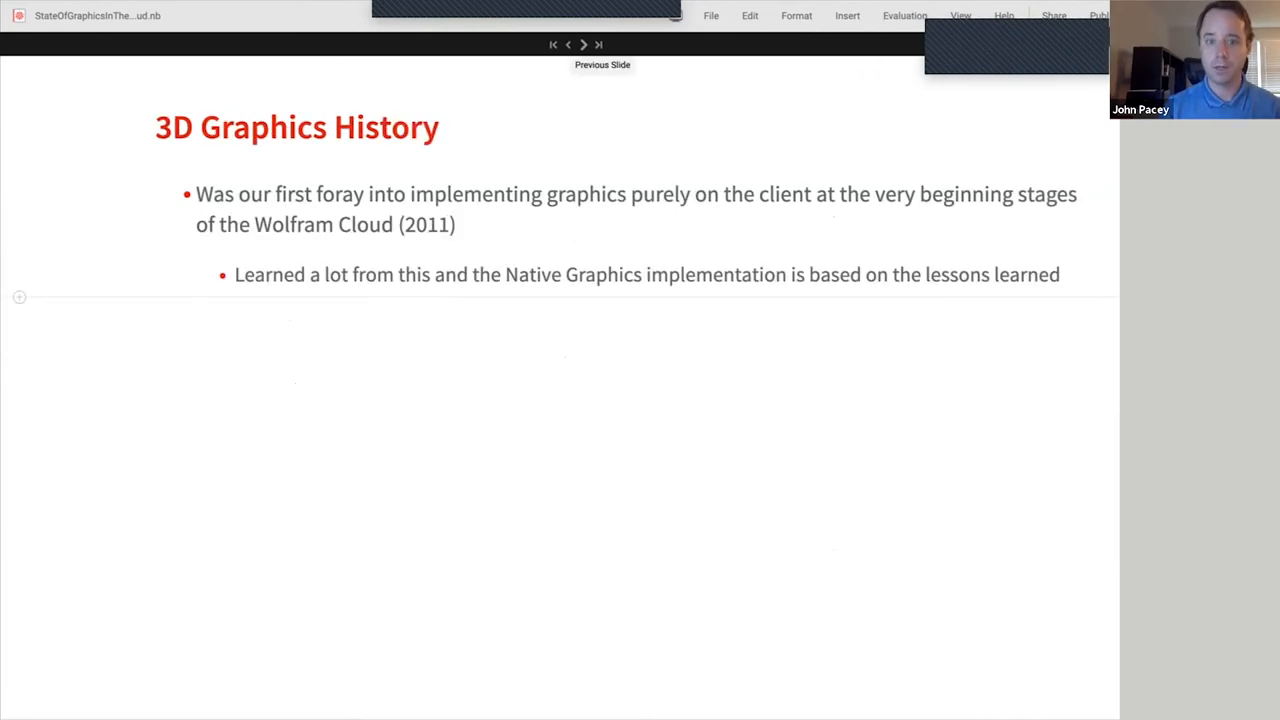
Advance through the Details slide to the Examples slide with Graphics3D, Plot3D and ParametricPlot3D code.
left_click(584, 44)
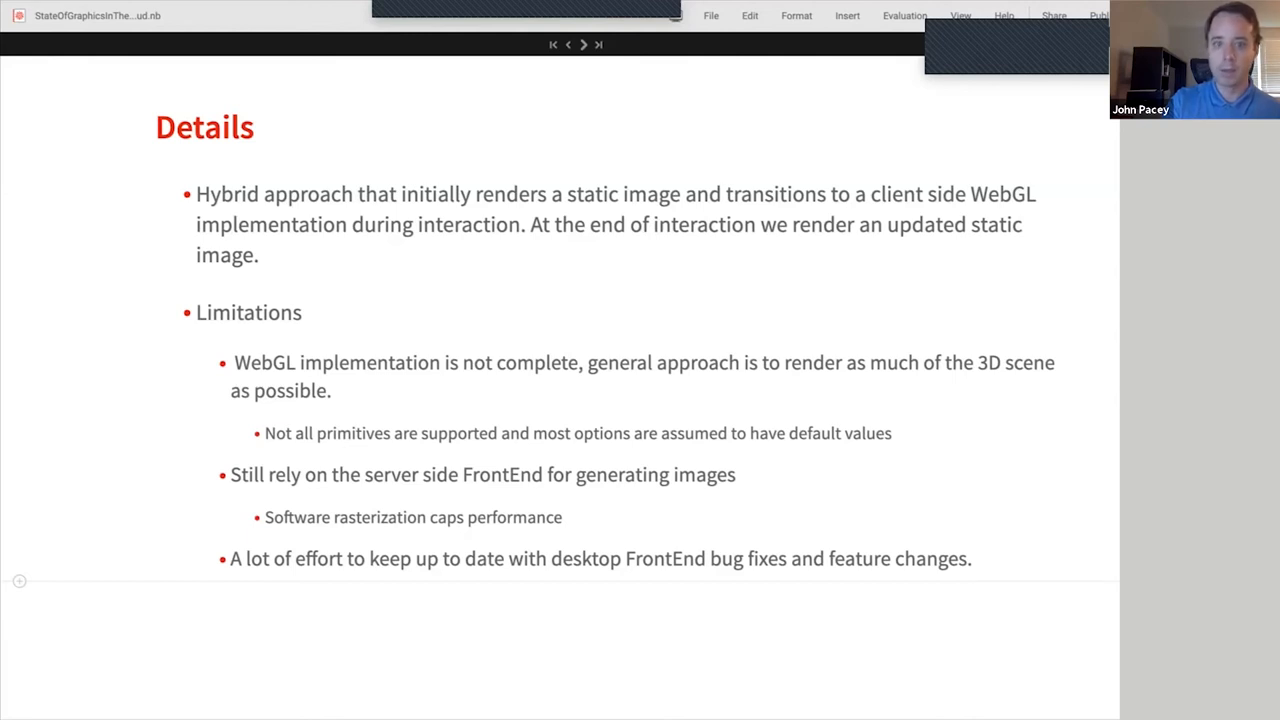
mouse_move(584, 44)
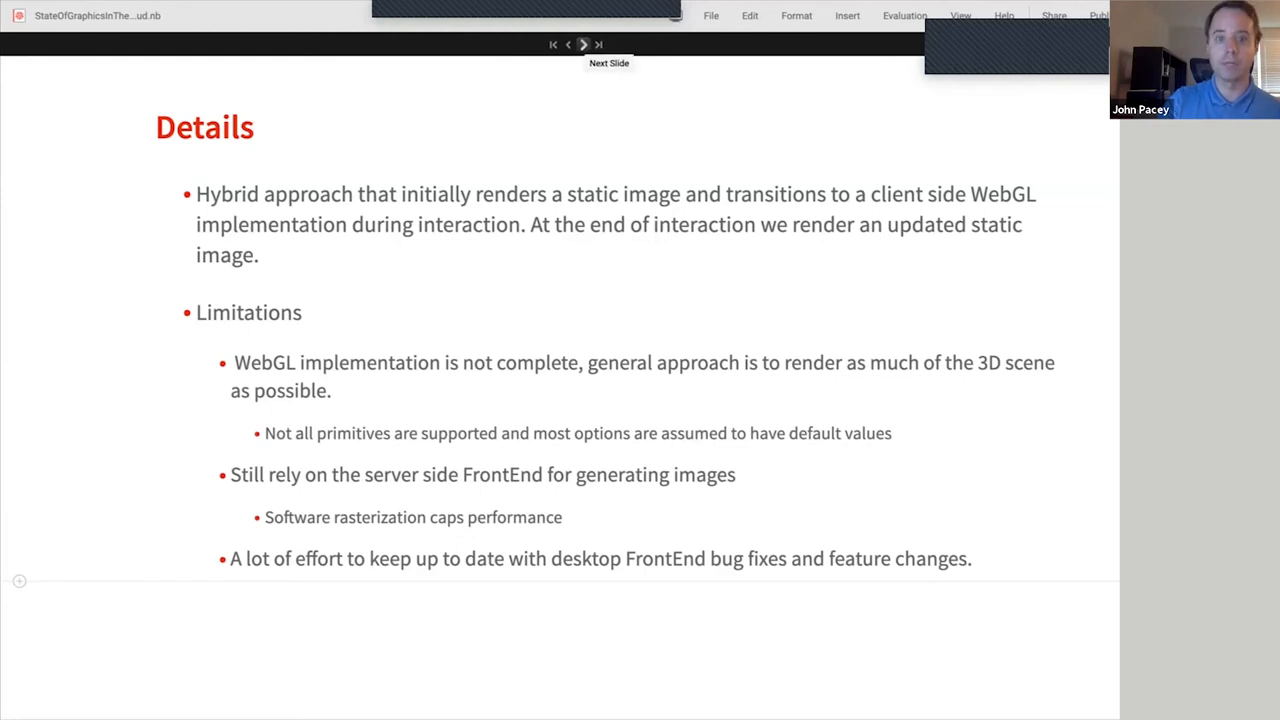
left_click(583, 44)
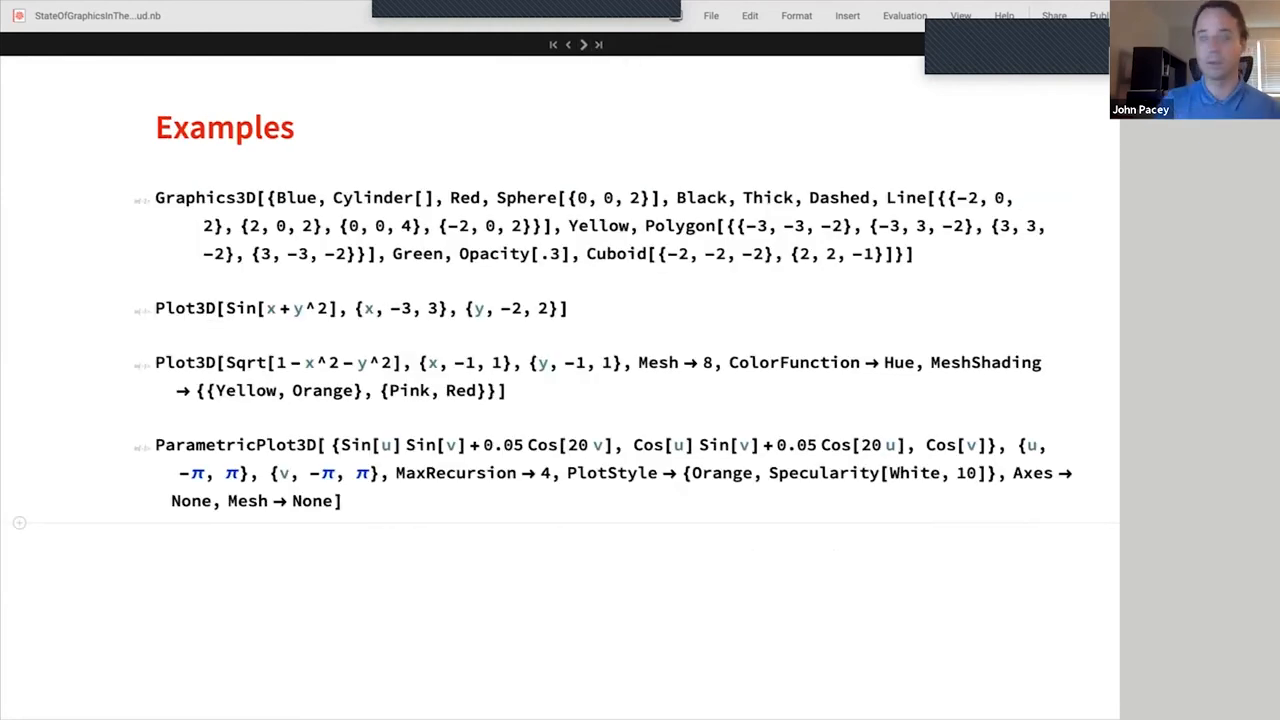
Render the example outputs, scroll to the ParametricPlot3D textured sphere, then advance to the Development slide.
left_click(910, 253)
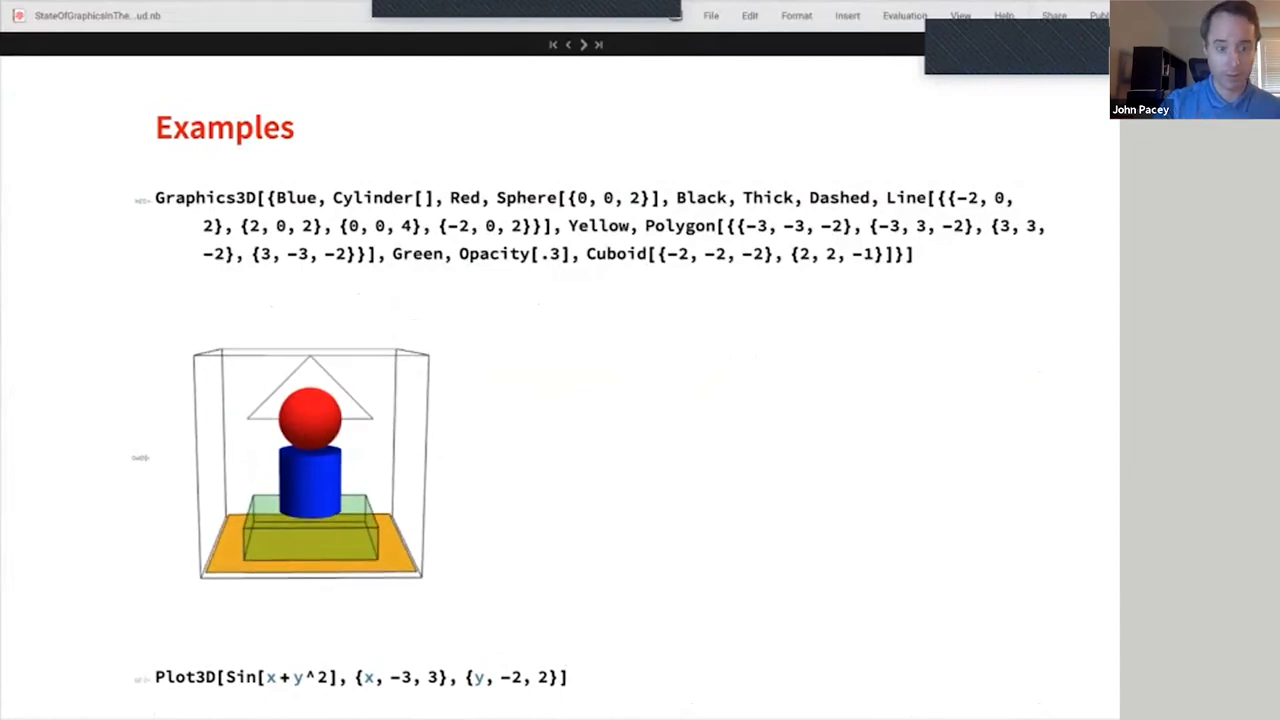
scroll("down", 3)
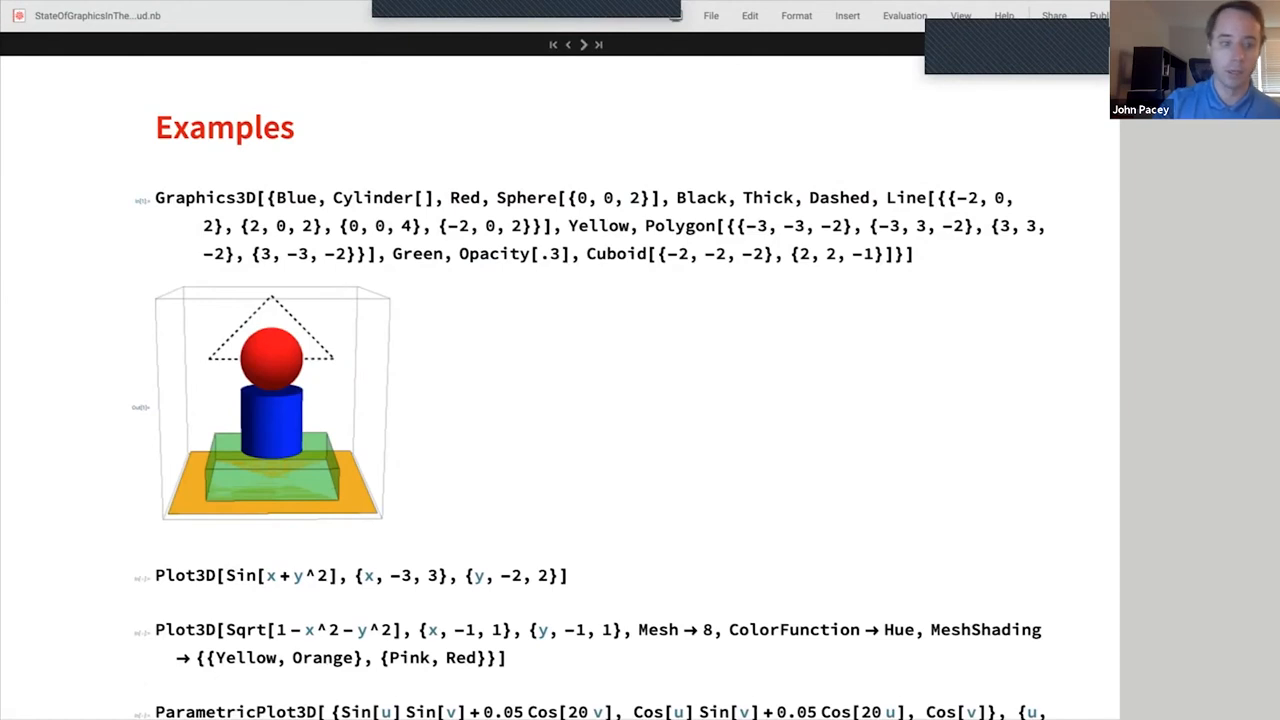
scroll("down", 3)
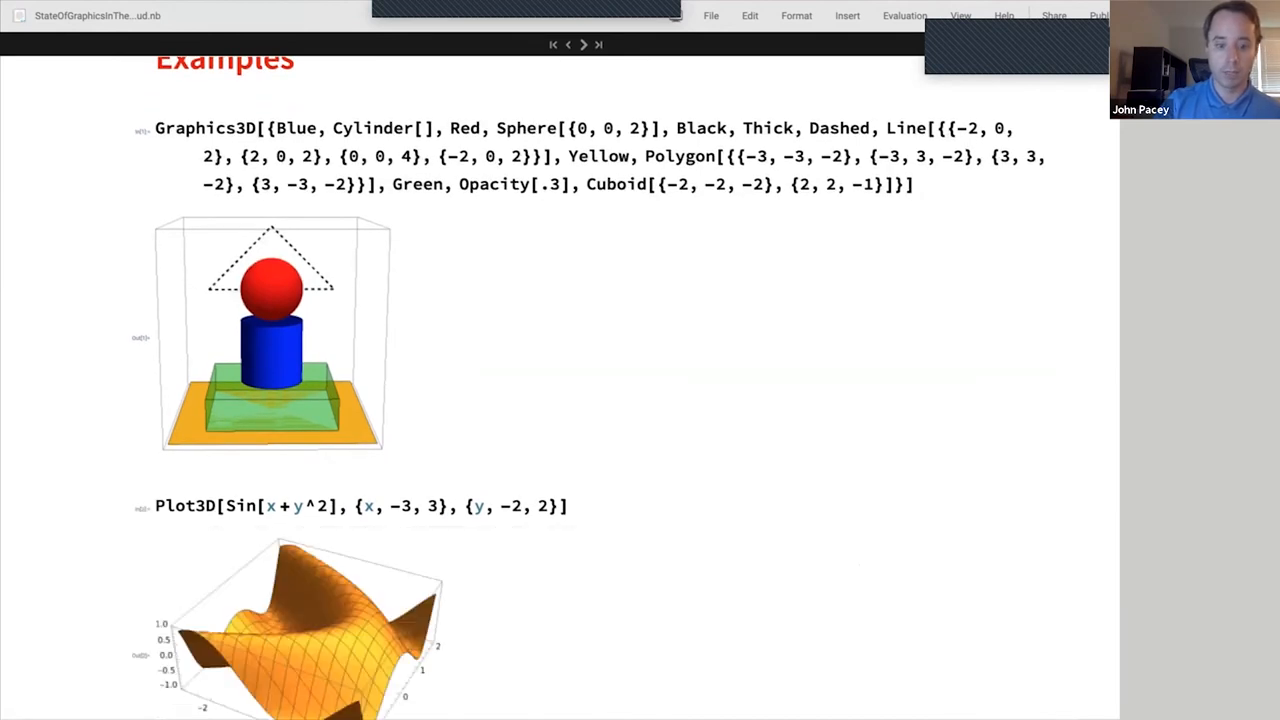
scroll("down", 3)
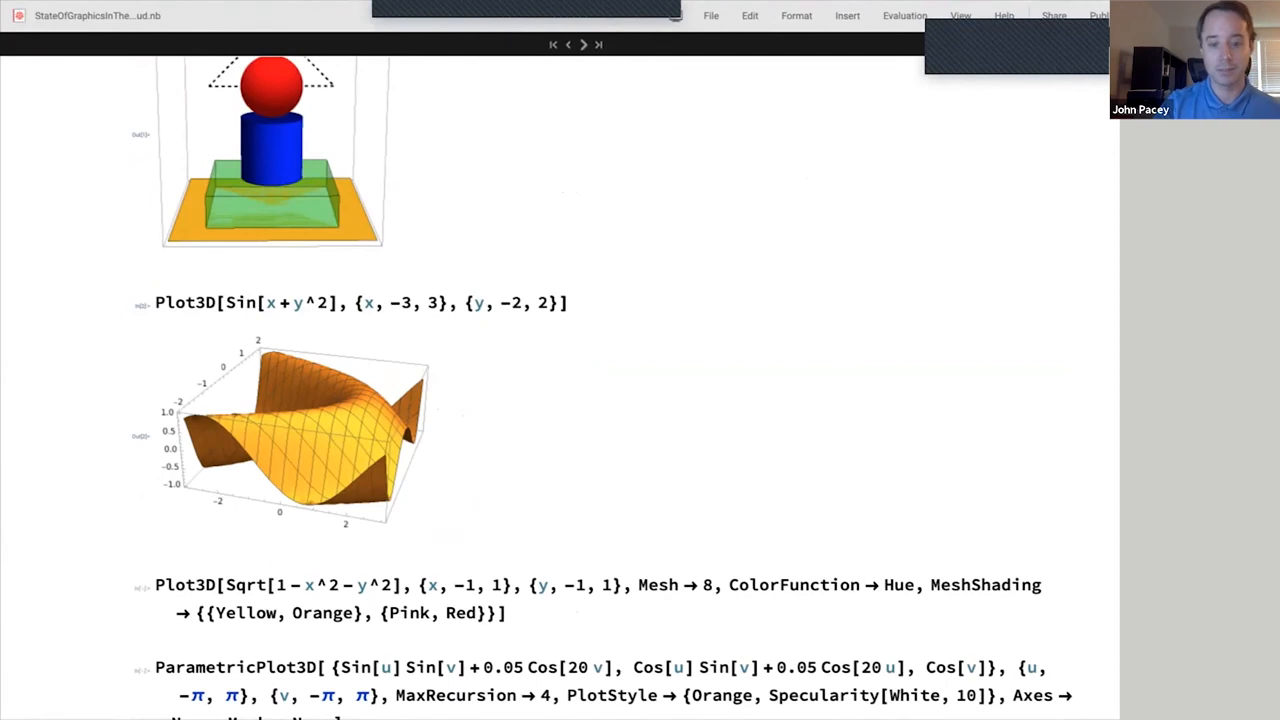
scroll("down", 3)
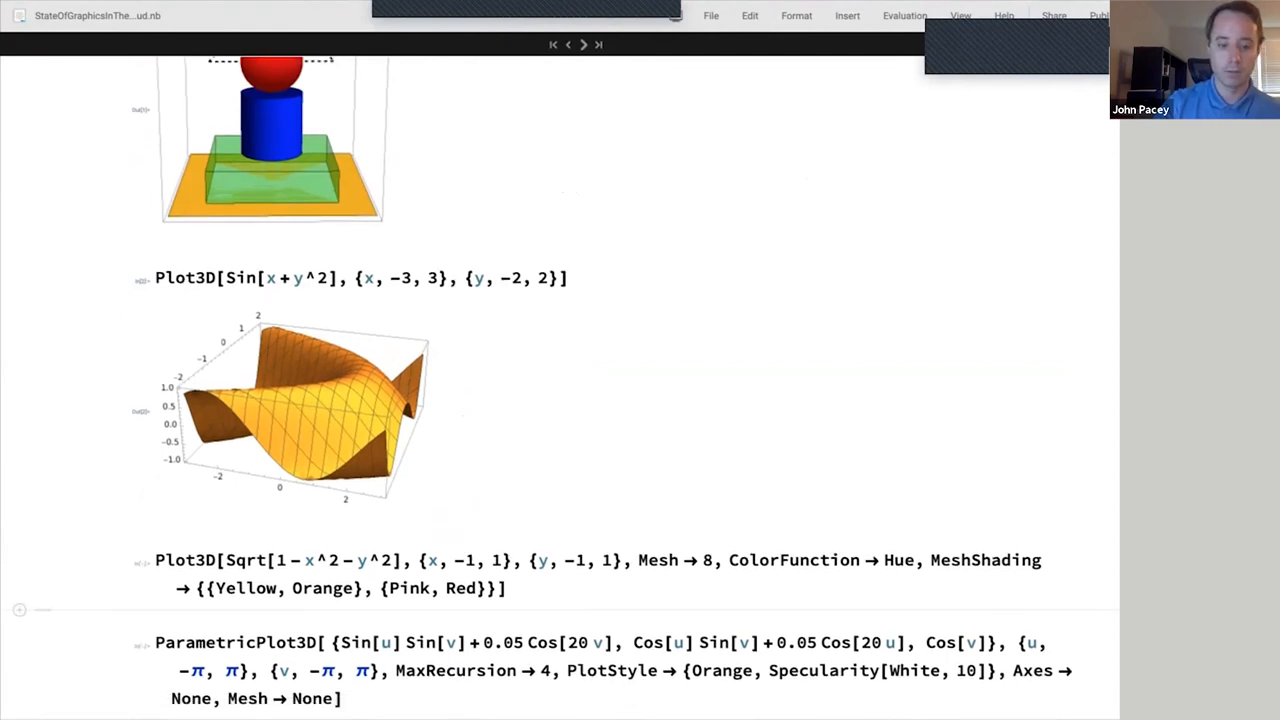
scroll("down", 3)
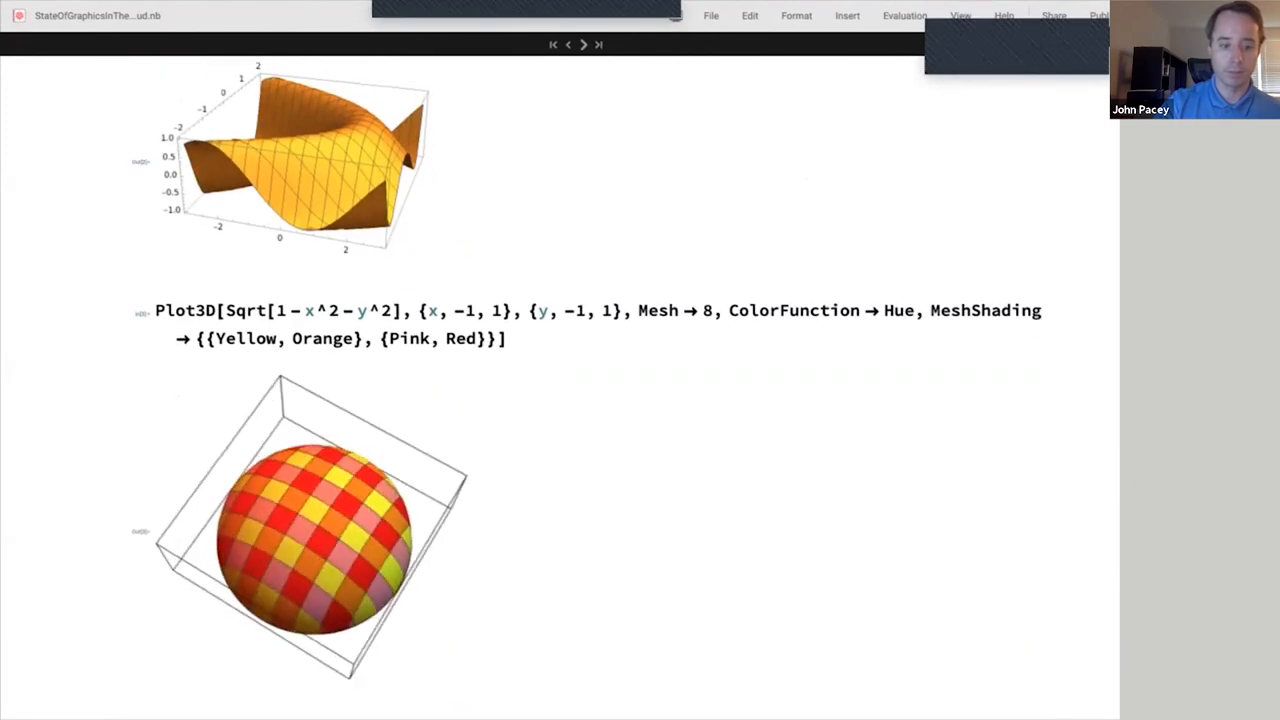
scroll("down", 3)
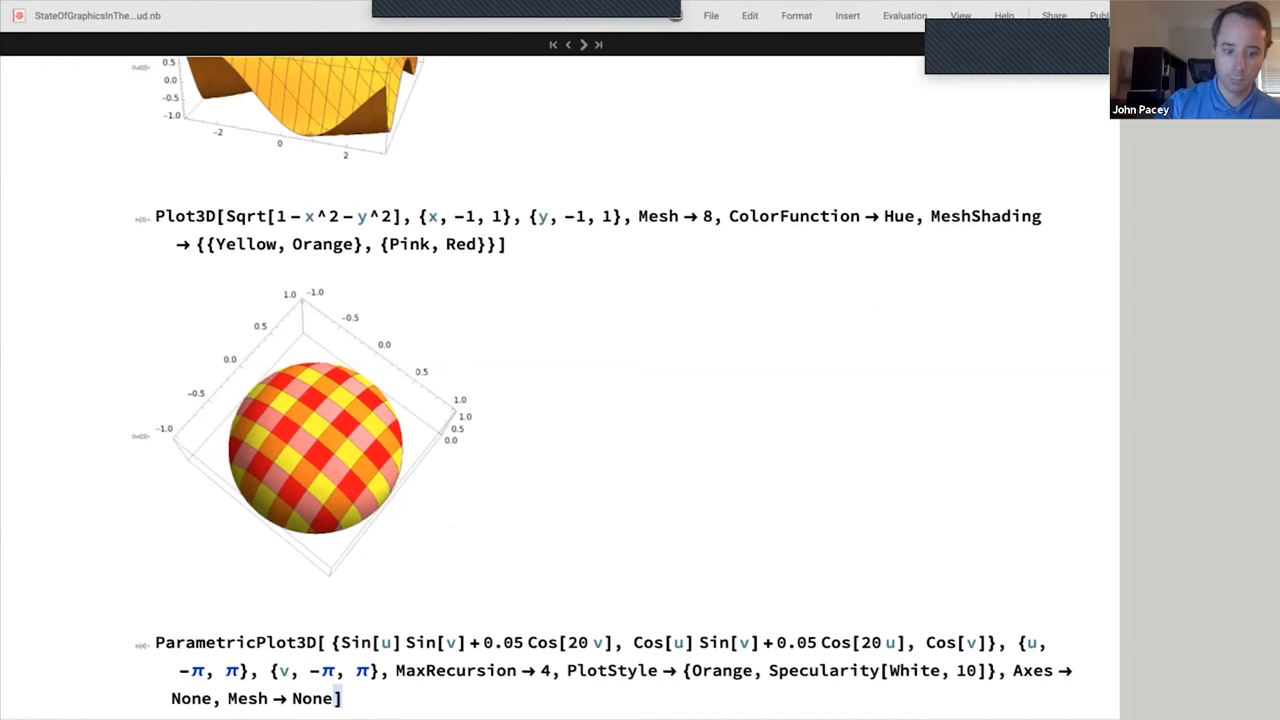
scroll("down", 3)
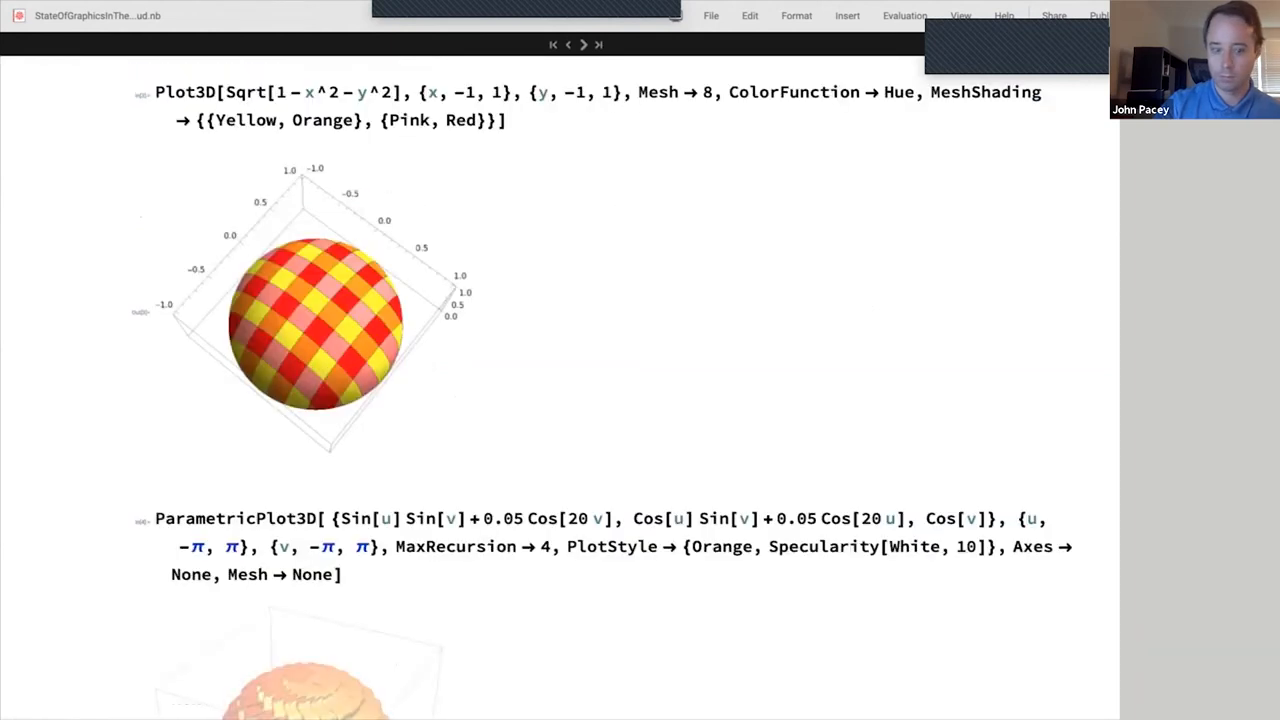
scroll("down", 3)
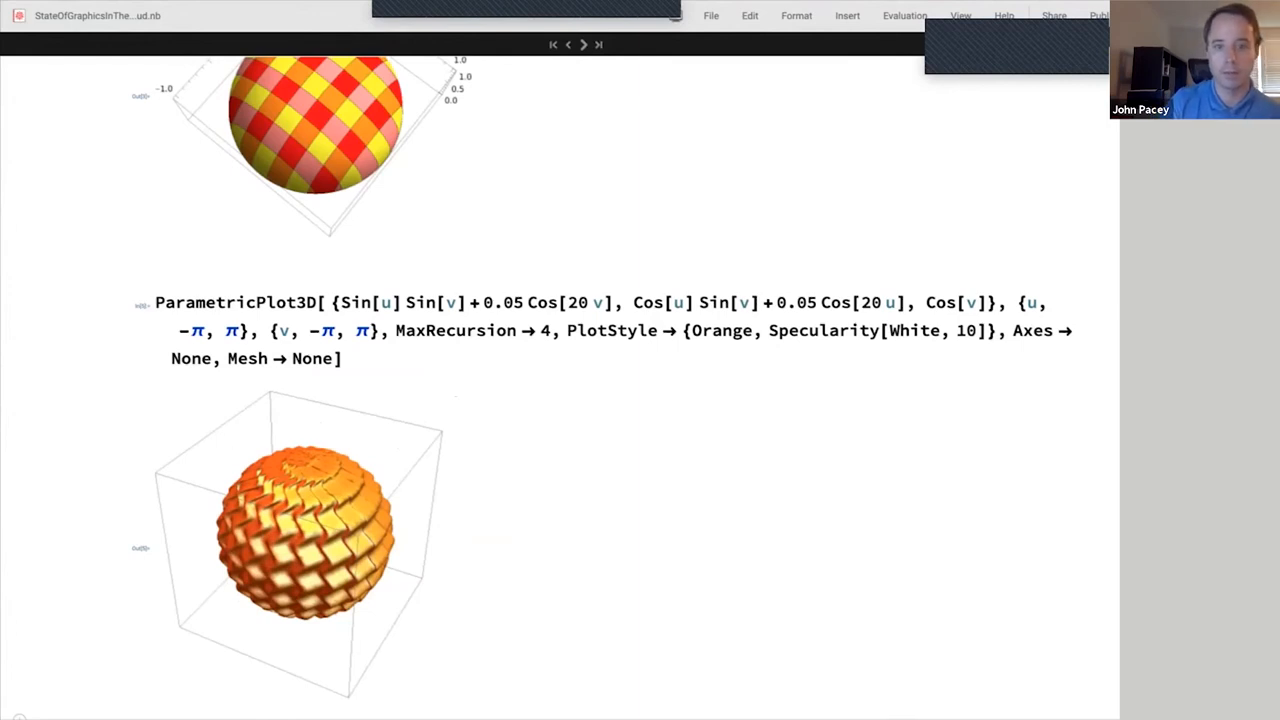
left_click(584, 44)
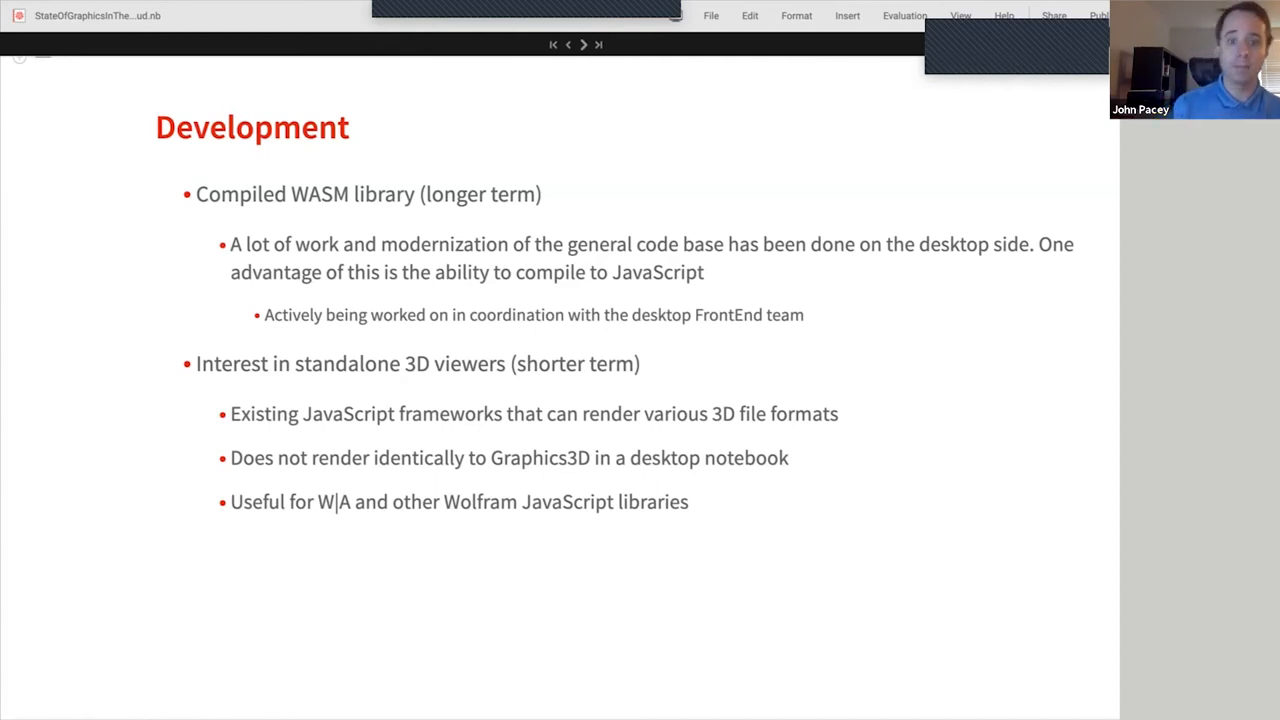
Advance the slideshow to the 'State of Graphics in the Cloud' summary slide.
left_click(583, 44)
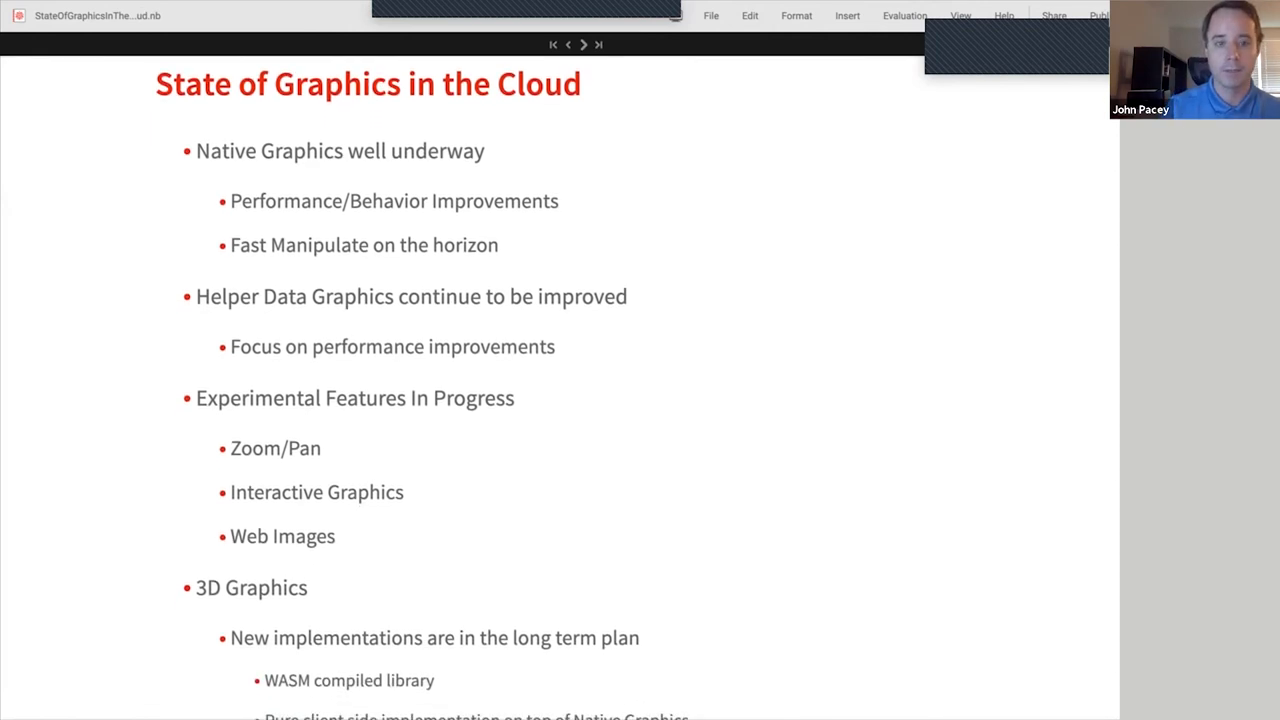
Scroll the summary slide down to its last bullet about standalone web viewers.
scroll("down", 3)
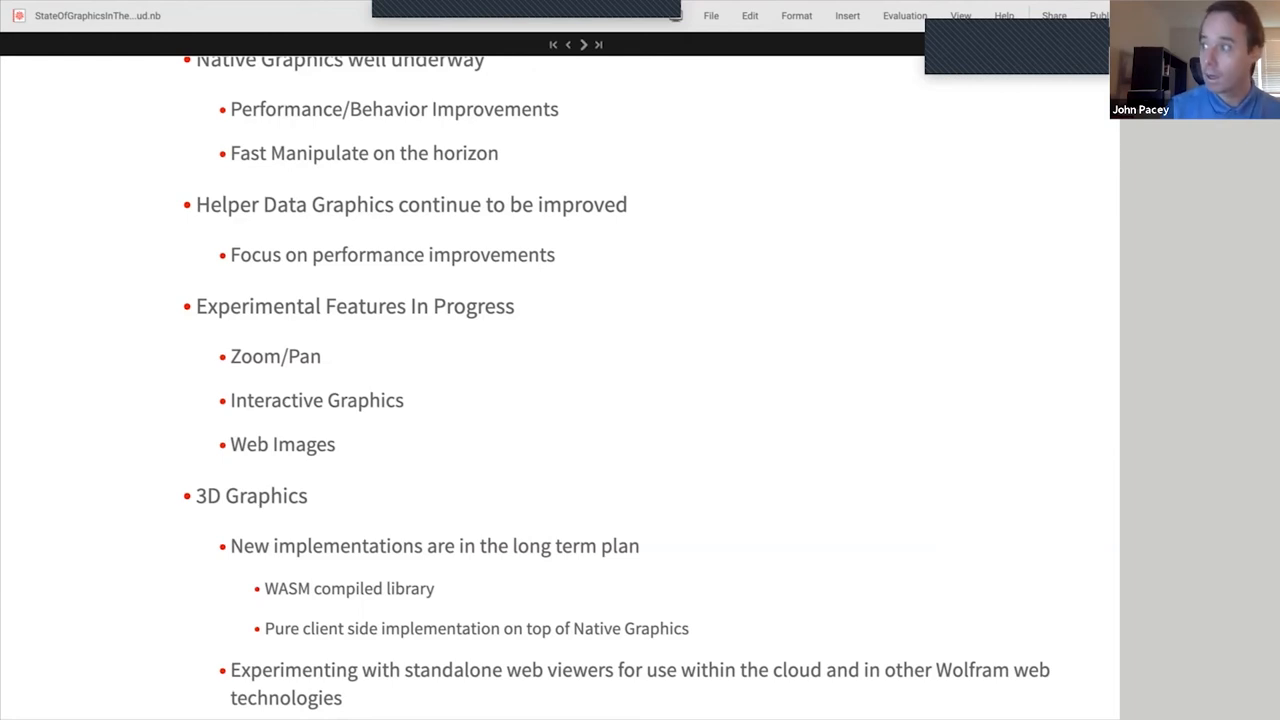
left_click(584, 44)
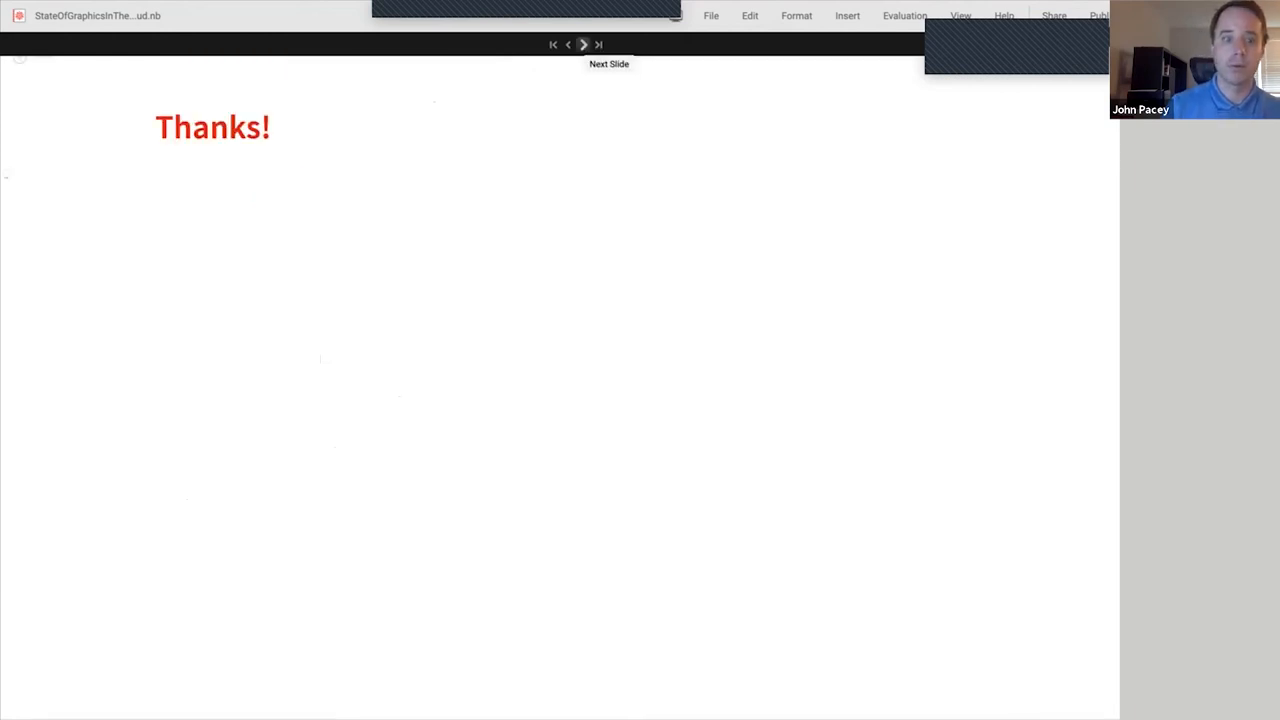
left_click(584, 44)
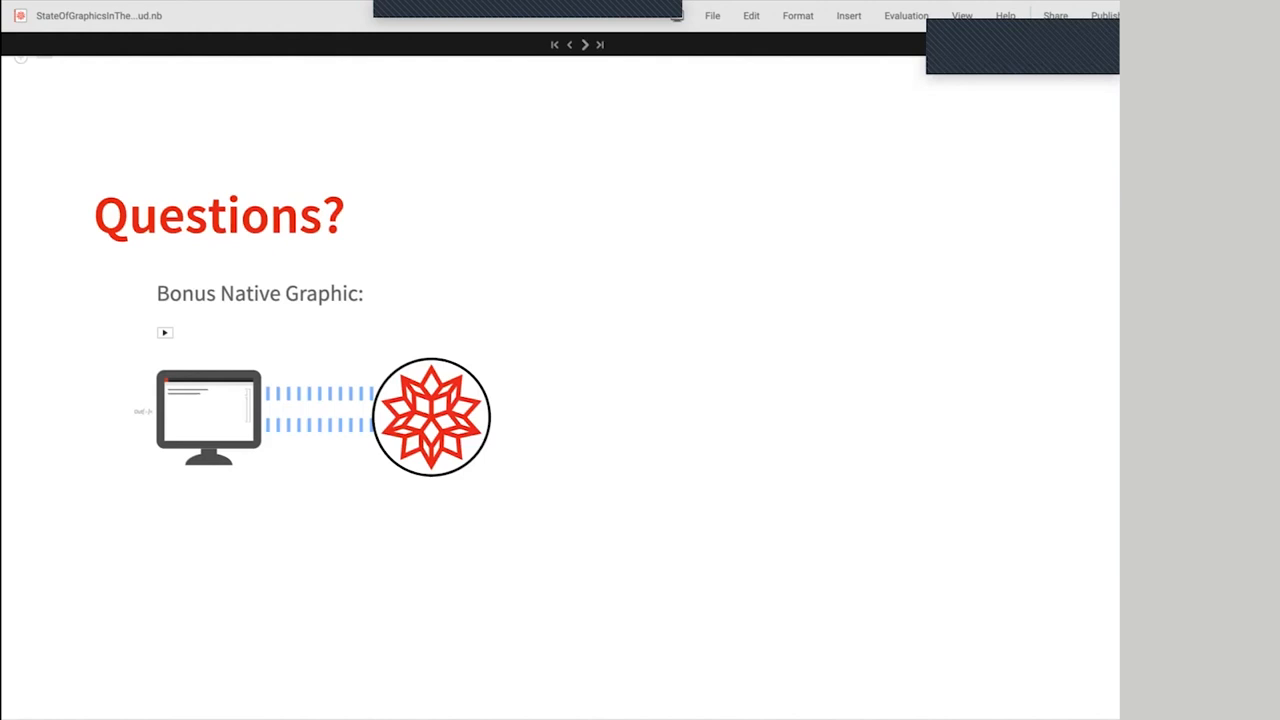
mouse_move(287, 712)
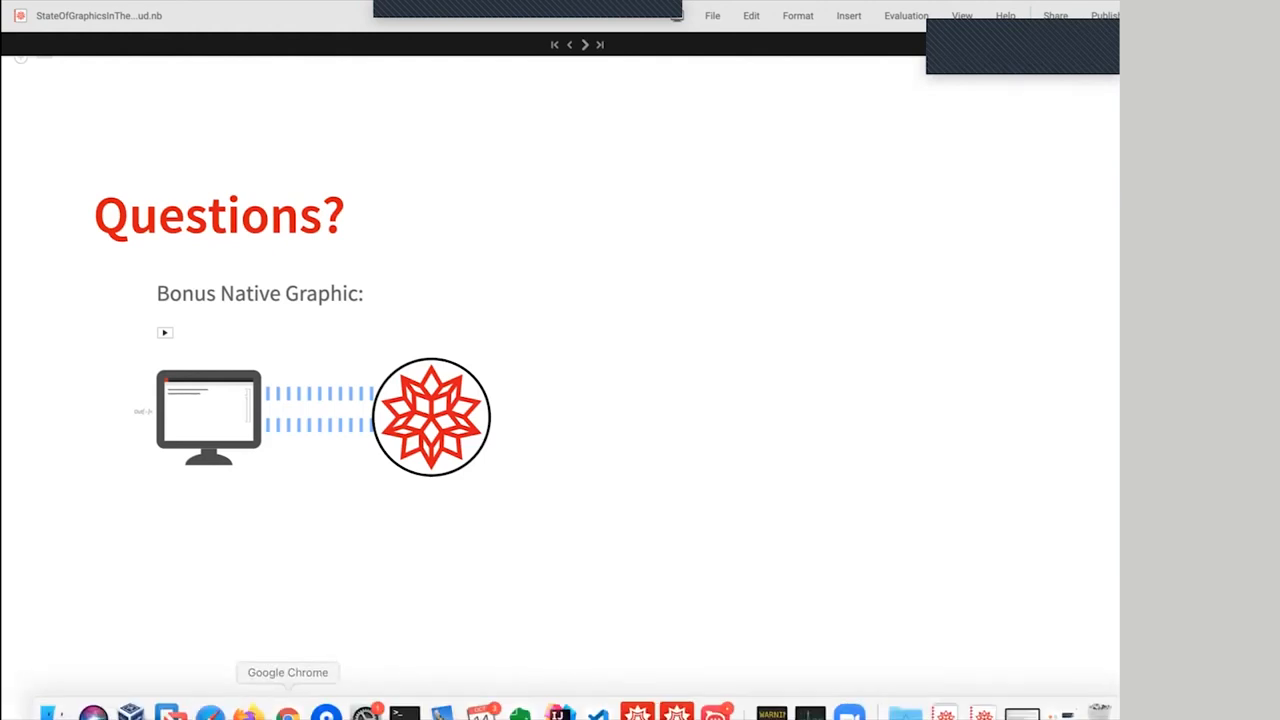